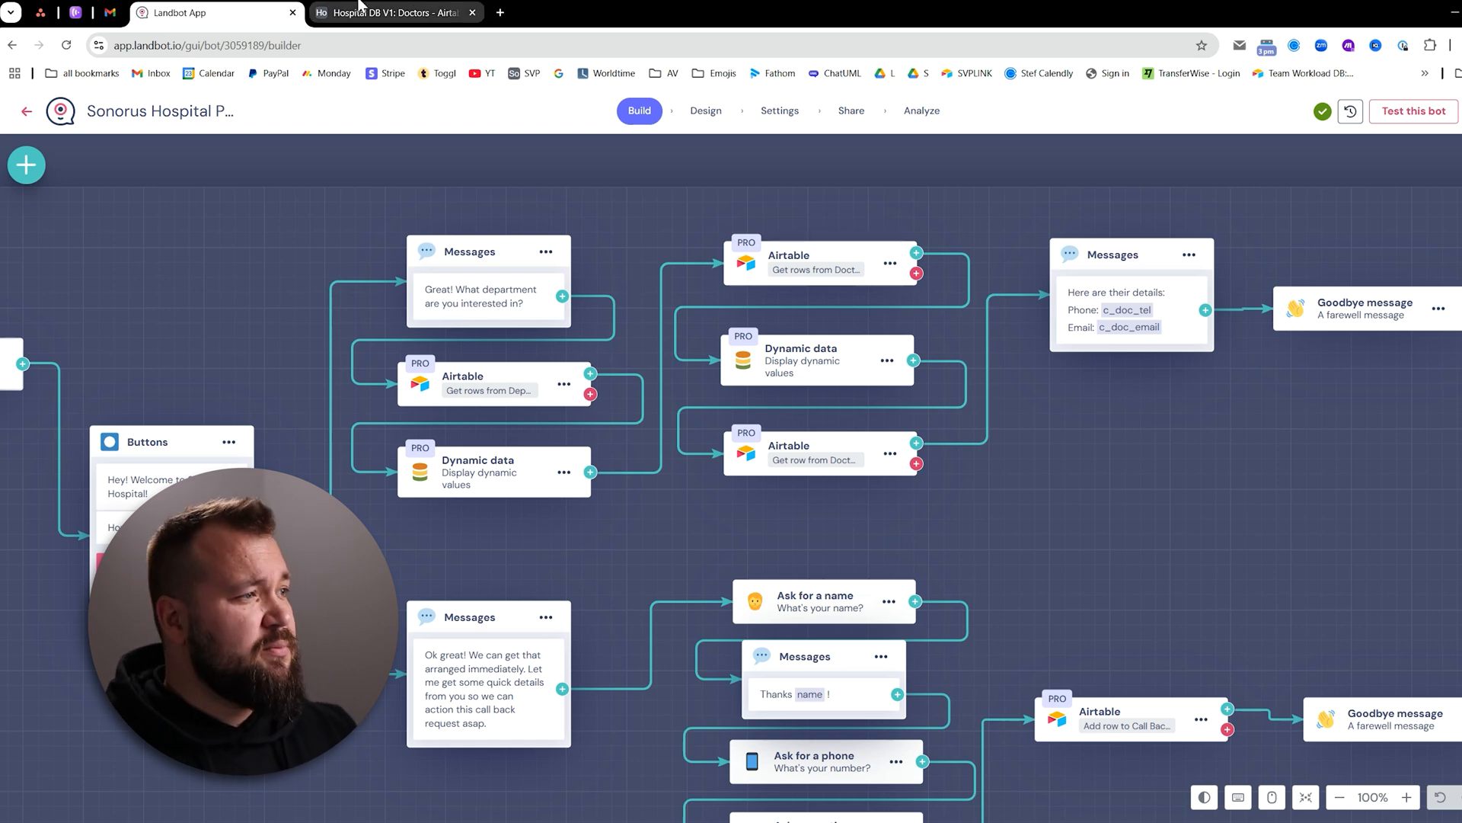
Step: Compare the Airtable Doctors table against the chatbot flow before testing
click(391, 12)
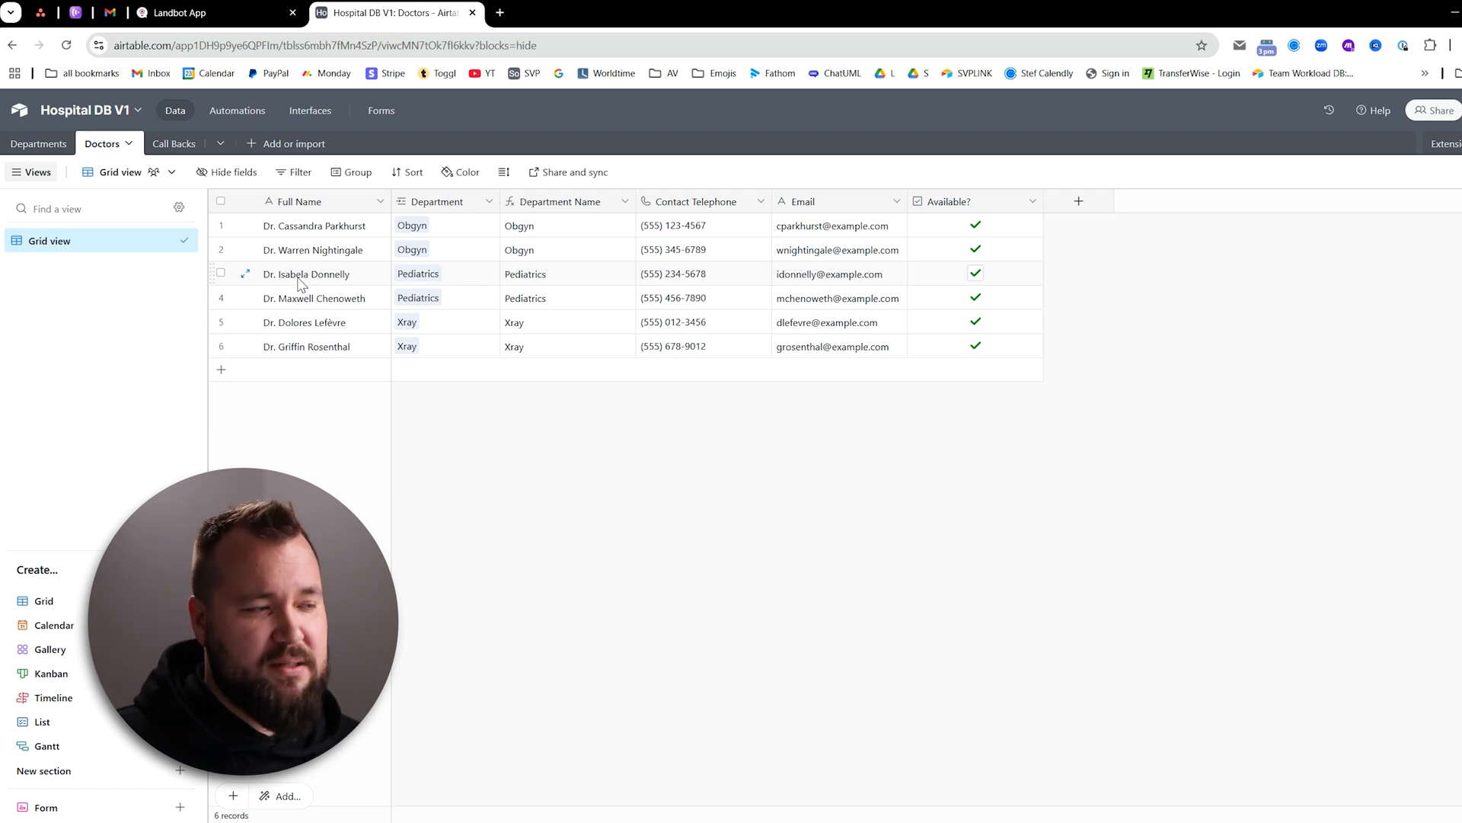
click(181, 12)
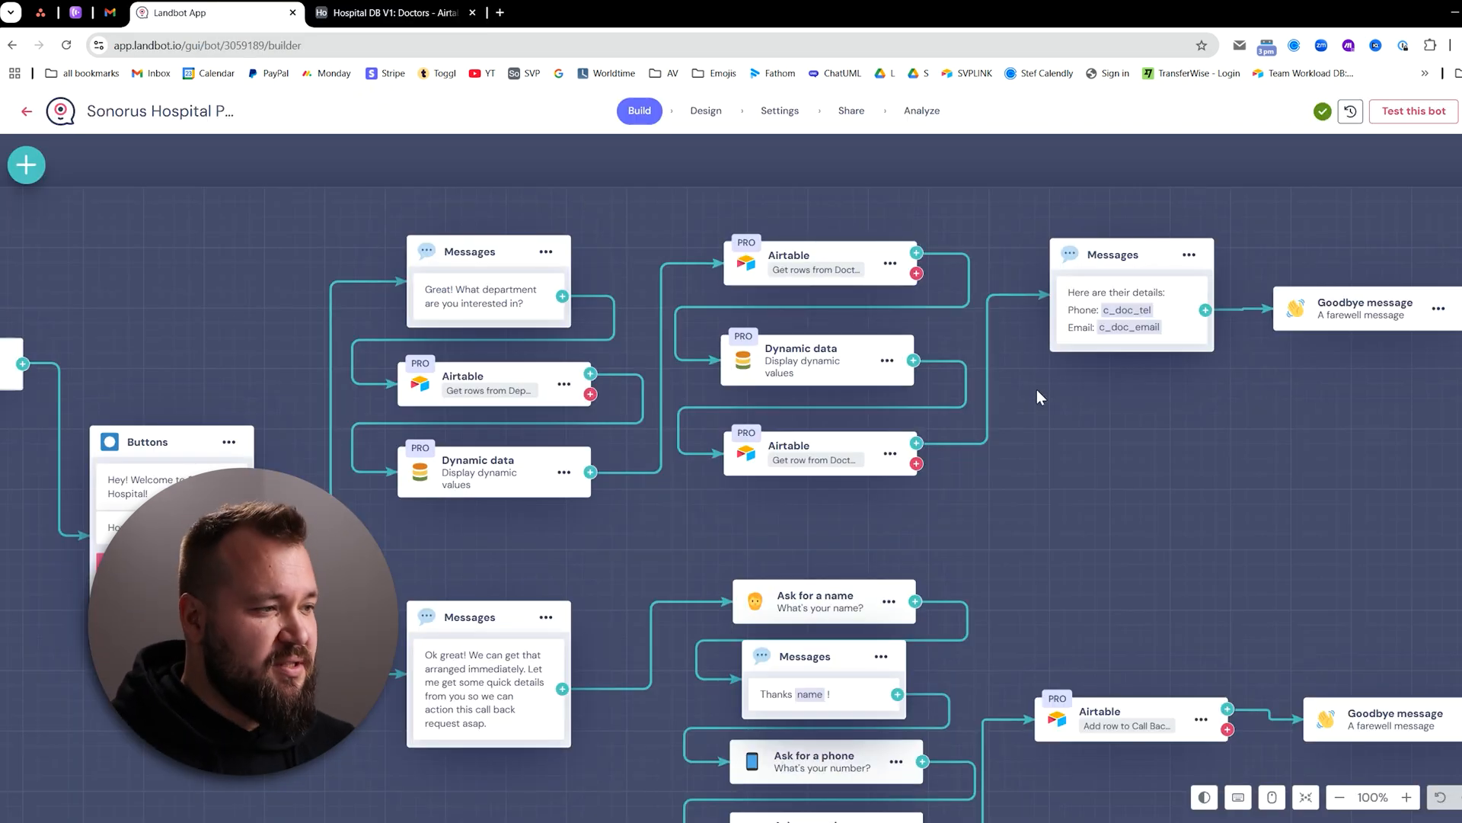
mouse_move(297, 350)
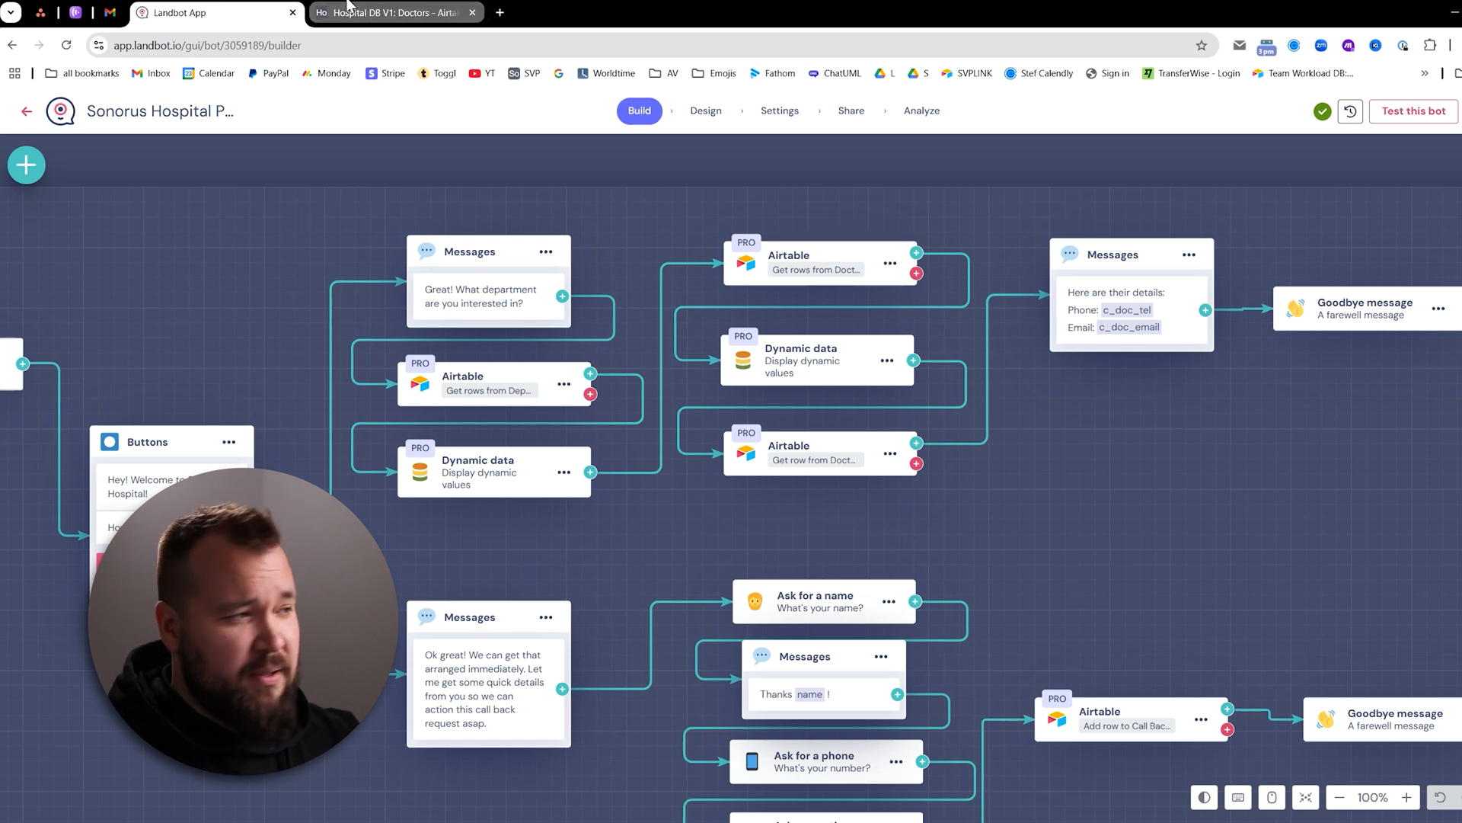
click(391, 12)
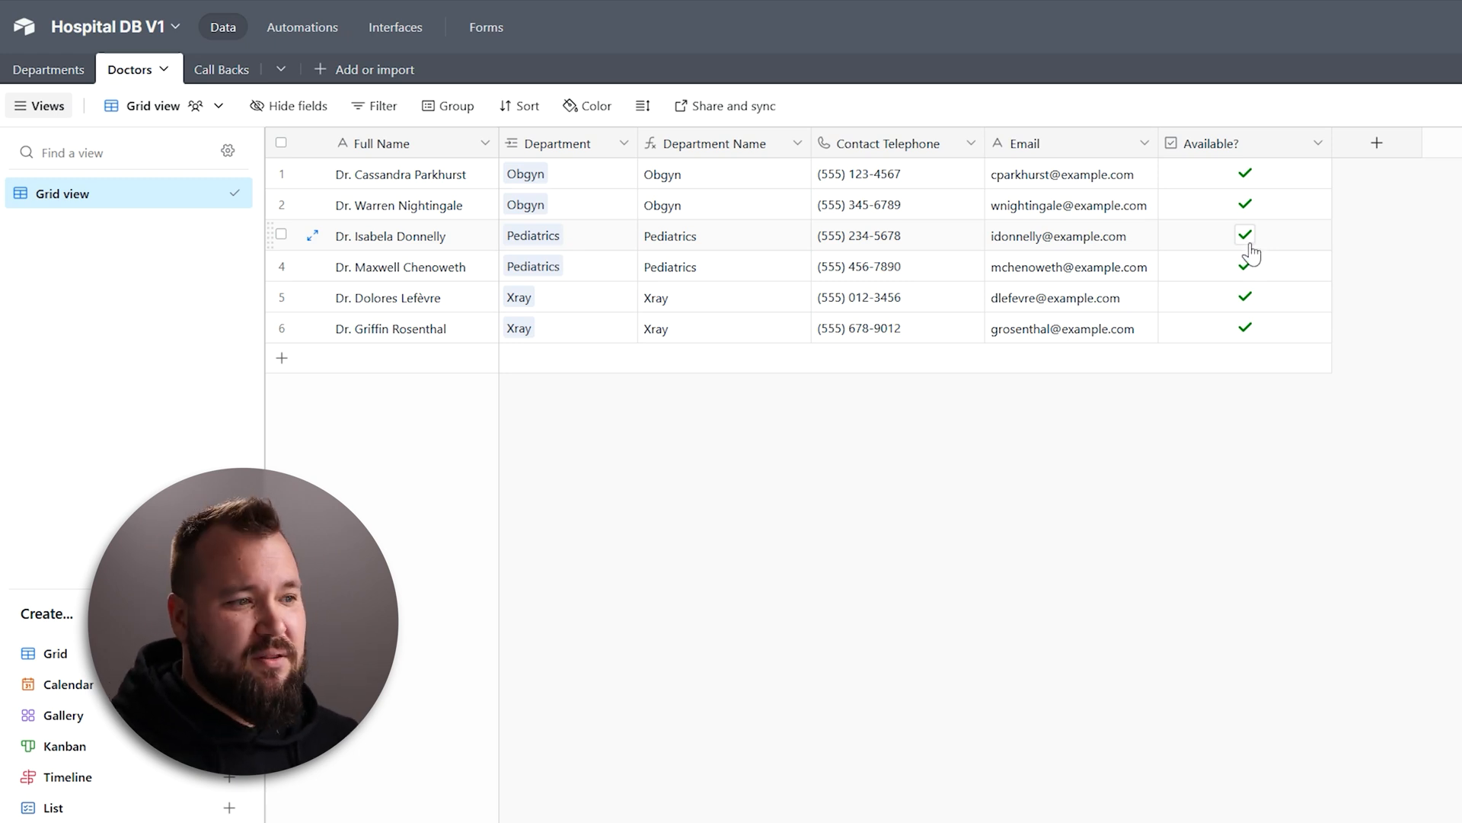
click(1245, 235)
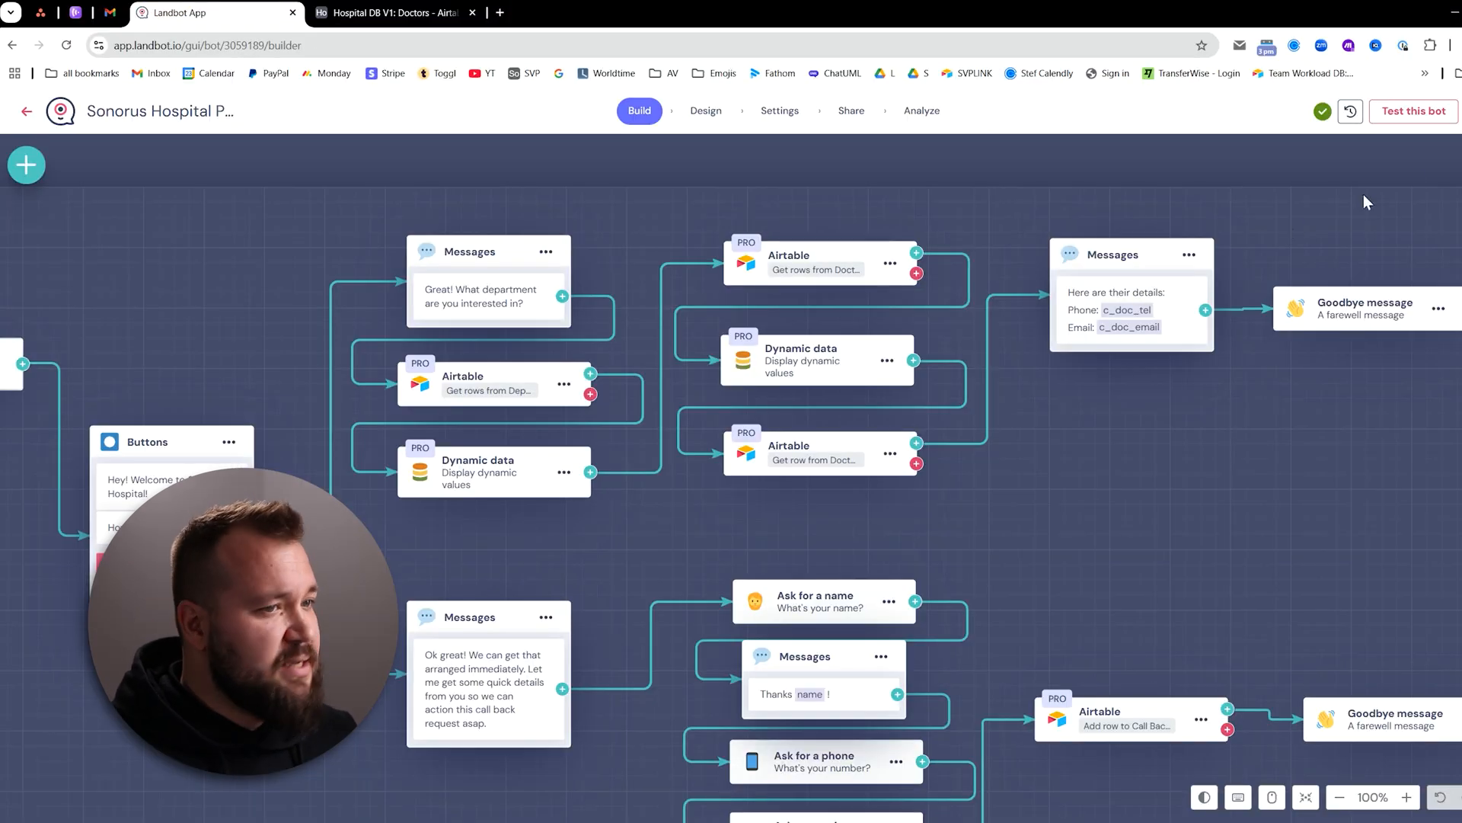
click(1410, 111)
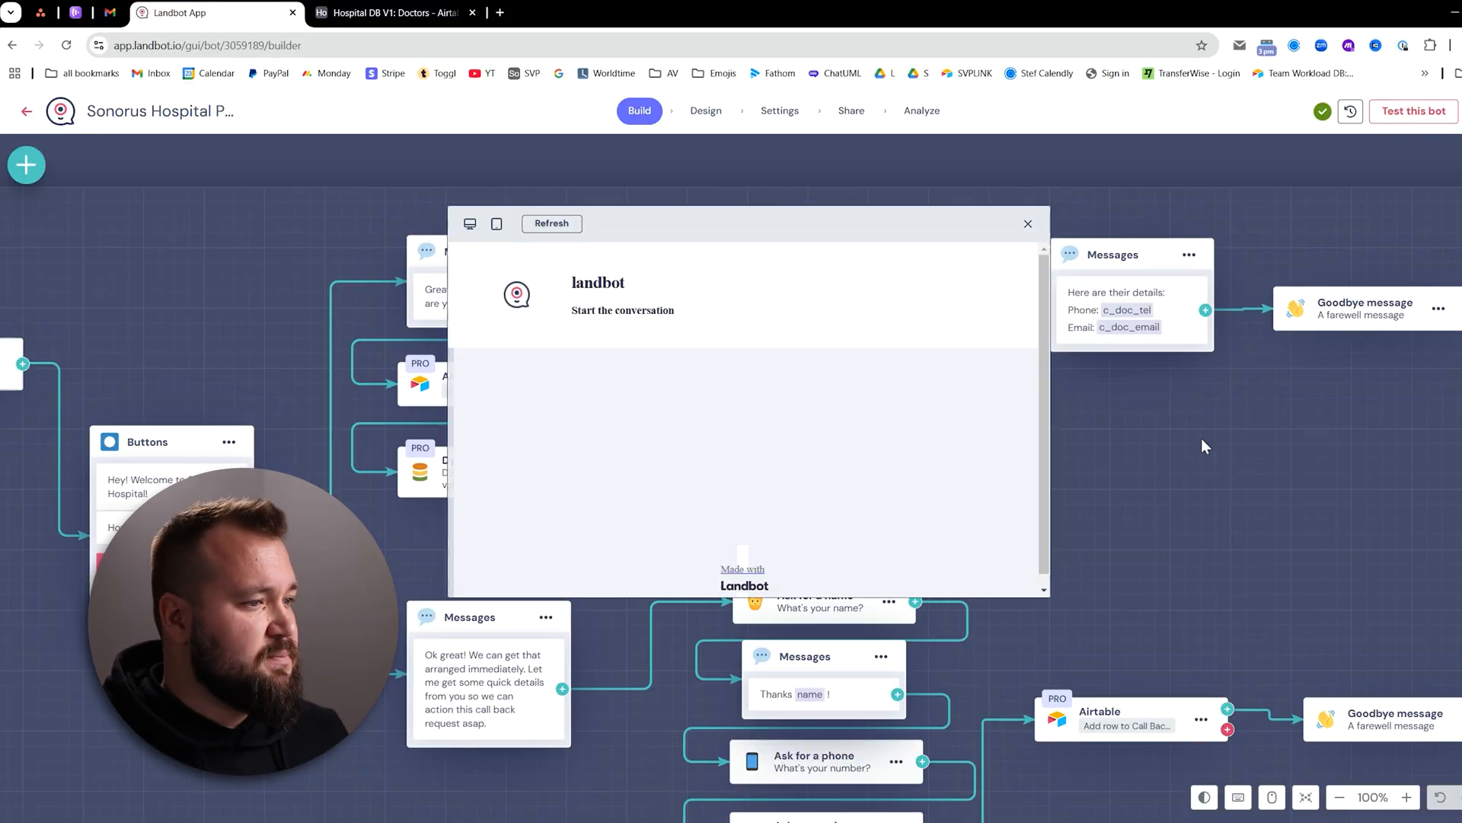
click(552, 223)
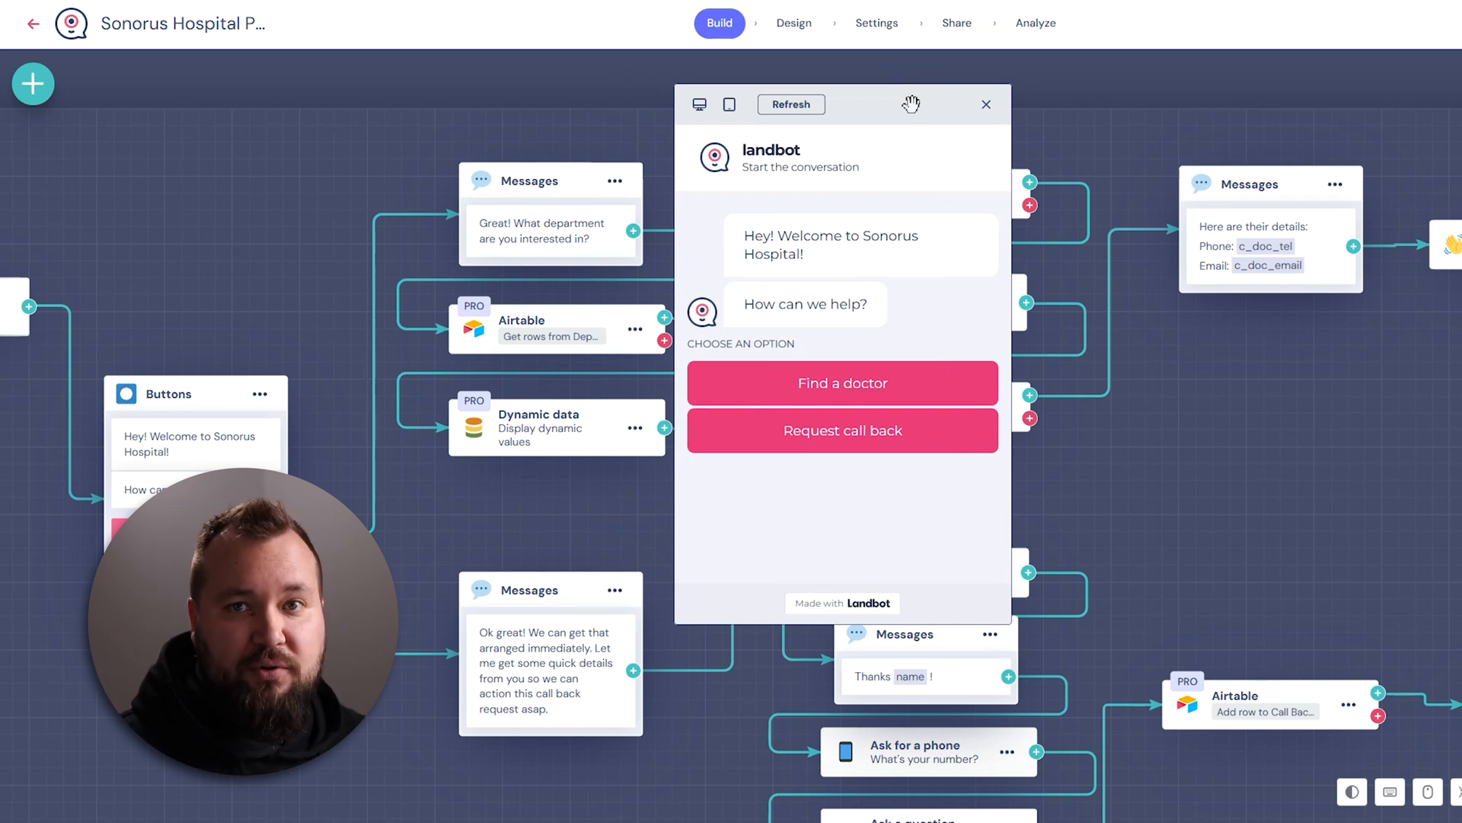
mouse_move(807, 244)
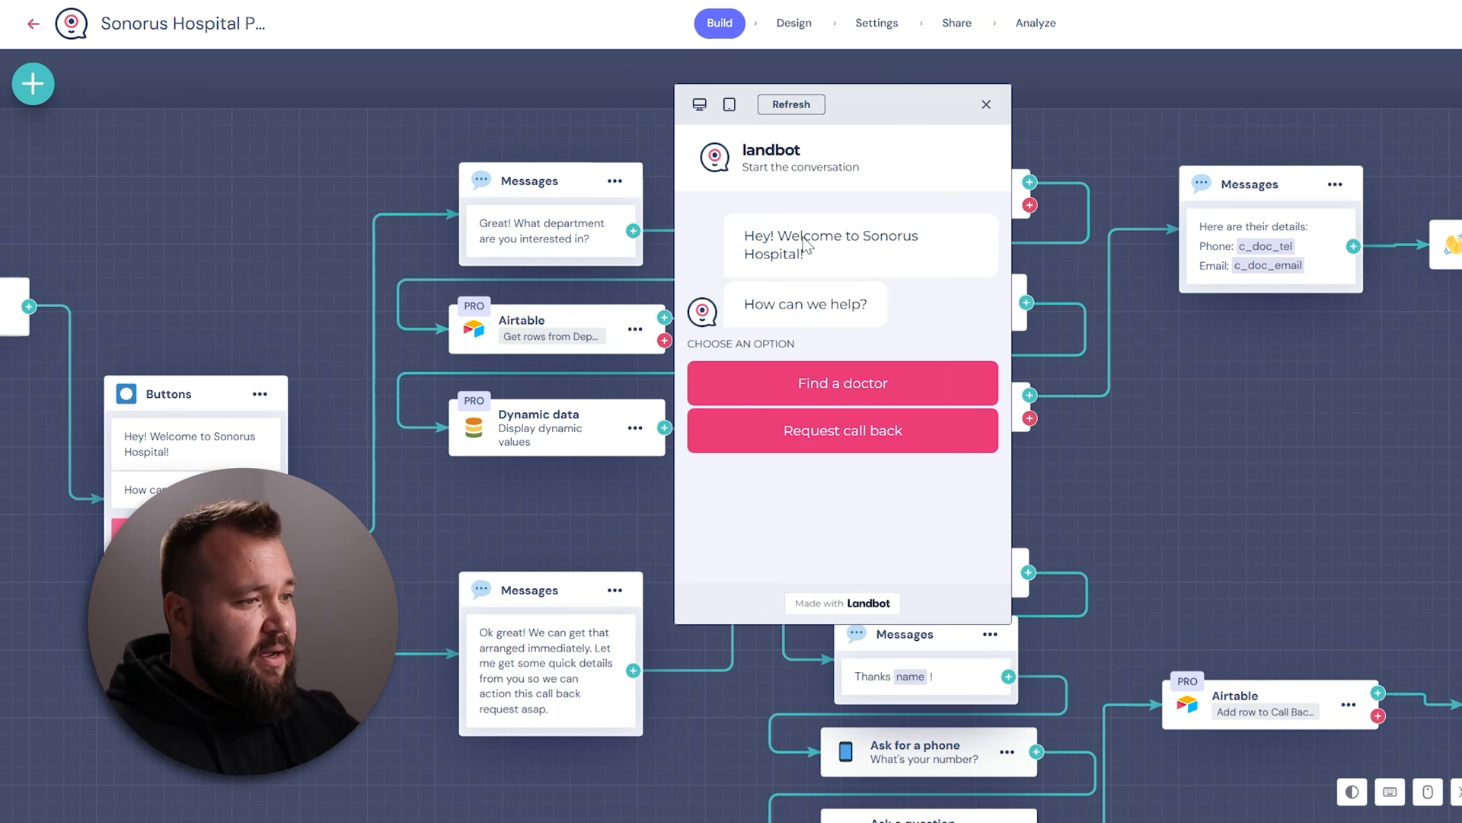
double_click(830, 244)
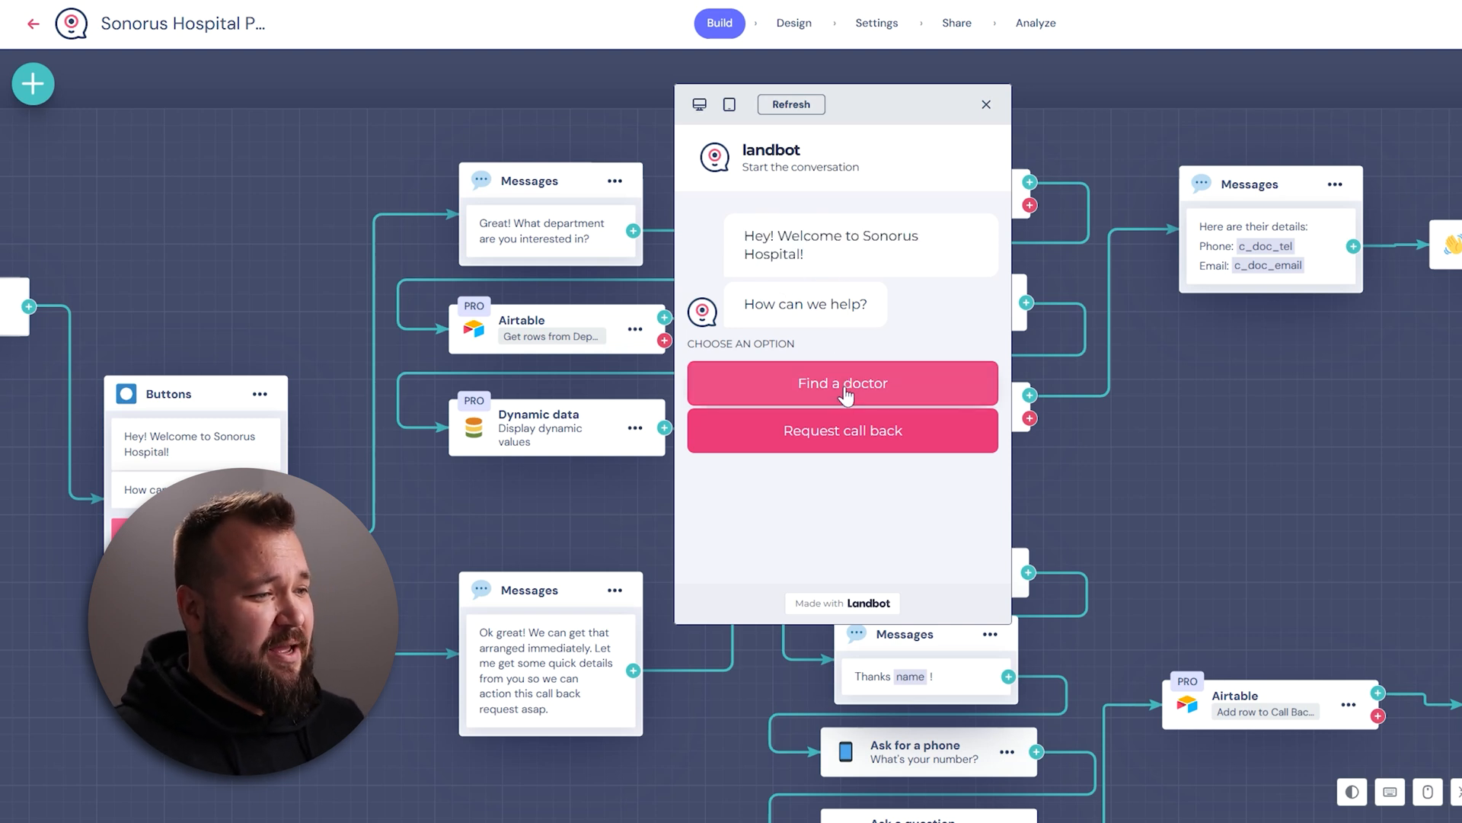
click(840, 382)
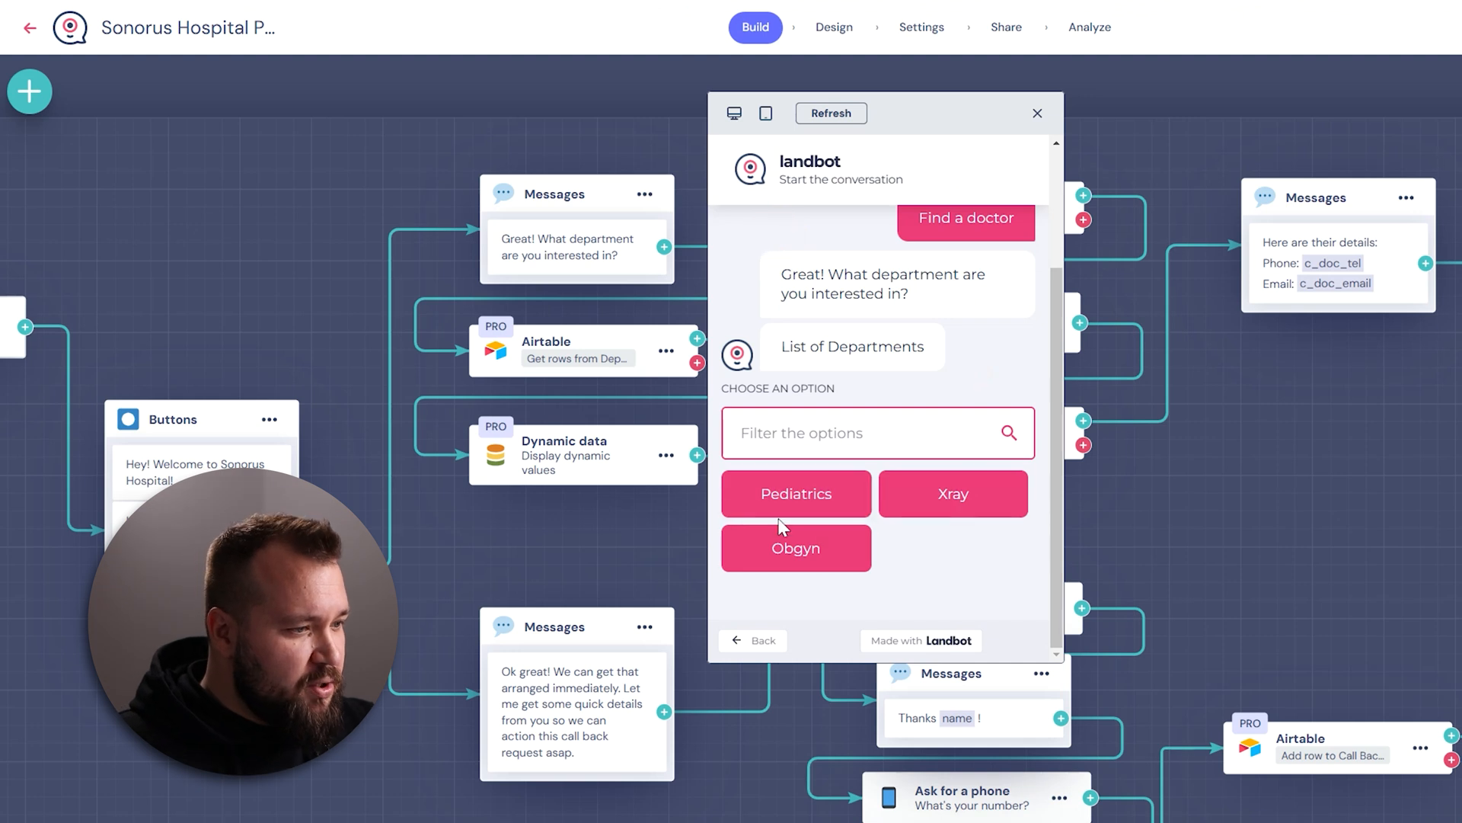
click(795, 493)
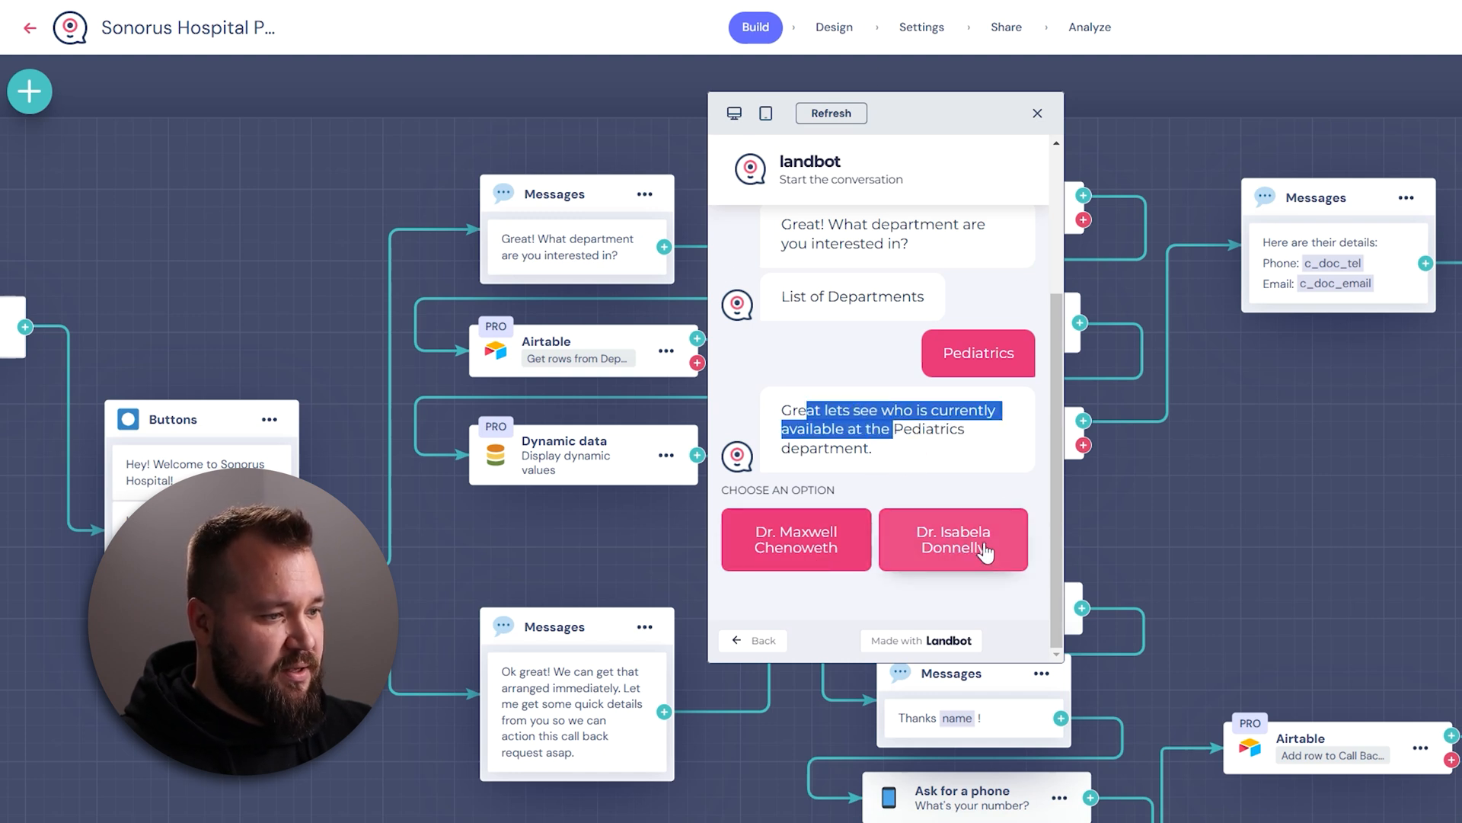
click(952, 539)
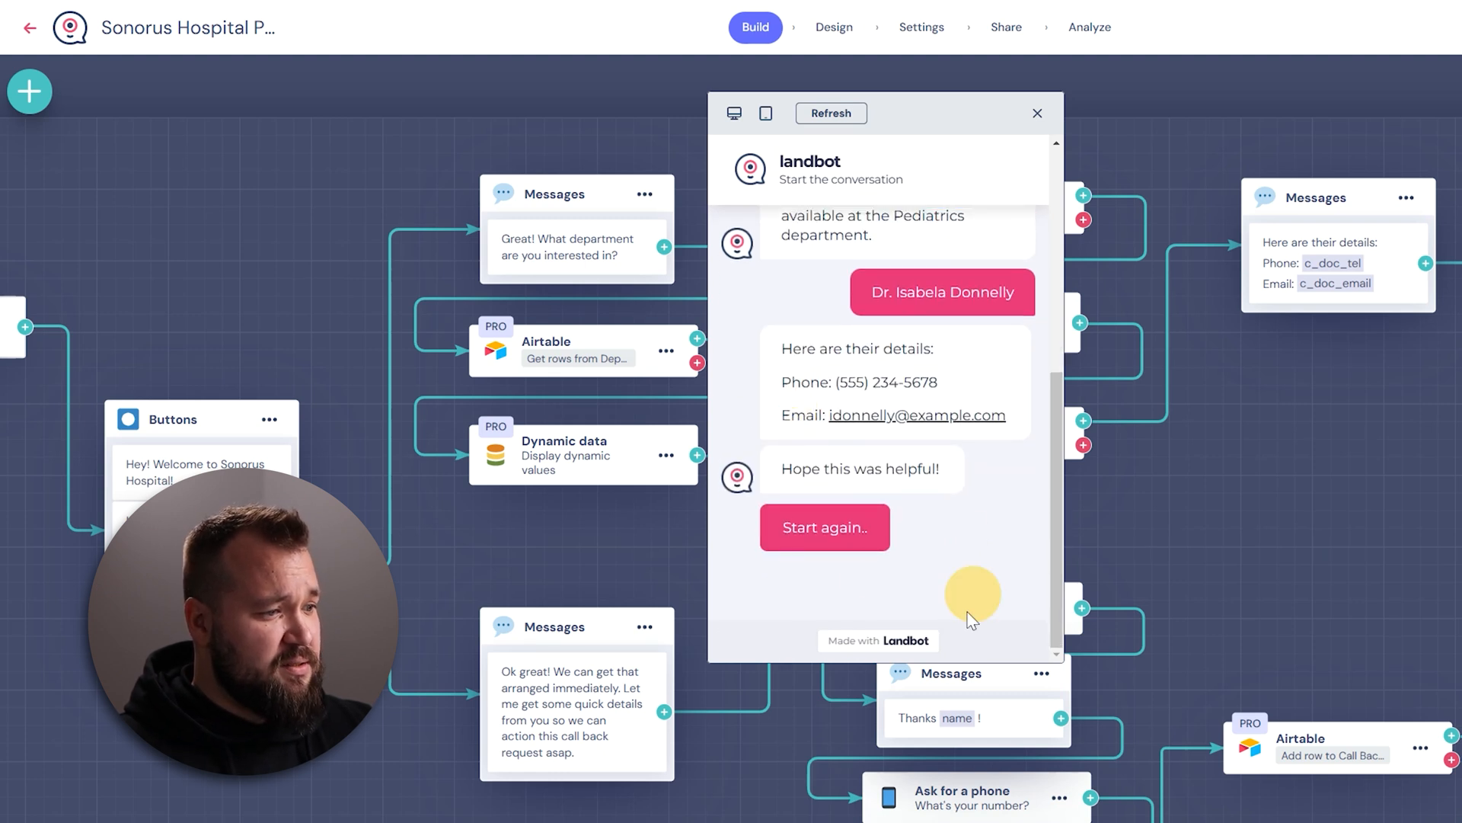
click(824, 525)
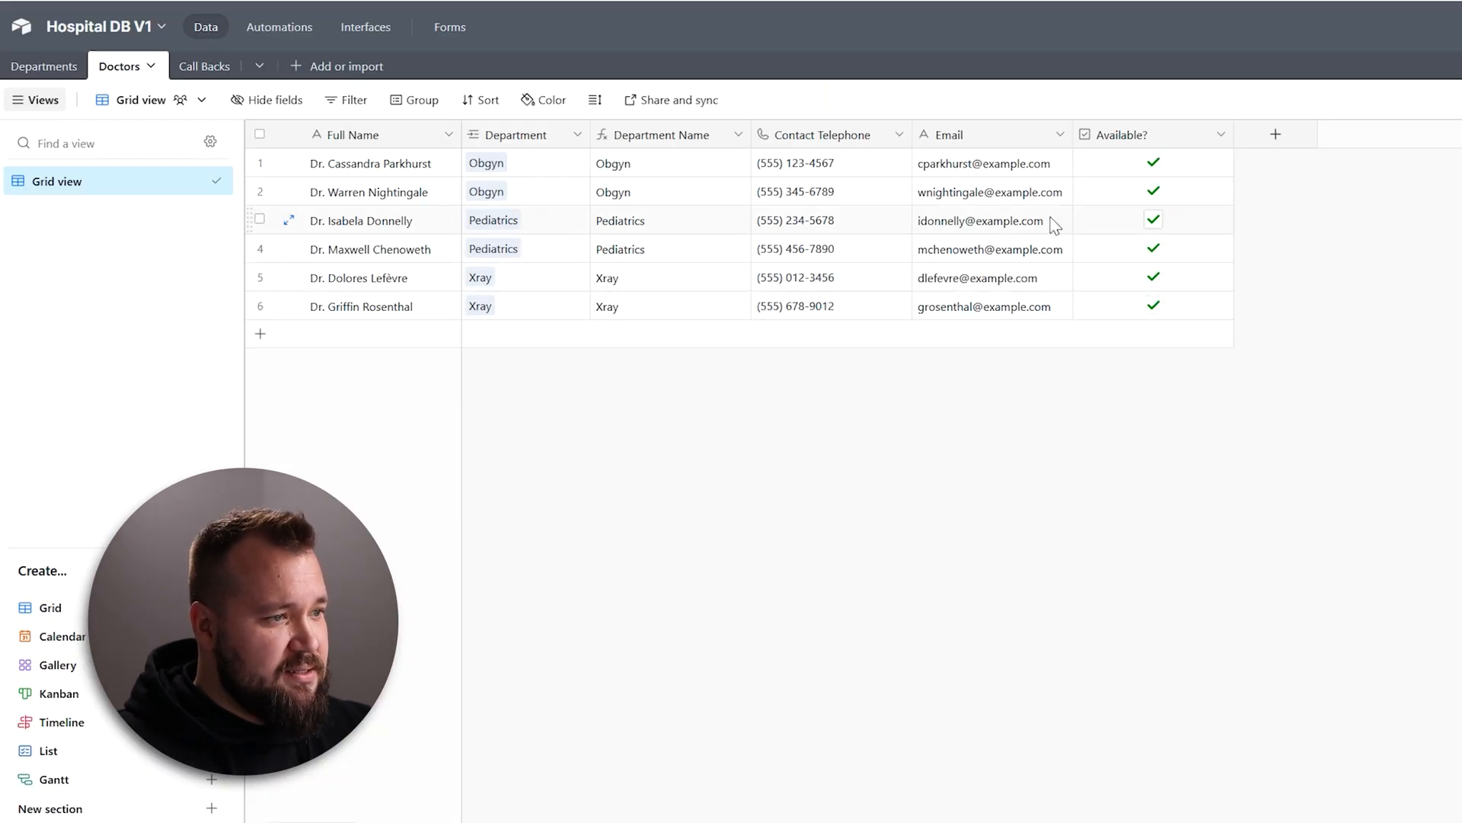
click(1153, 219)
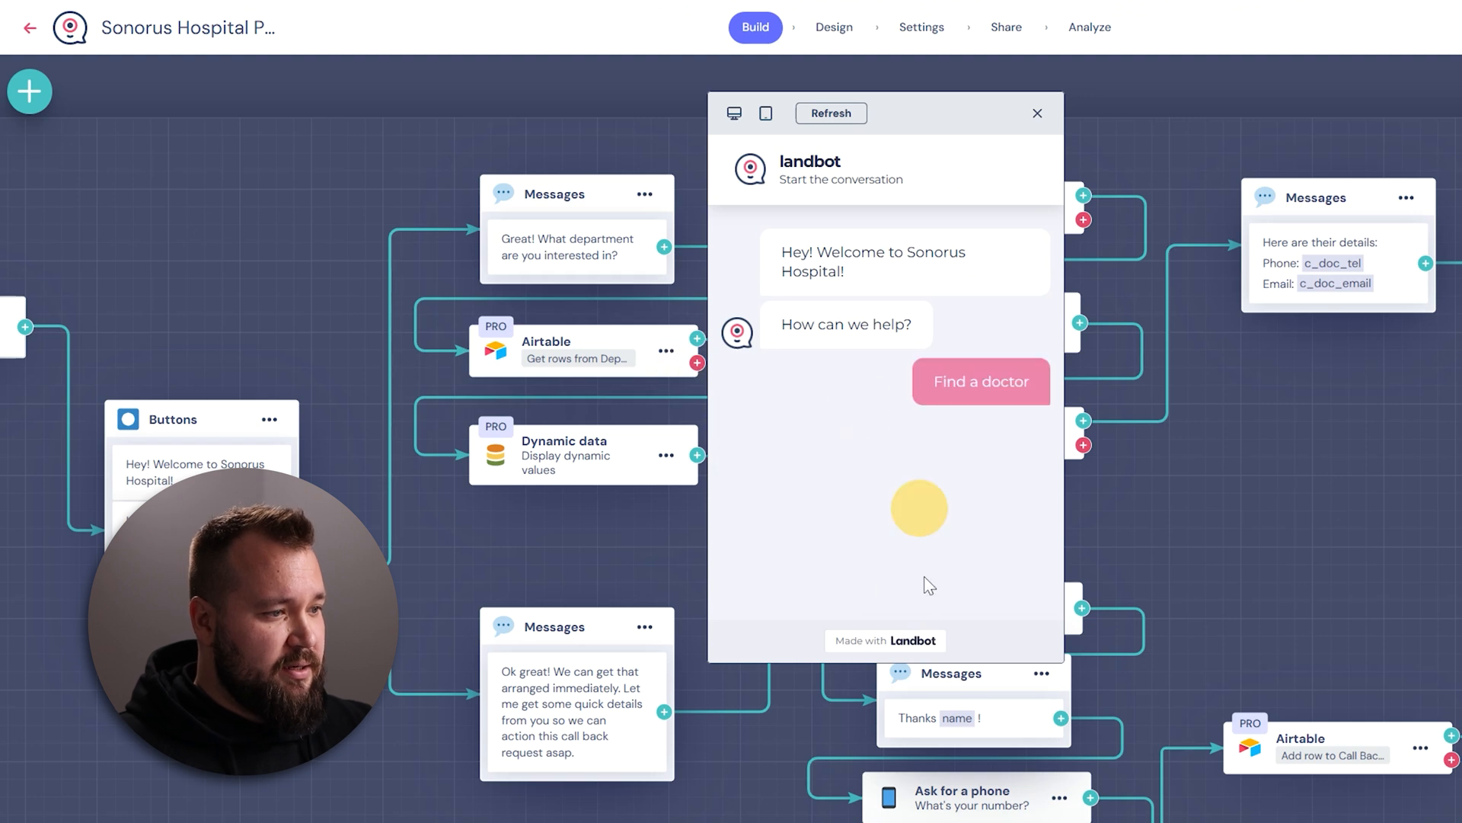
click(979, 381)
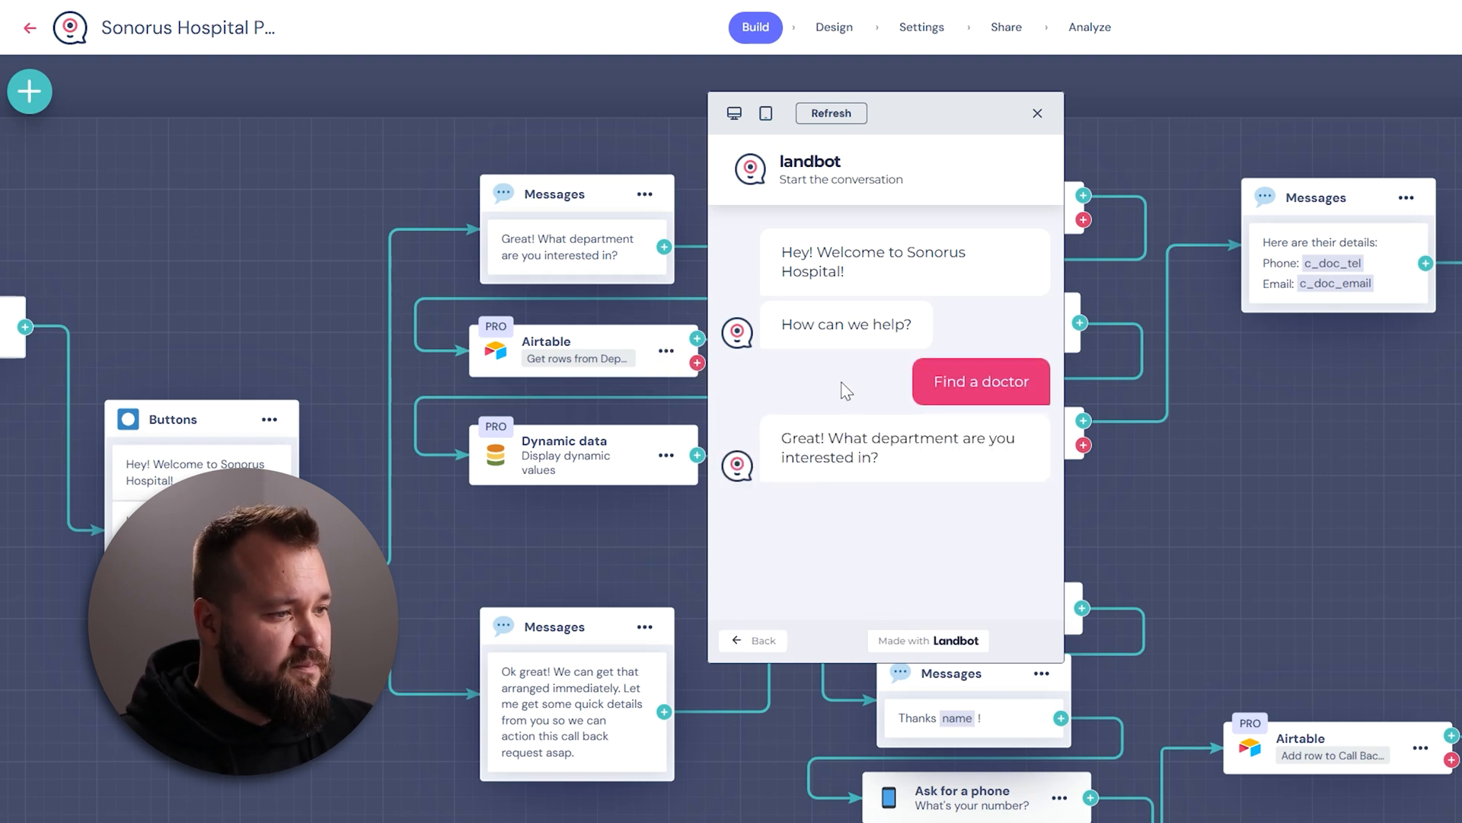
click(980, 380)
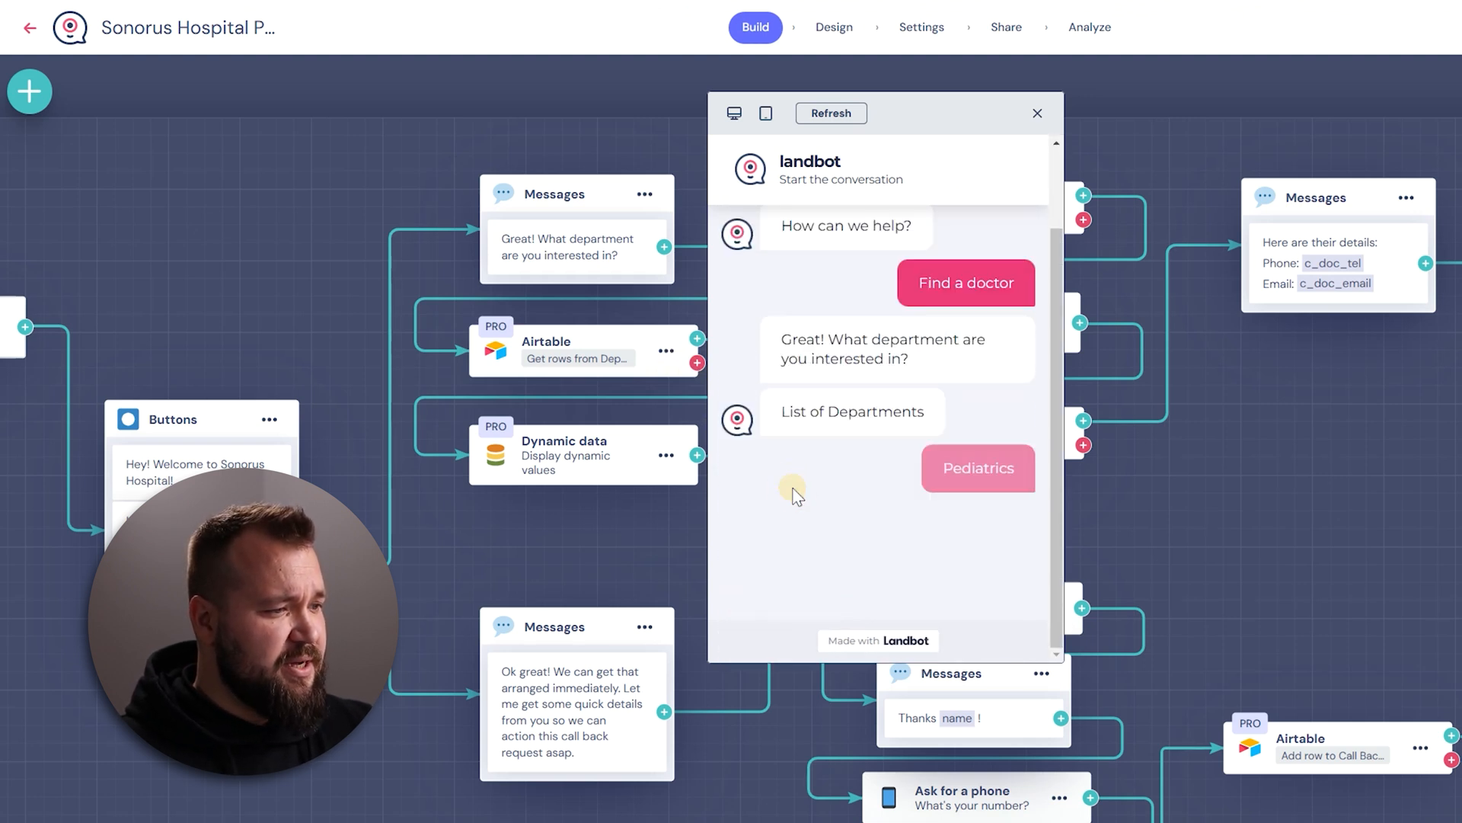
click(978, 467)
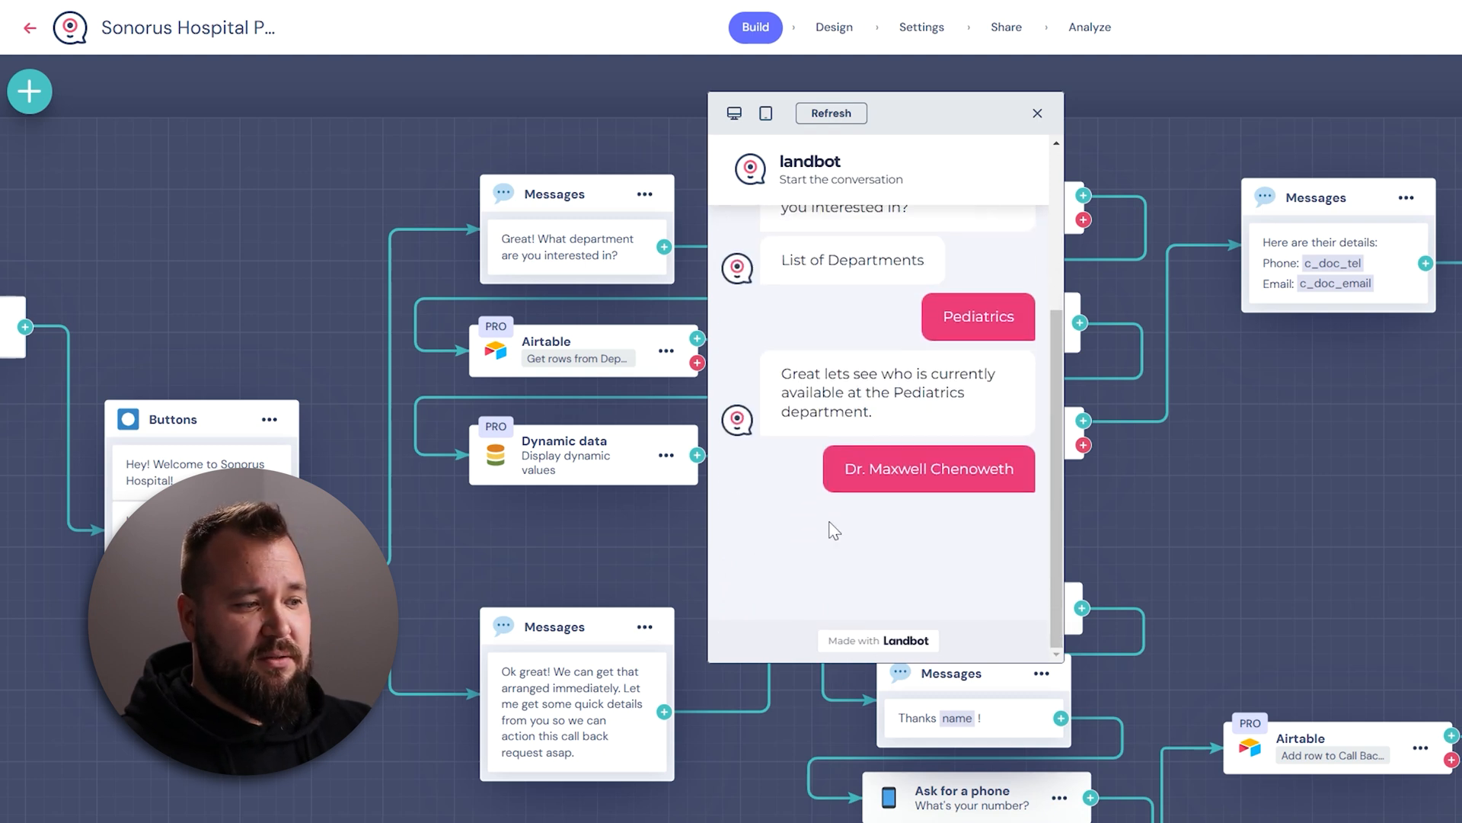
click(927, 468)
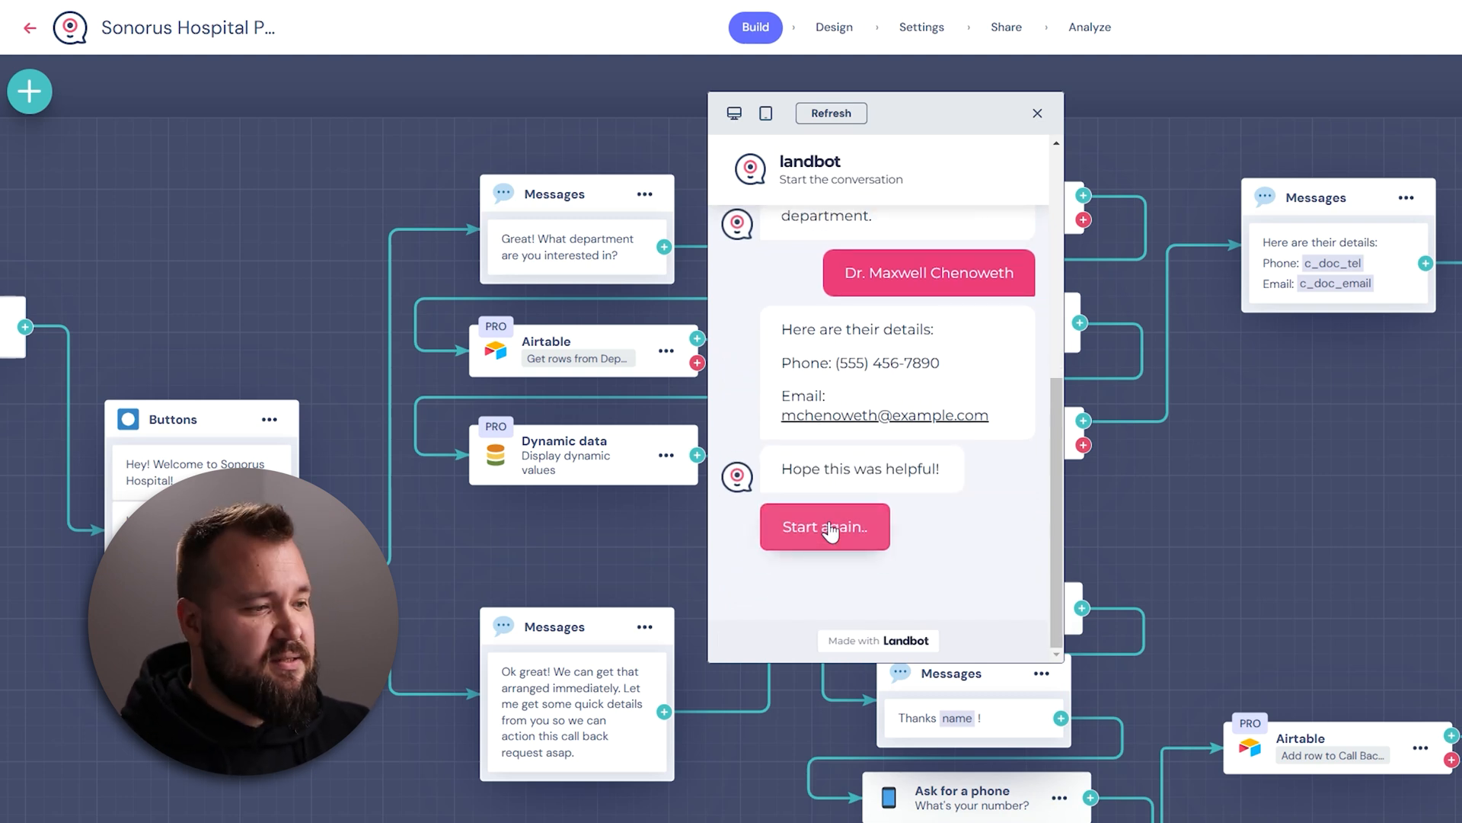
Step: Restart the test conversation, choose Find a doctor, then refresh the test preview
click(824, 526)
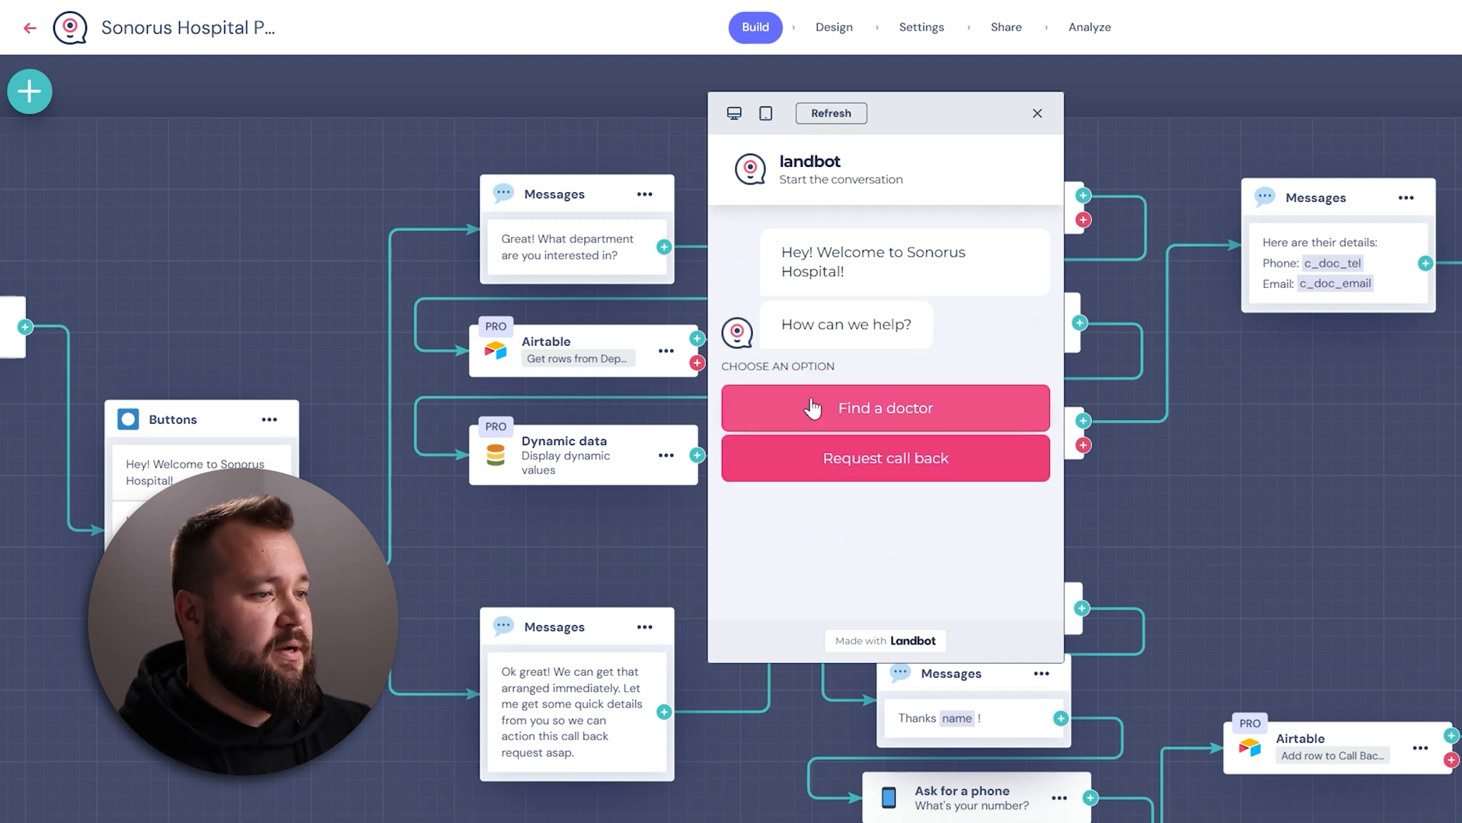
click(883, 408)
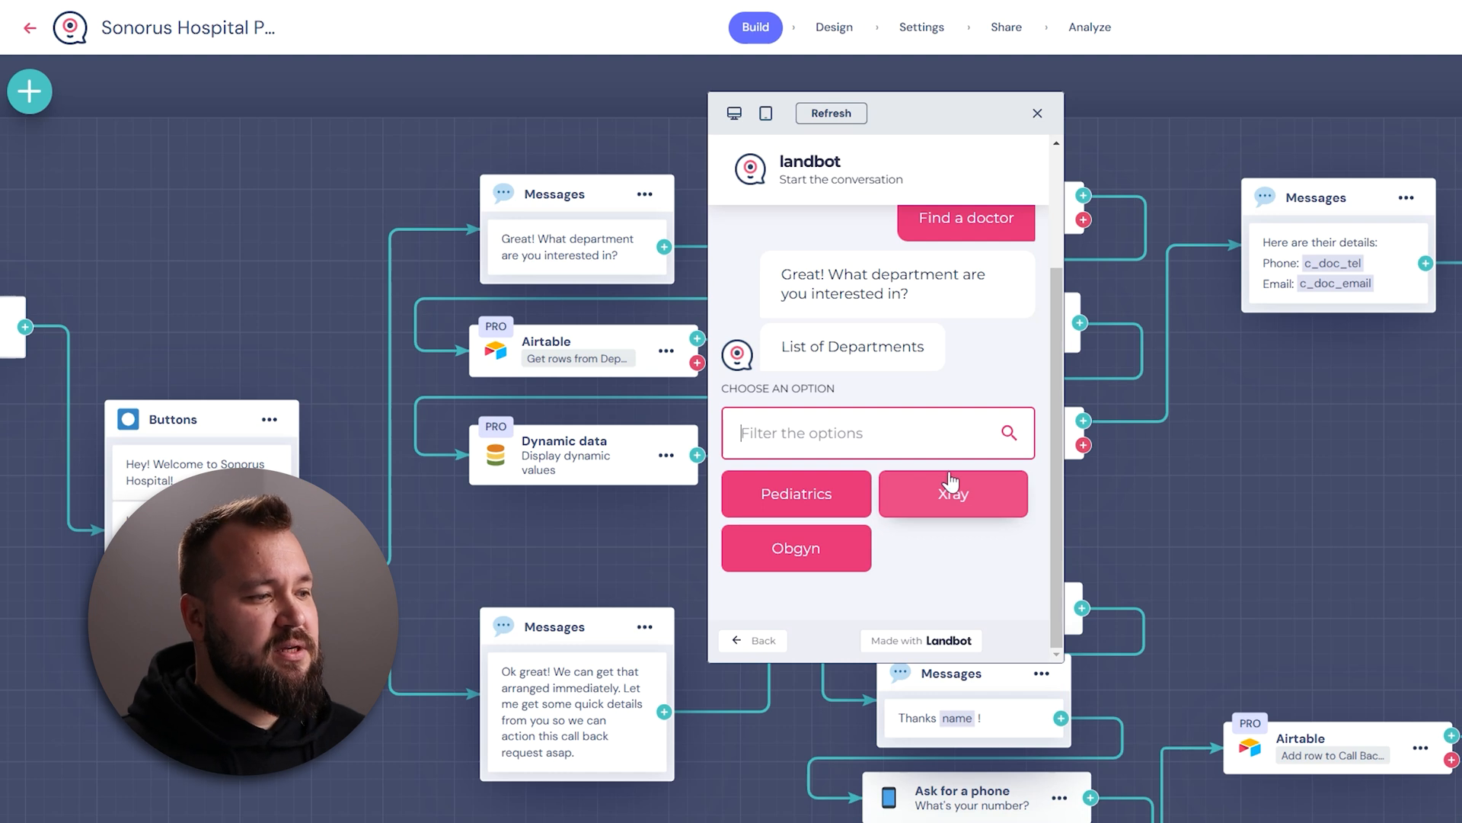
mouse_move(804, 238)
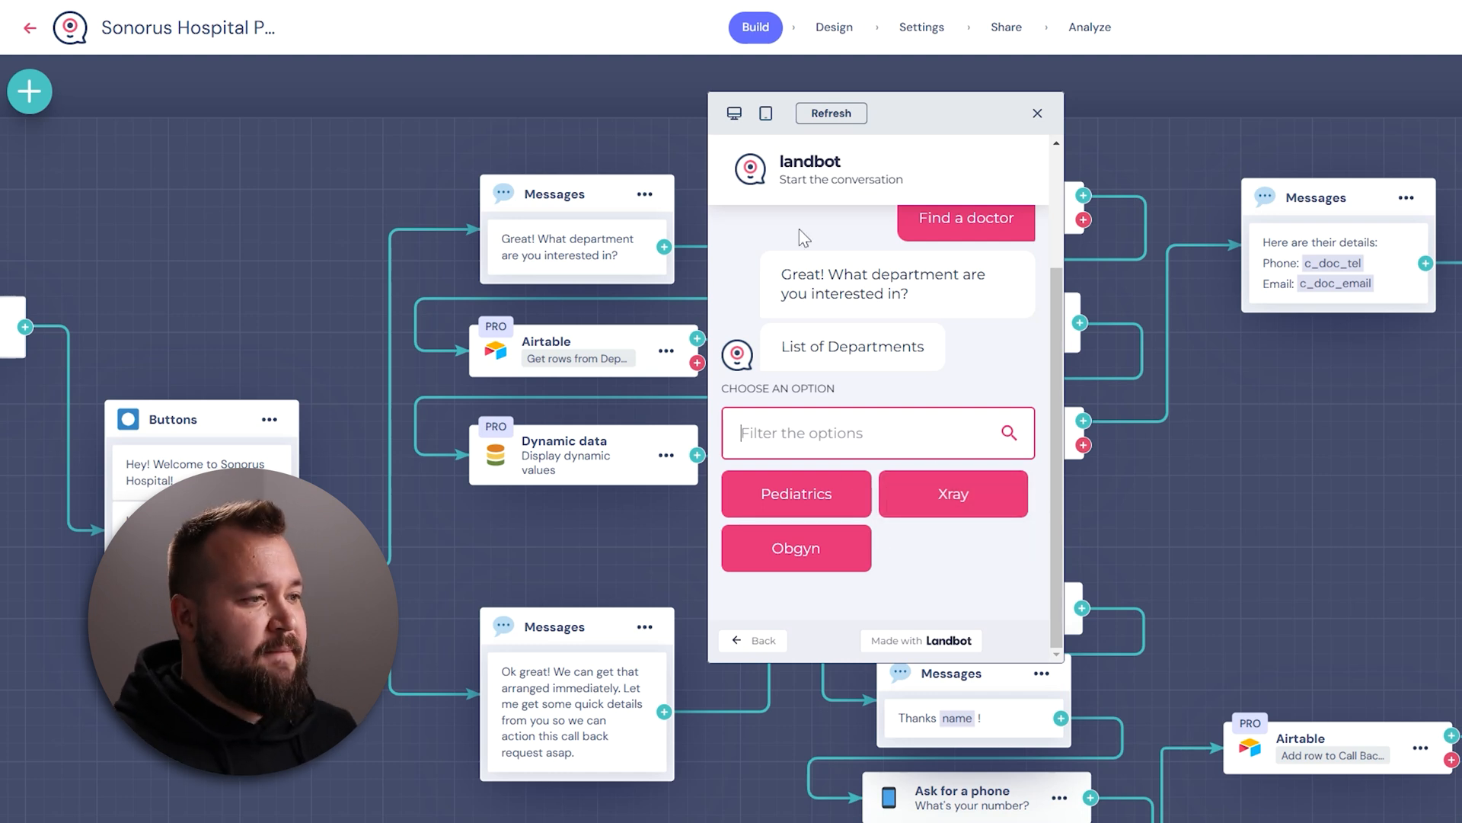
click(829, 112)
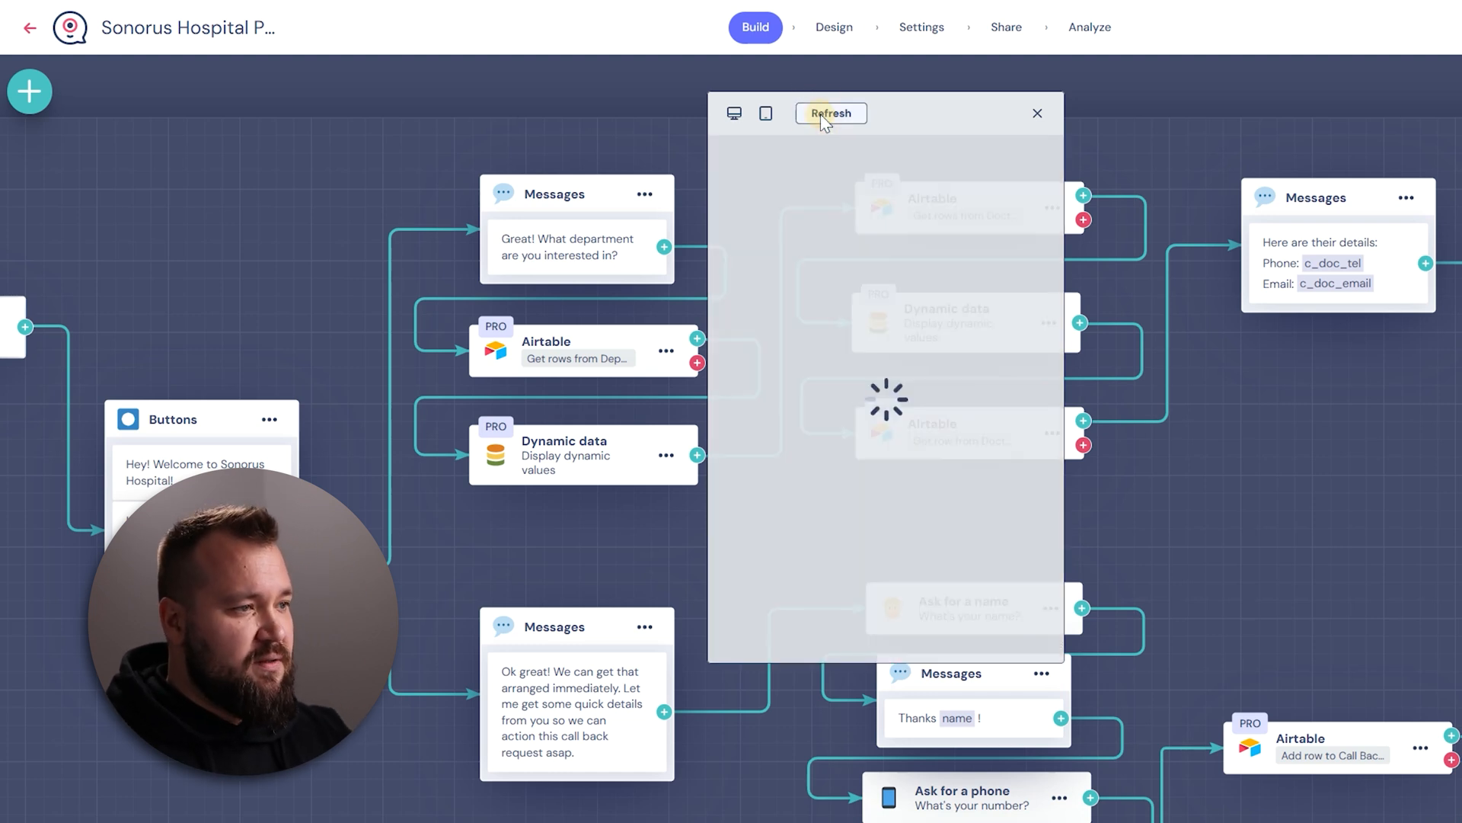
click(832, 112)
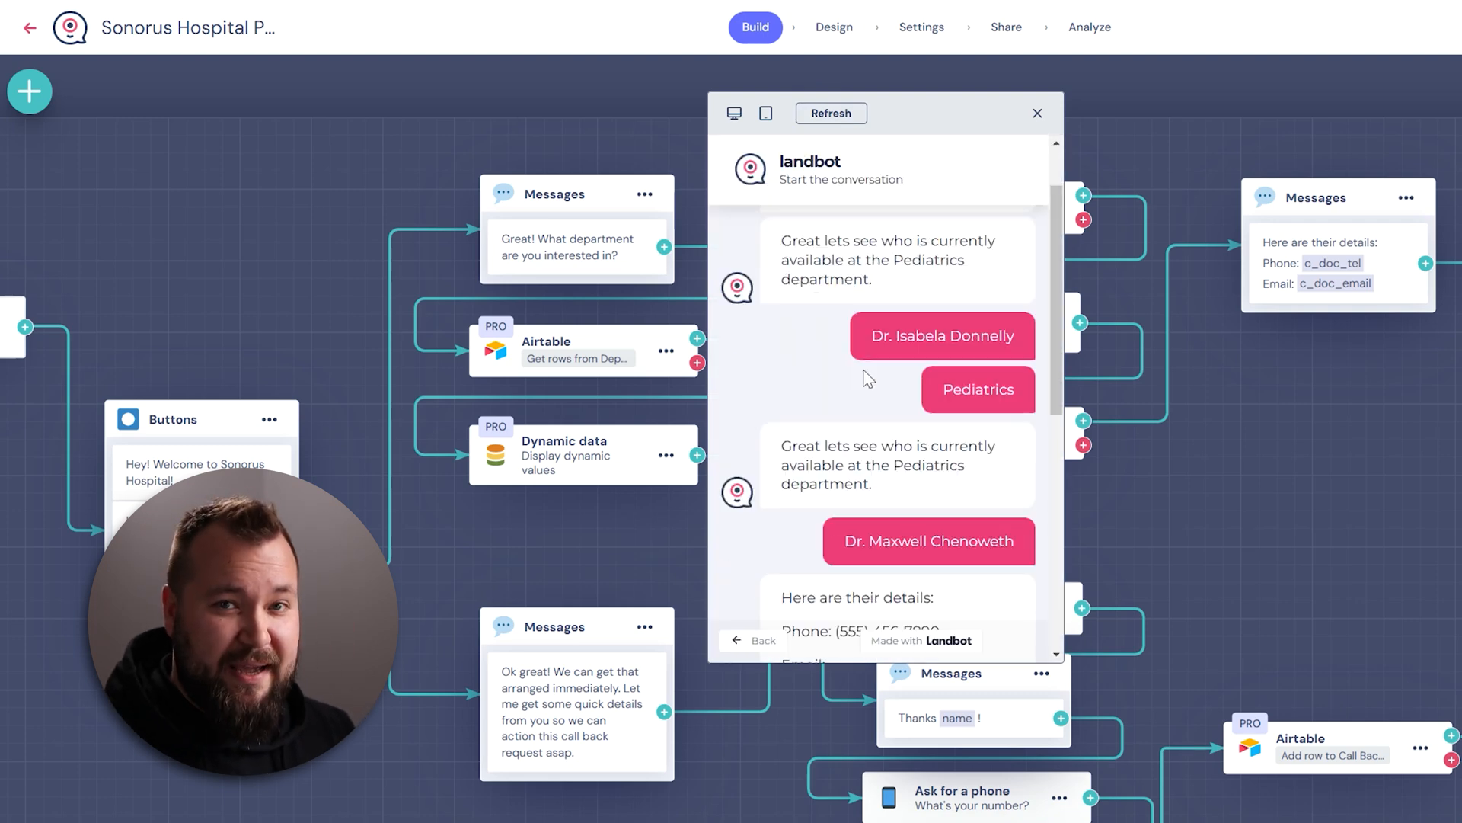
Step: Submit a callback request test (Al, 234234234, 'bla bla bla') and check it in the Airtable base
click(828, 112)
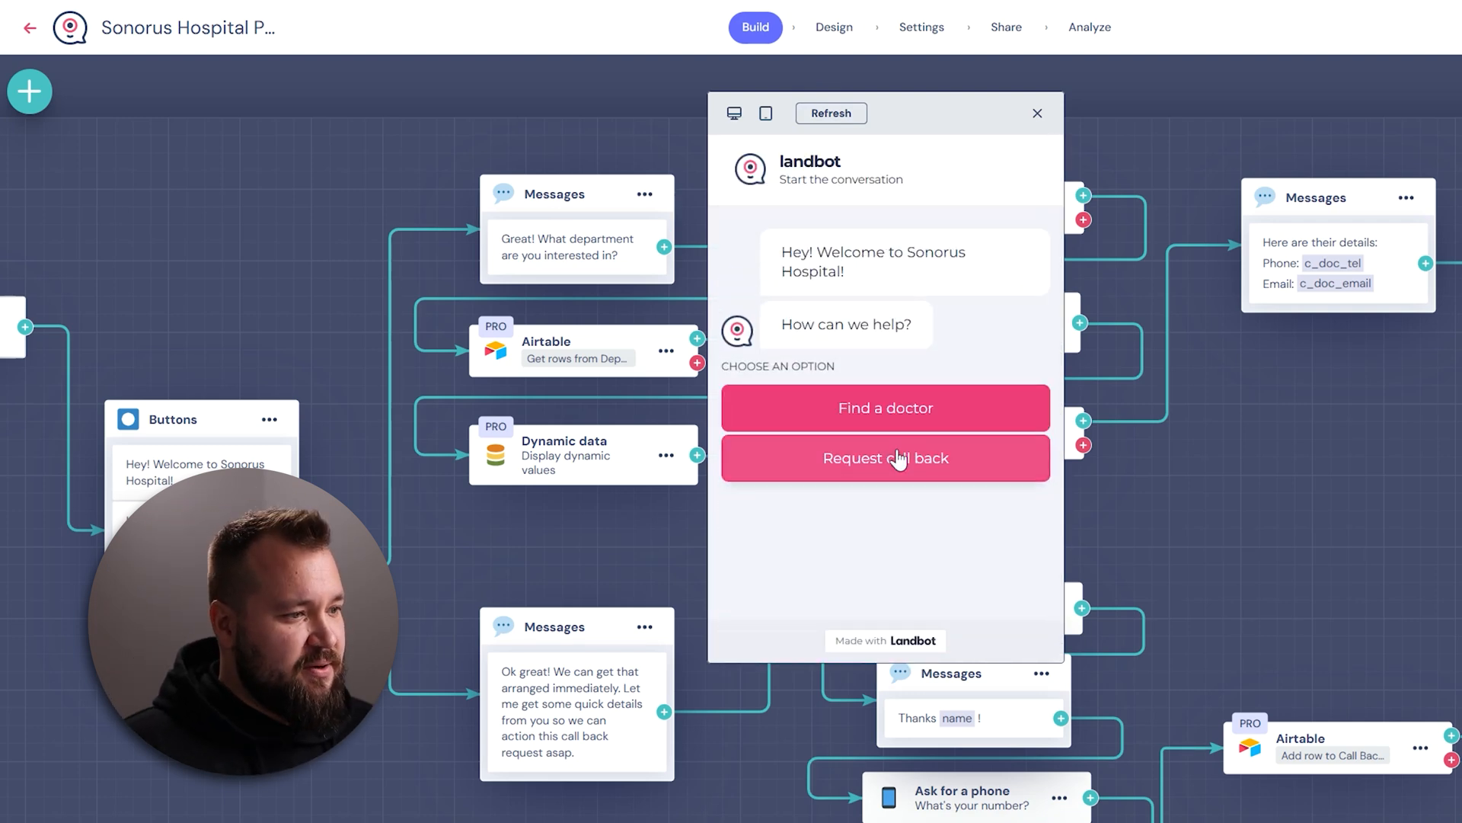
click(883, 457)
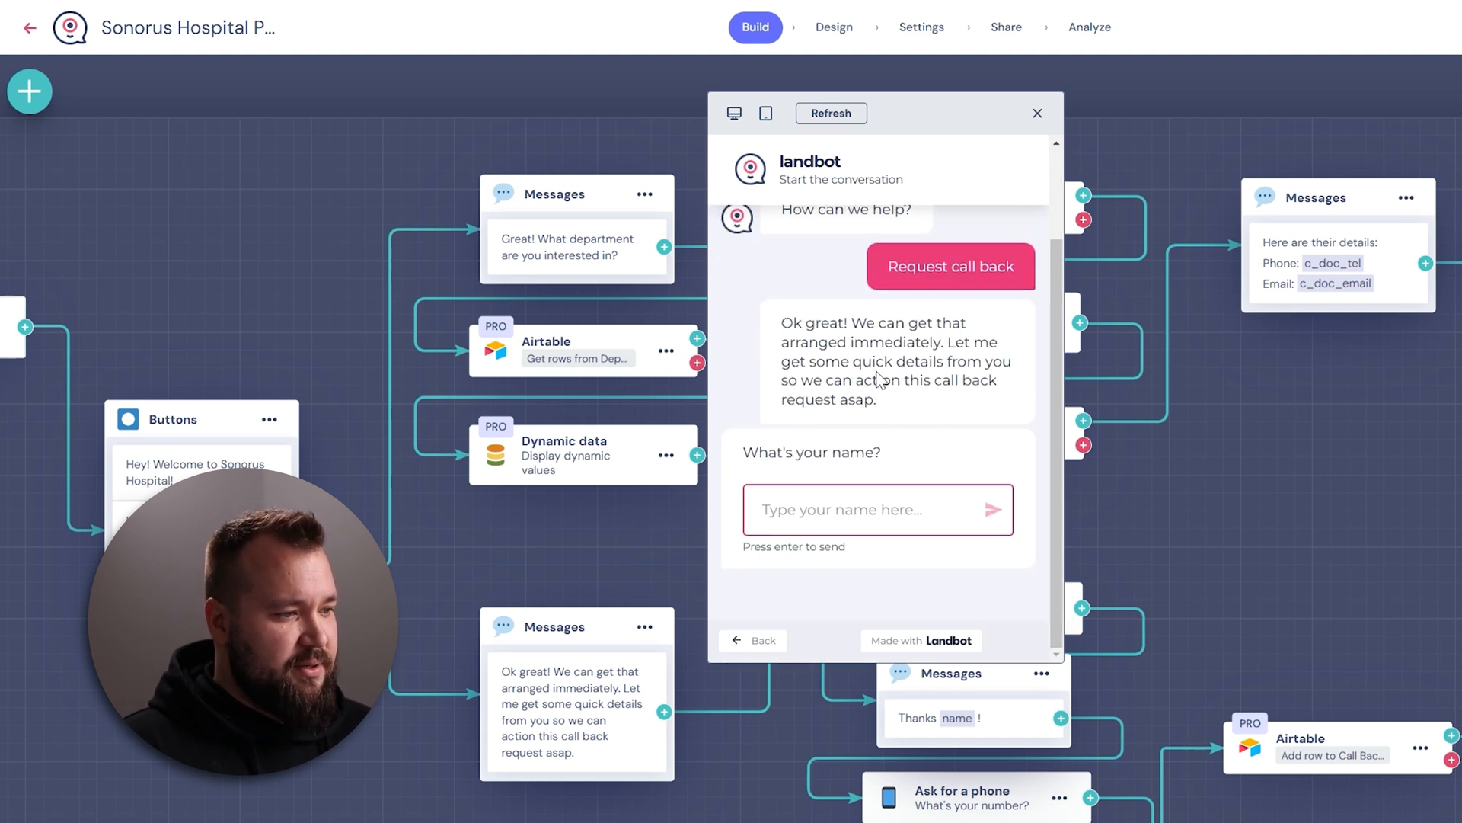
text(Al)
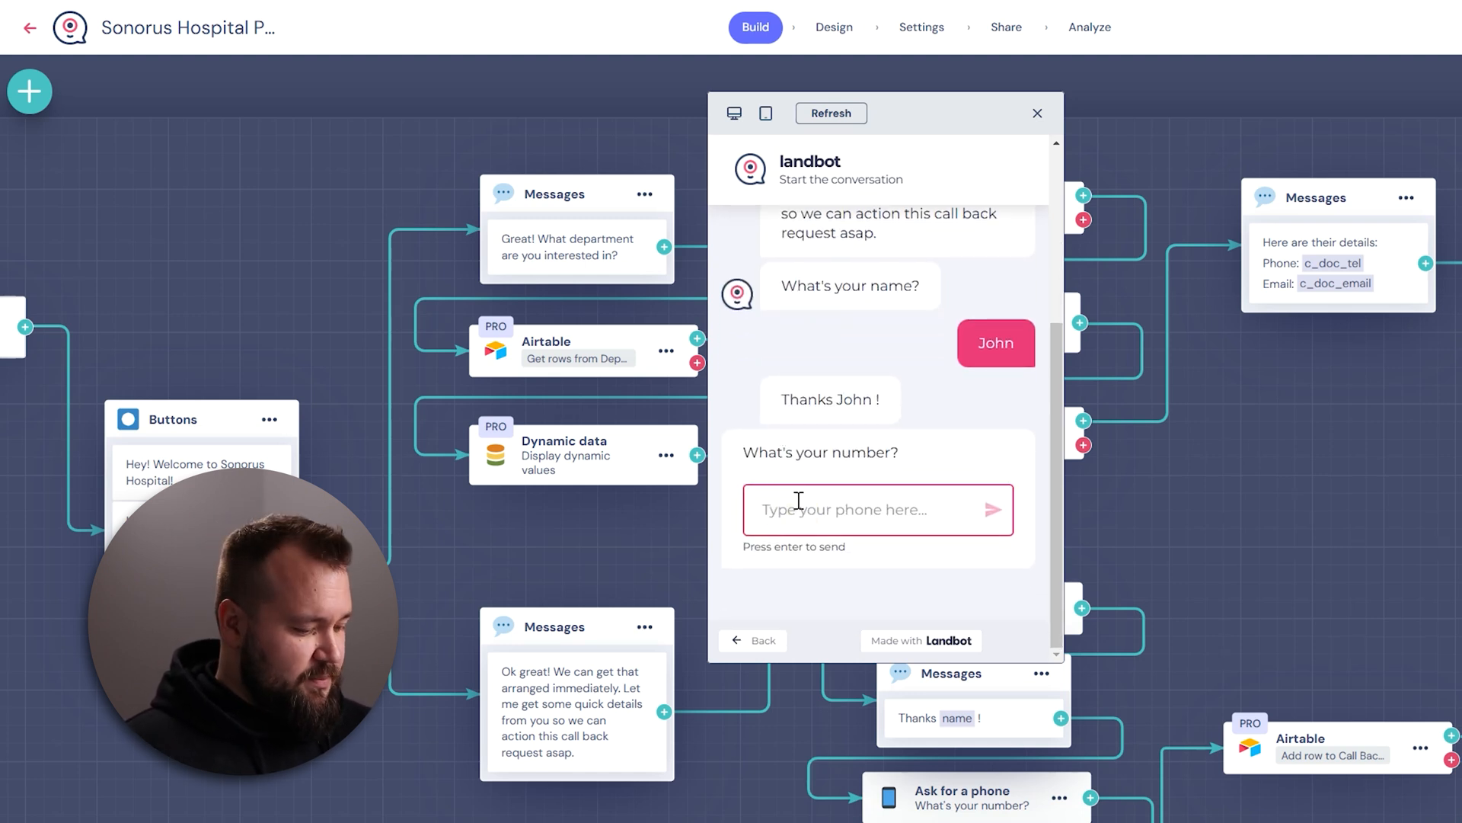
text(234234234)
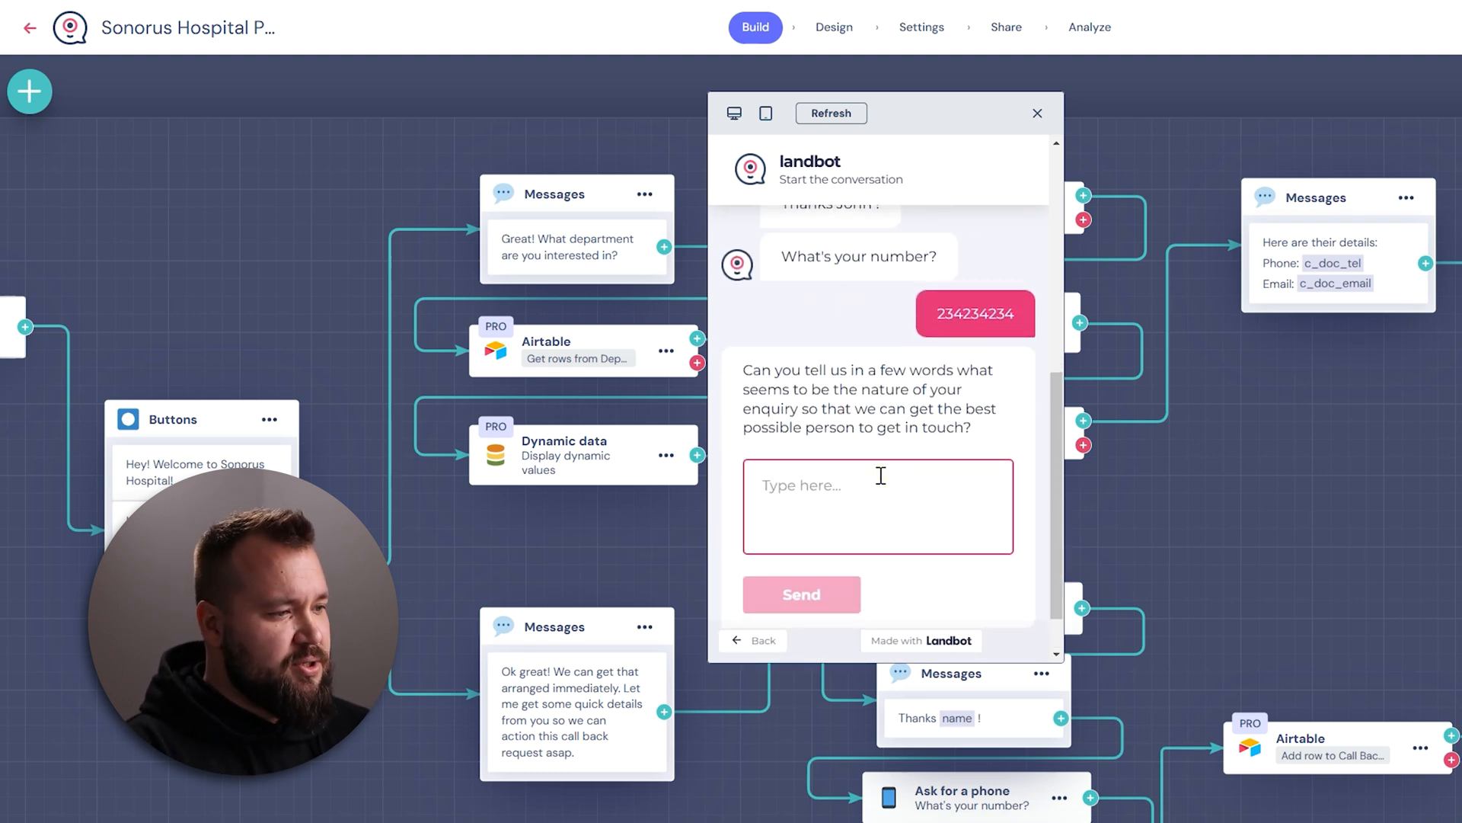
text(bla bla bla)
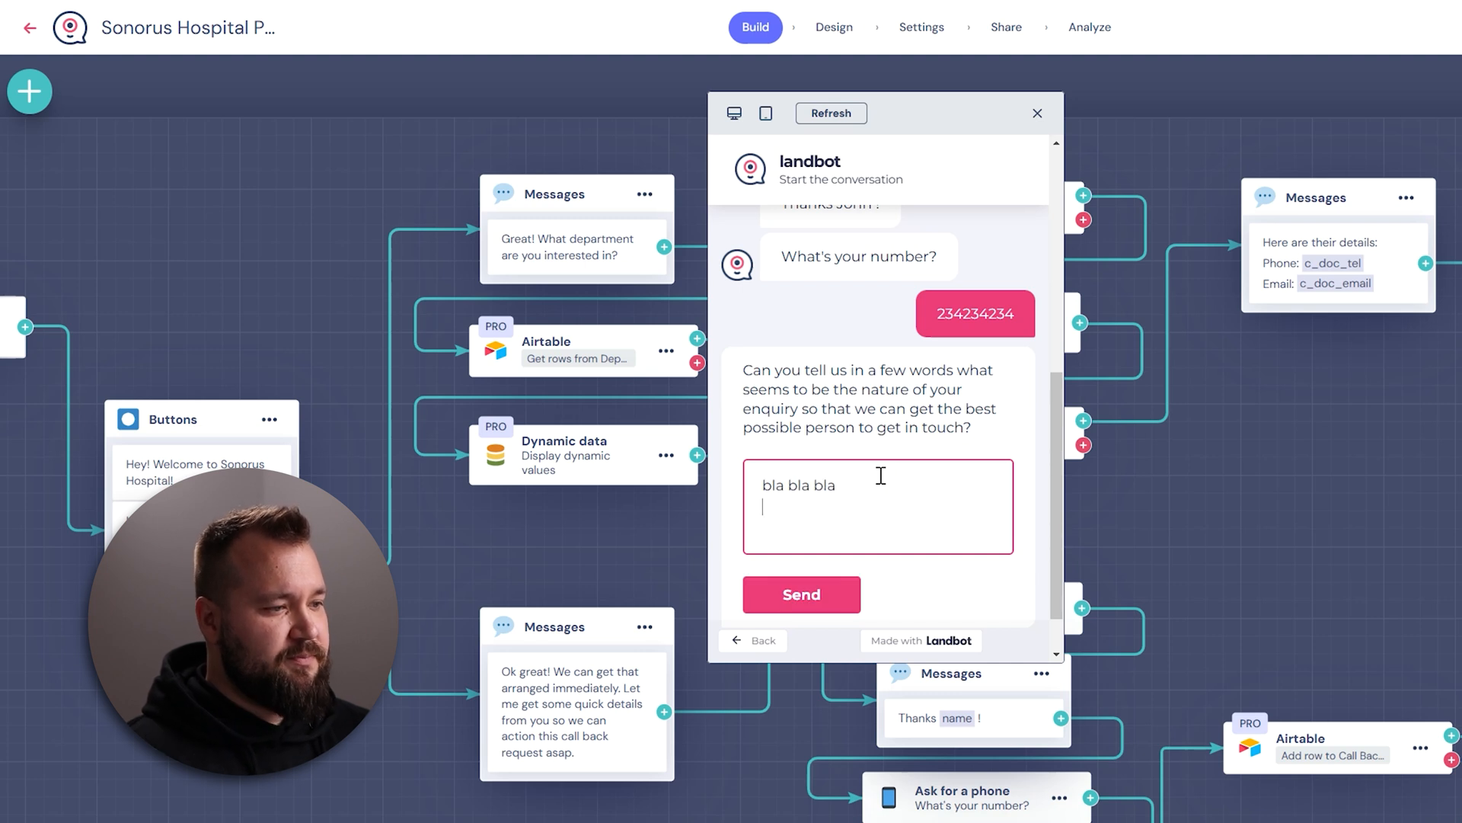
click(799, 594)
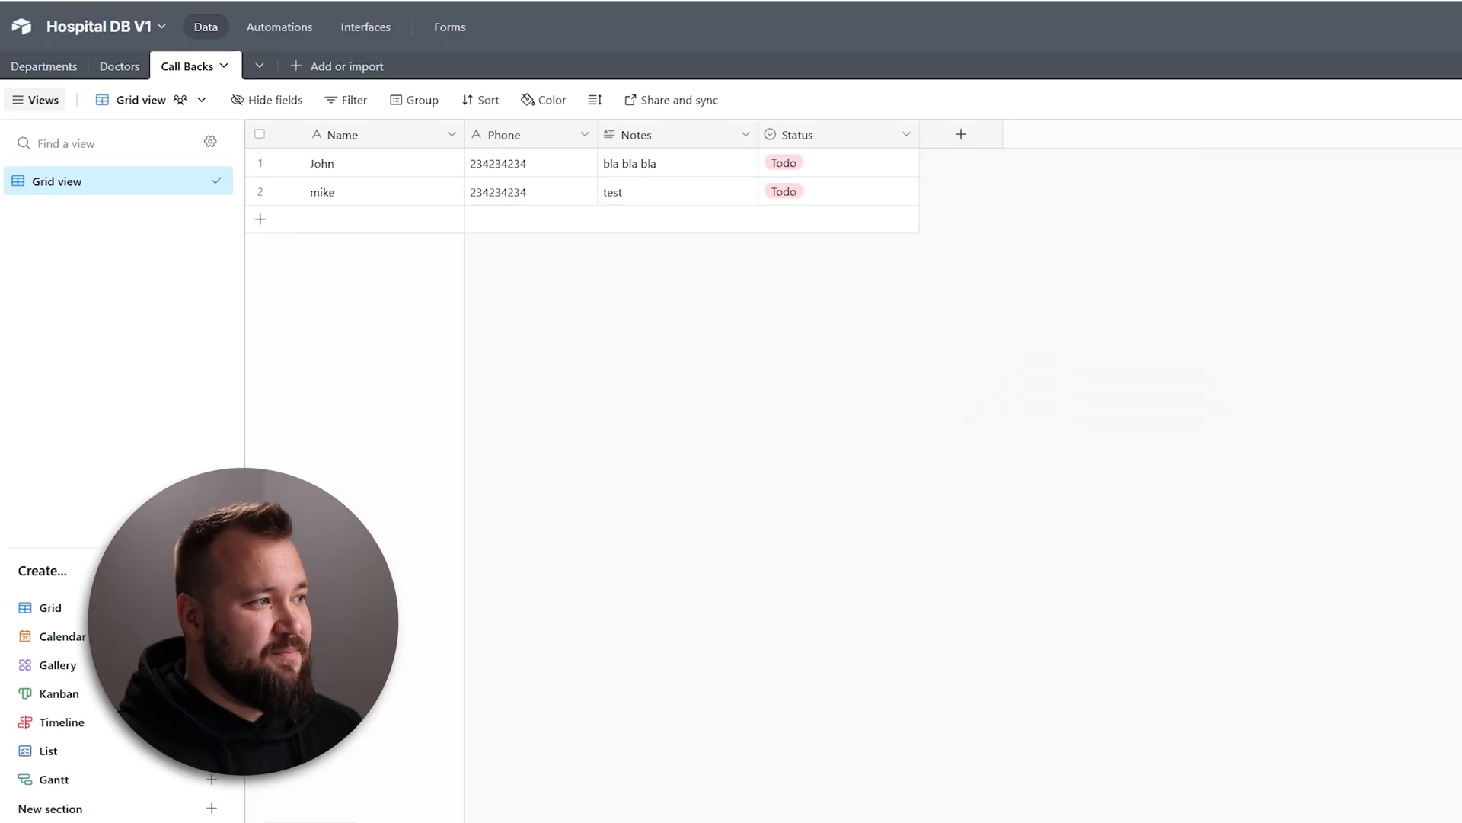
click(186, 12)
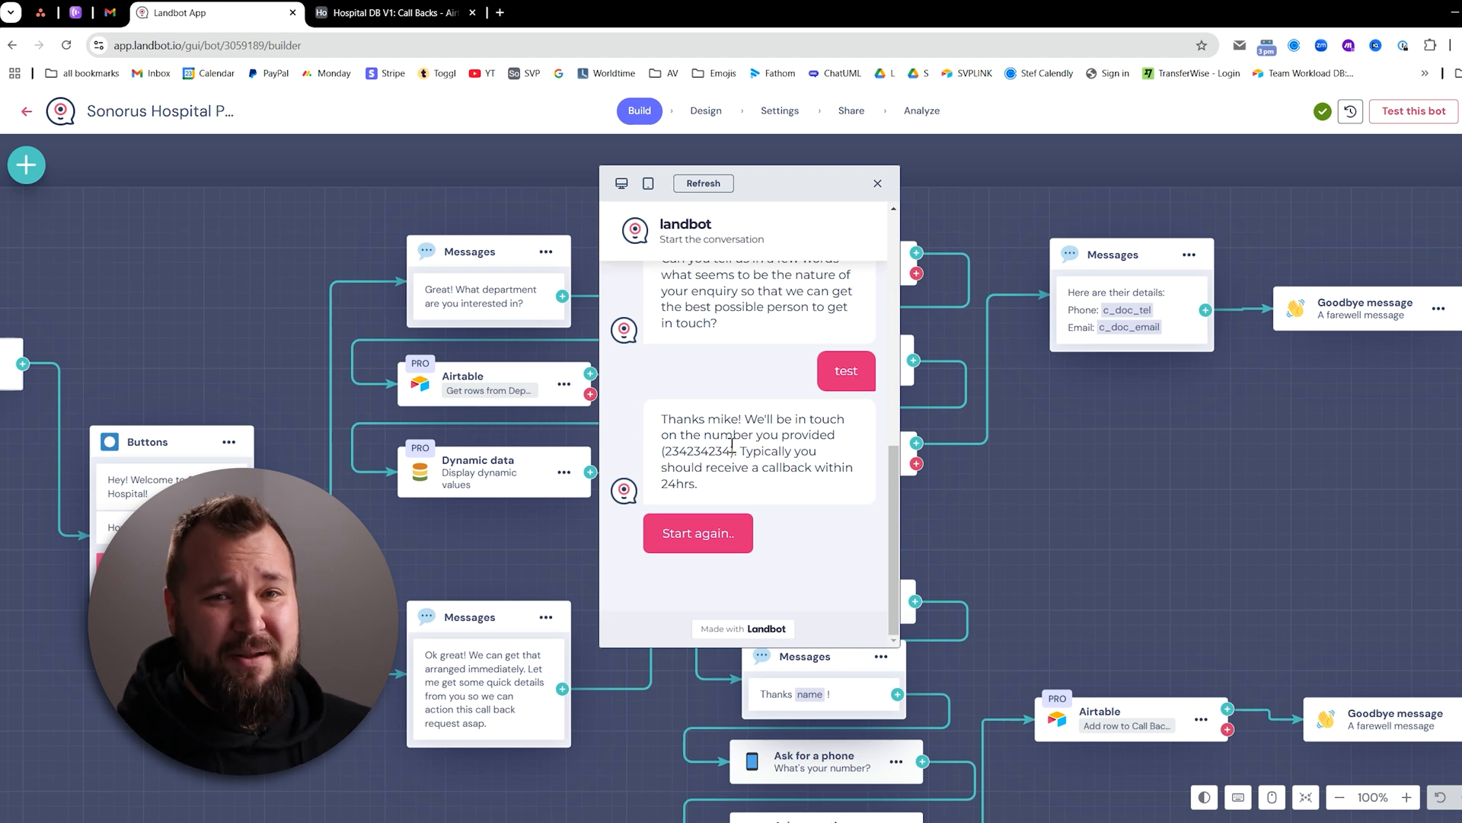
click(392, 12)
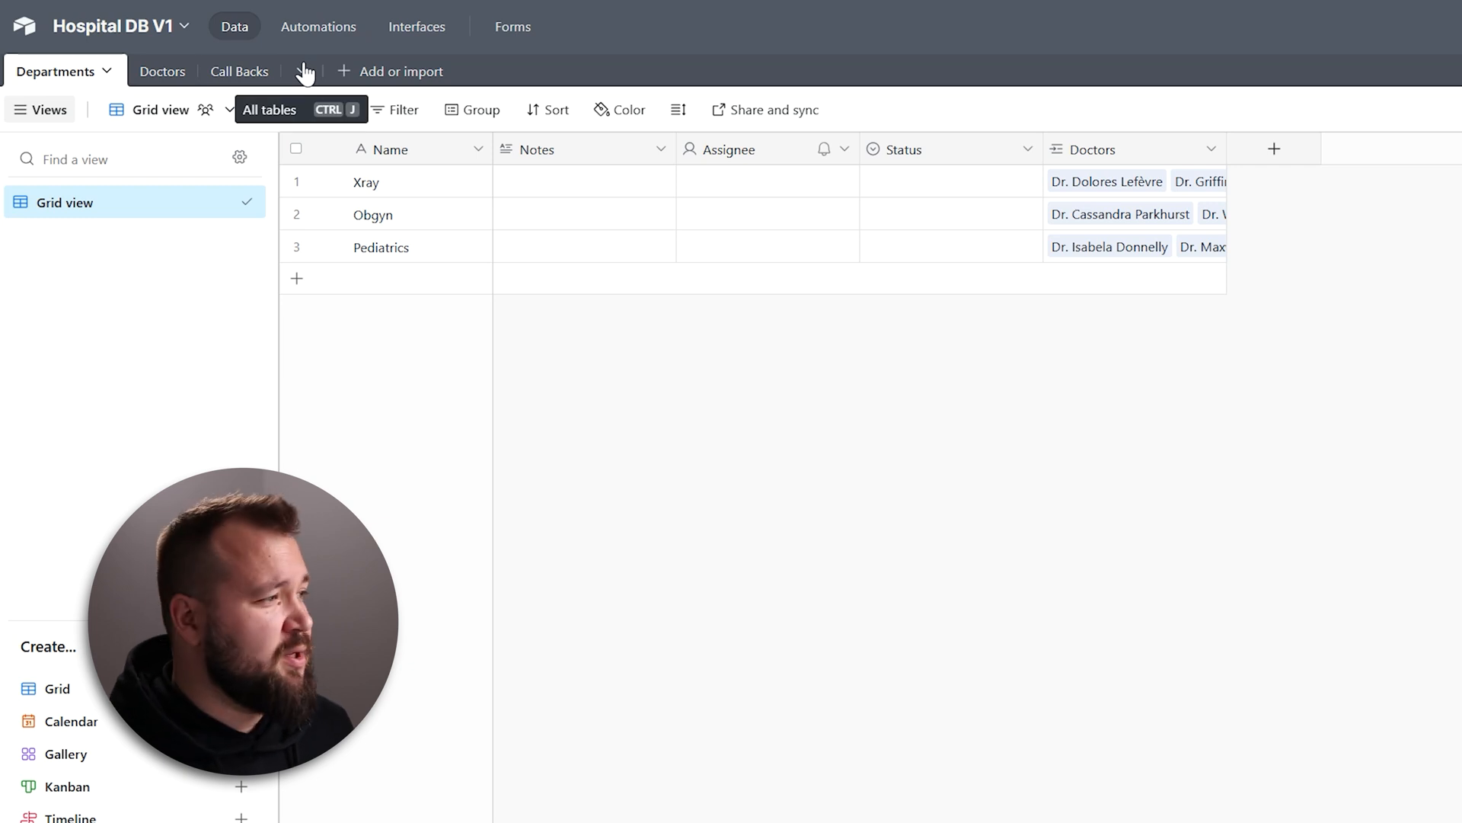
mouse_move(598, 430)
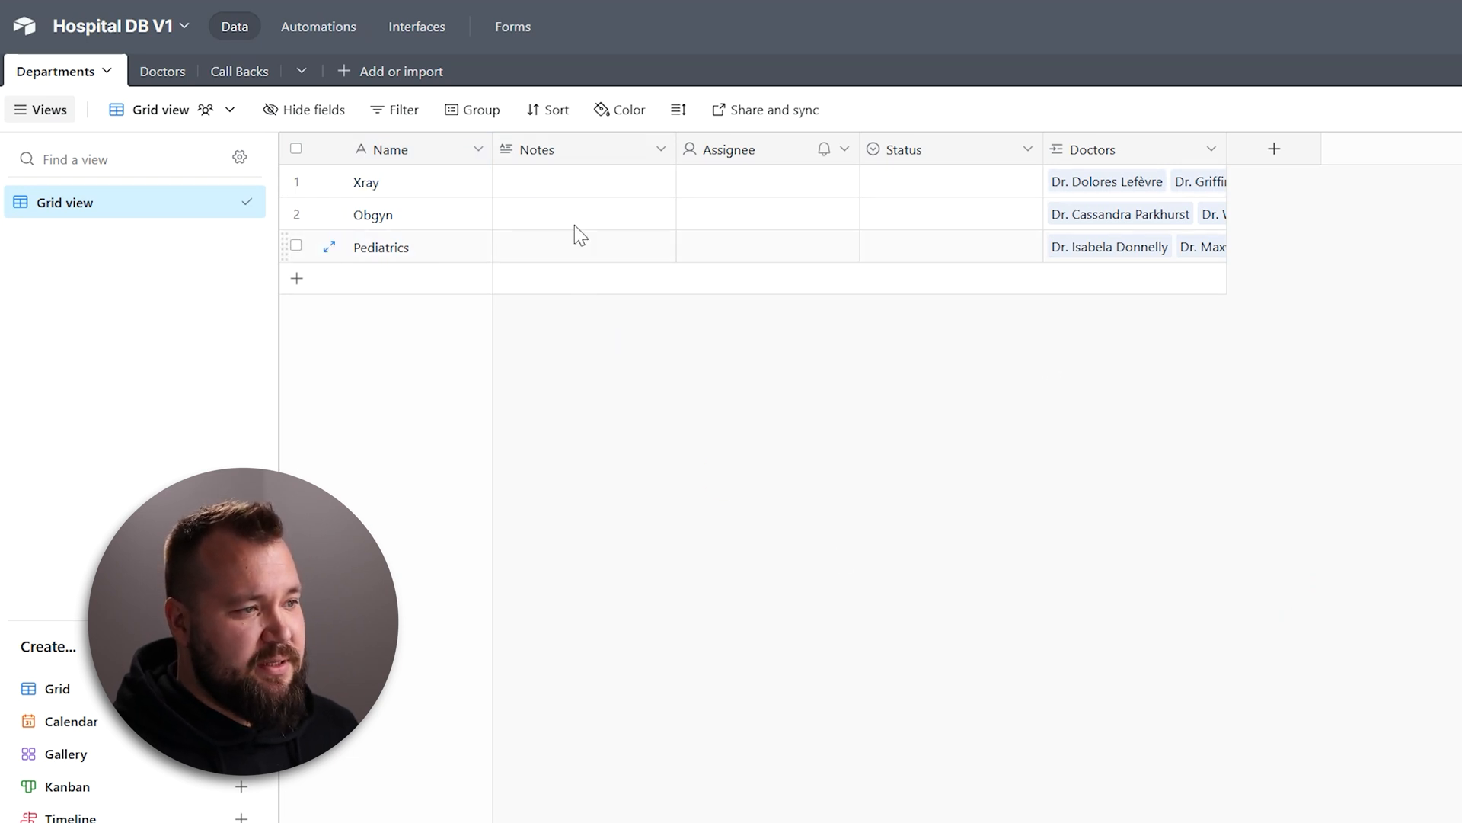
mouse_move(1098, 160)
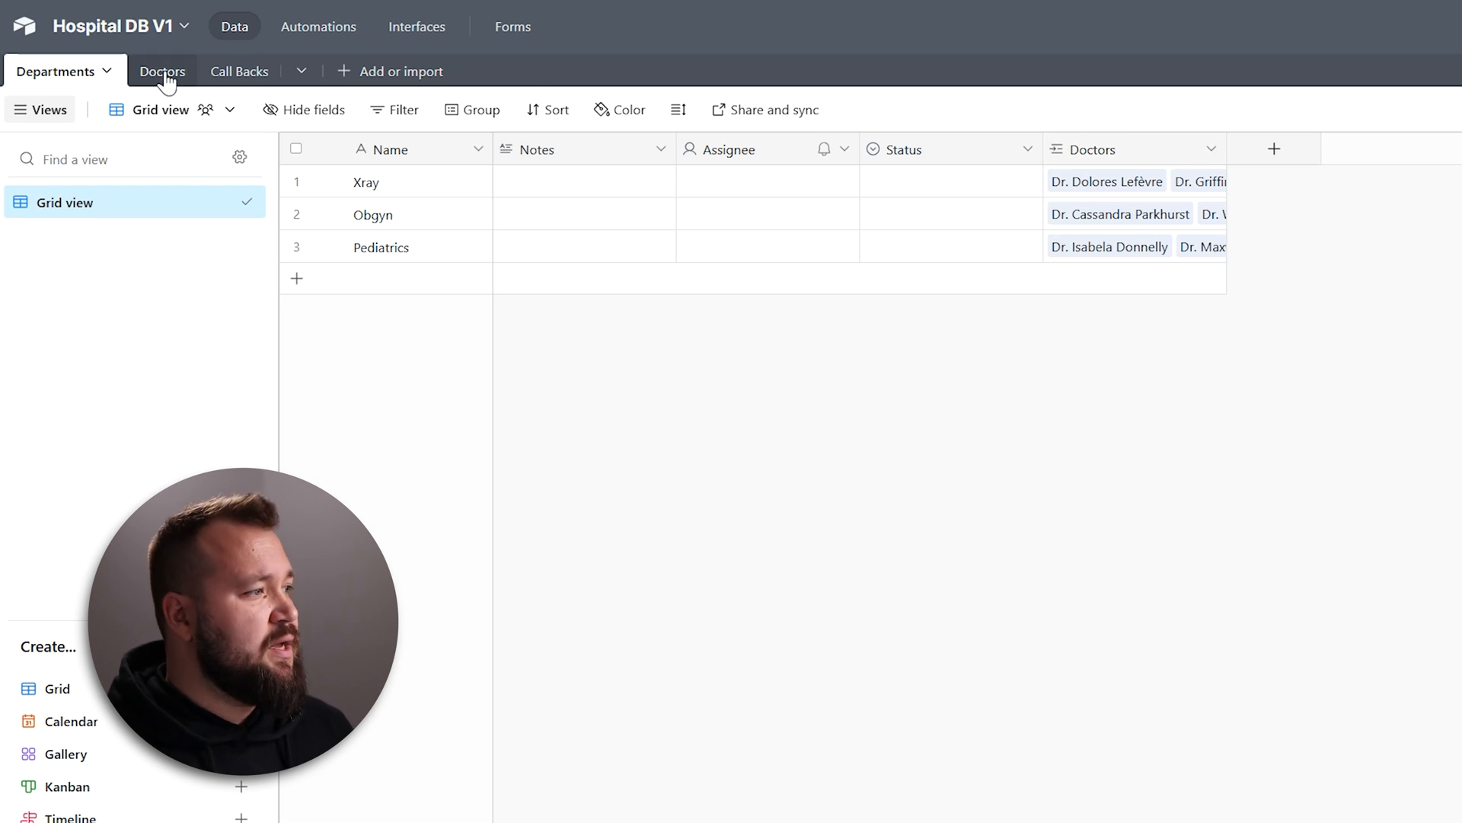
Step: Review the Doctors table, its Department Name formula field and the third doctor's availability
click(162, 71)
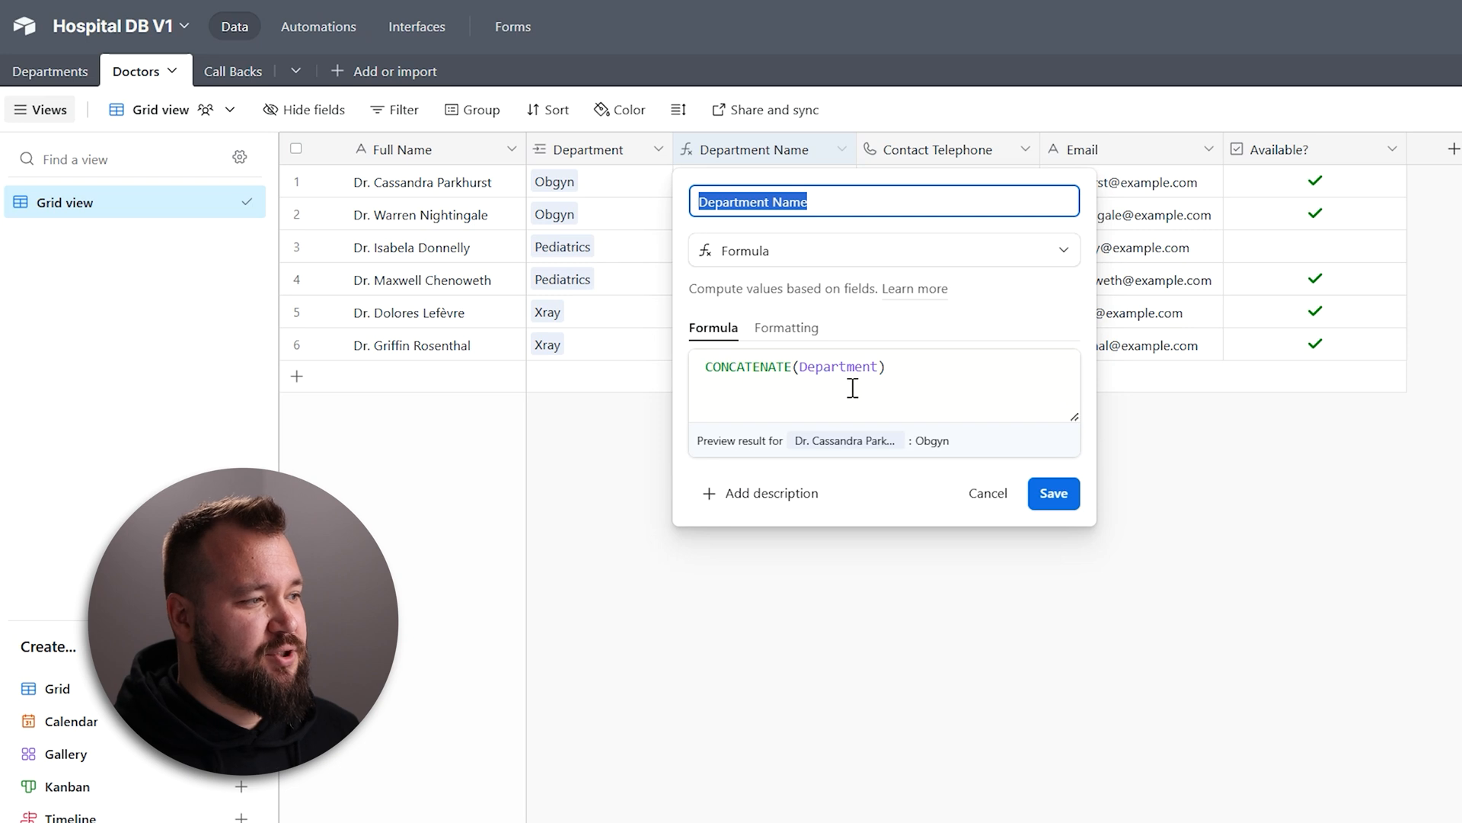
click(1053, 492)
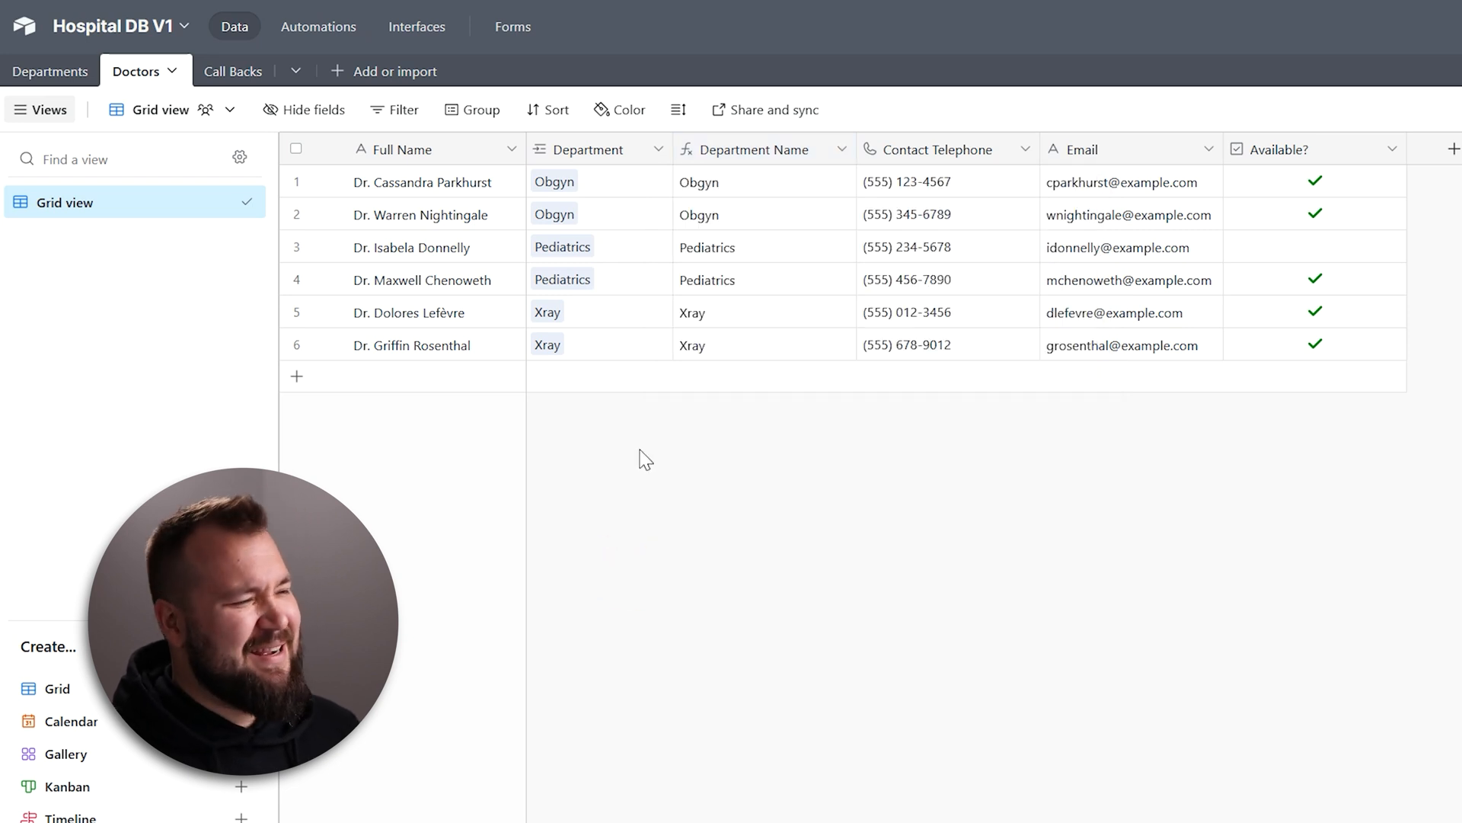
mouse_move(686, 483)
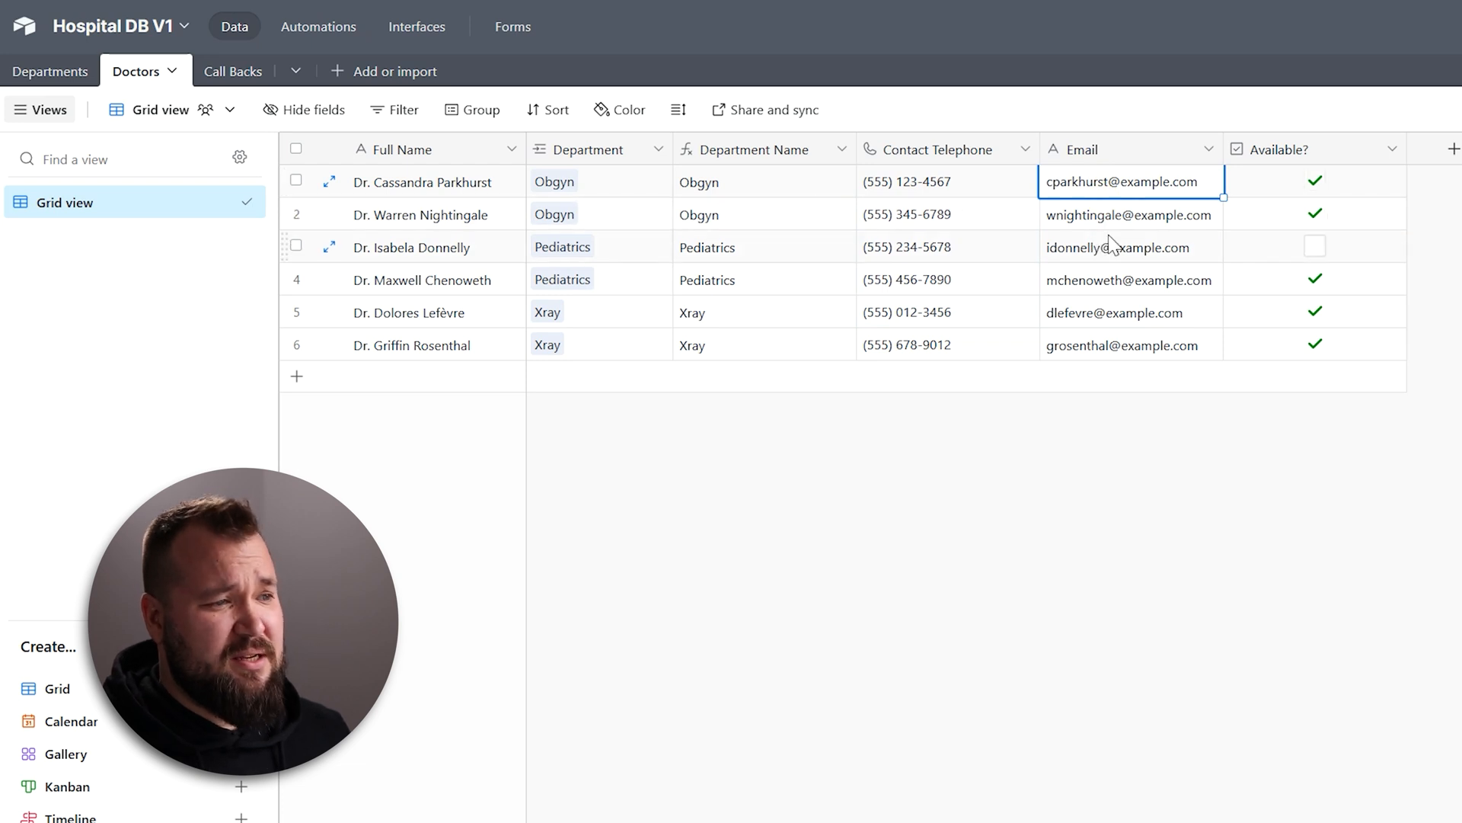
click(1314, 181)
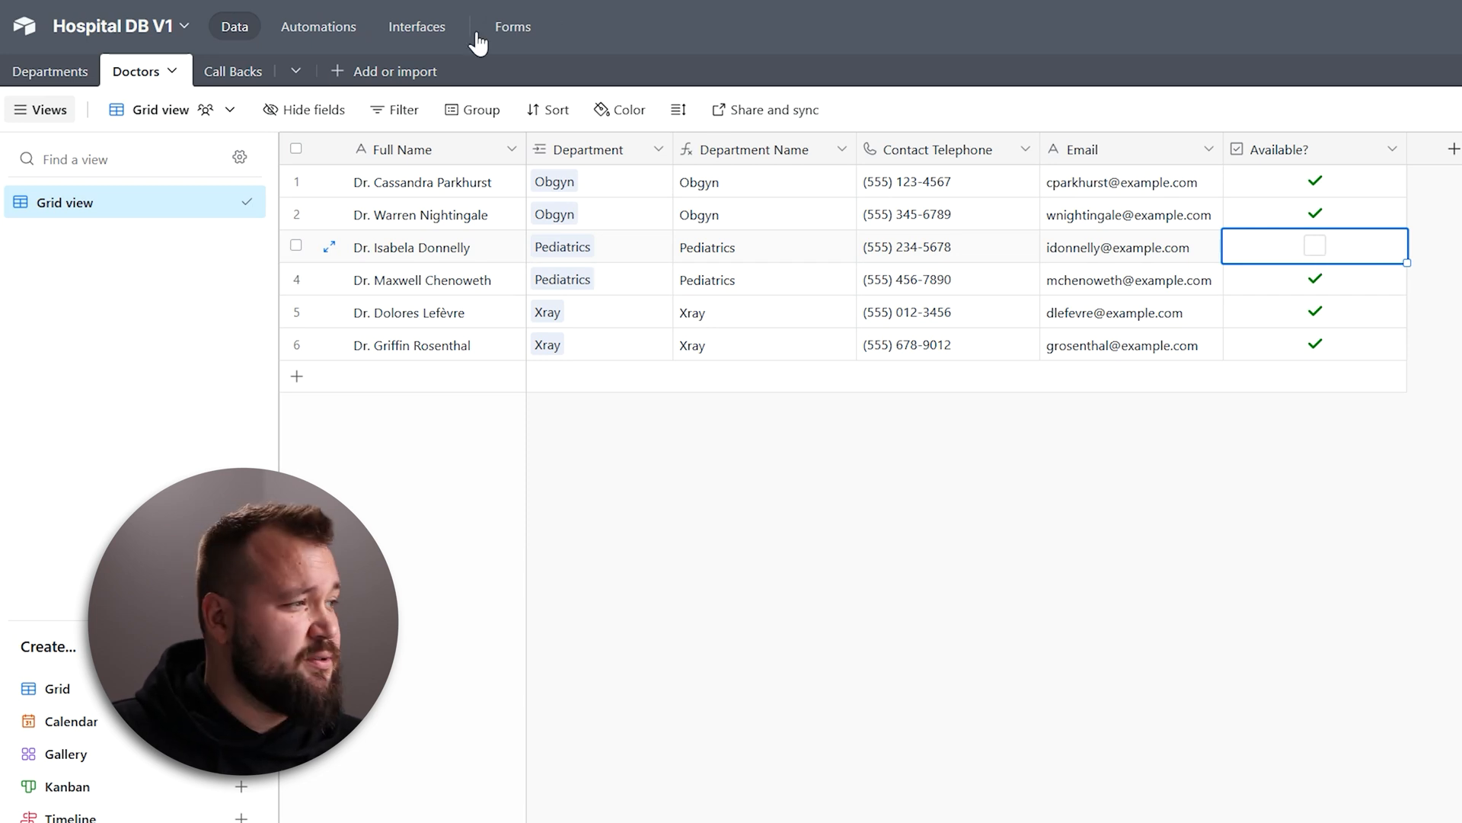
Step: Inspect the Call Backs table's second request and statuses, then return to Landbot
click(233, 72)
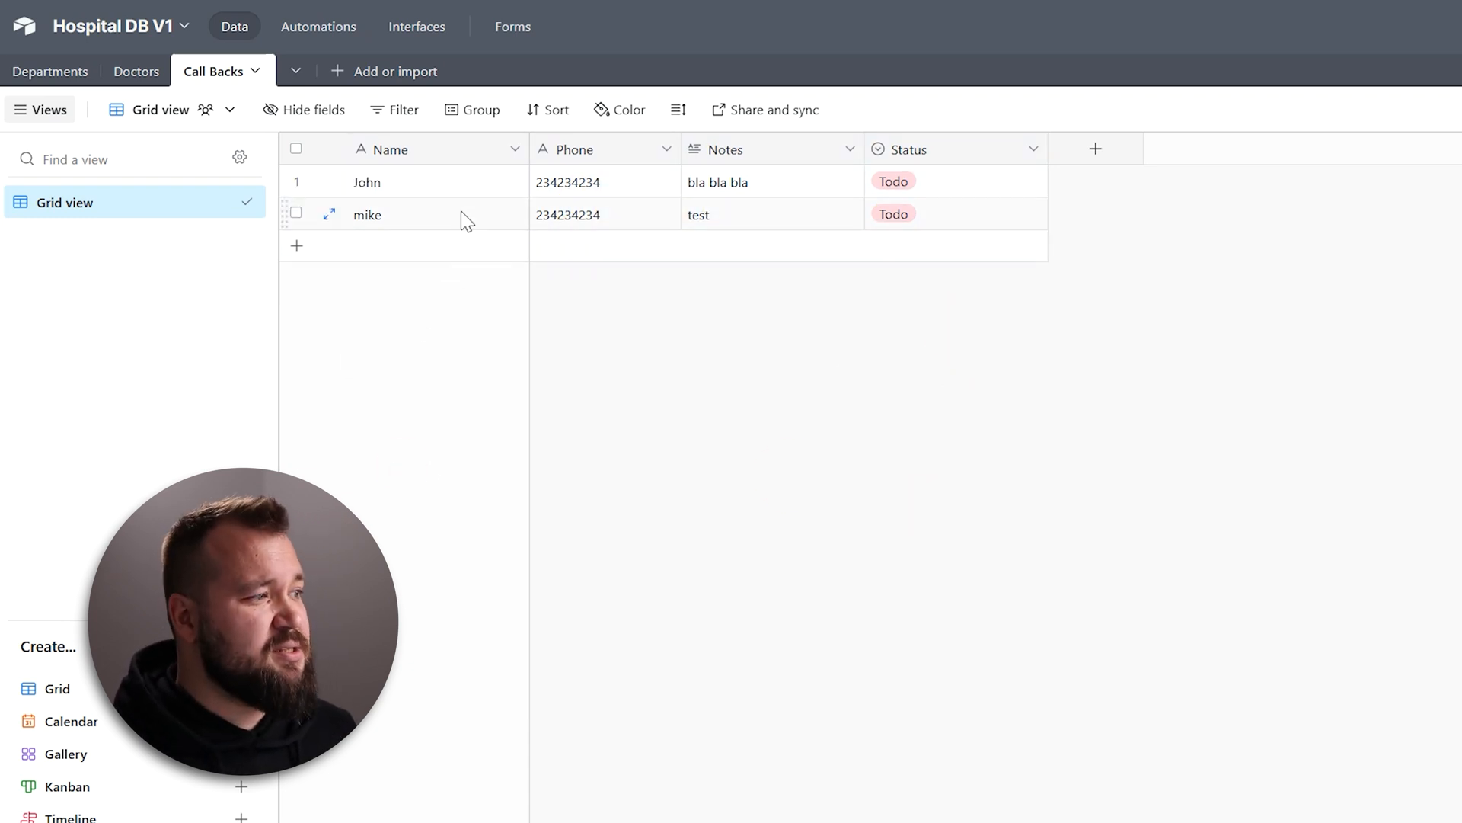
click(605, 215)
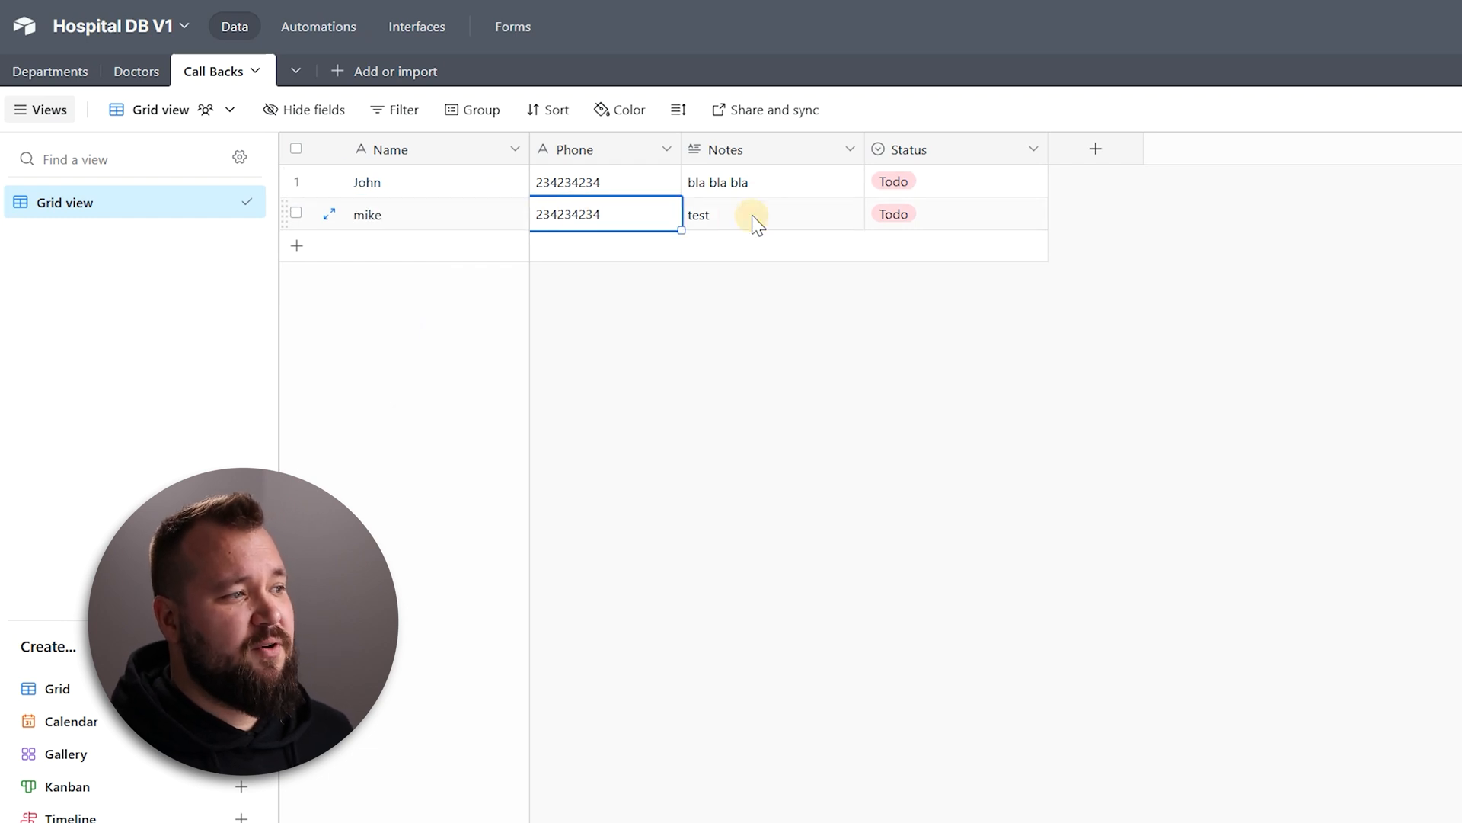
click(769, 213)
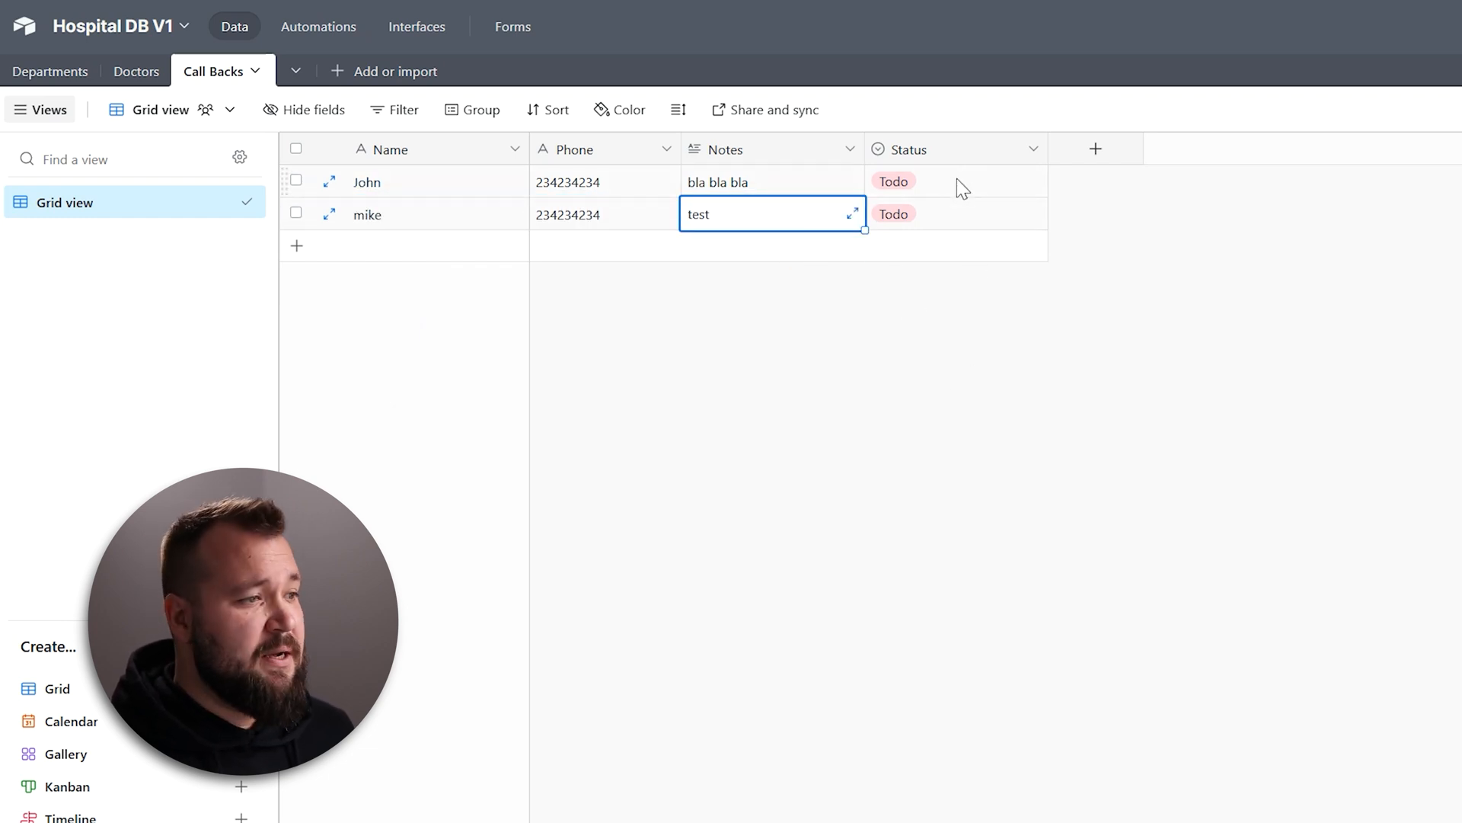
click(950, 182)
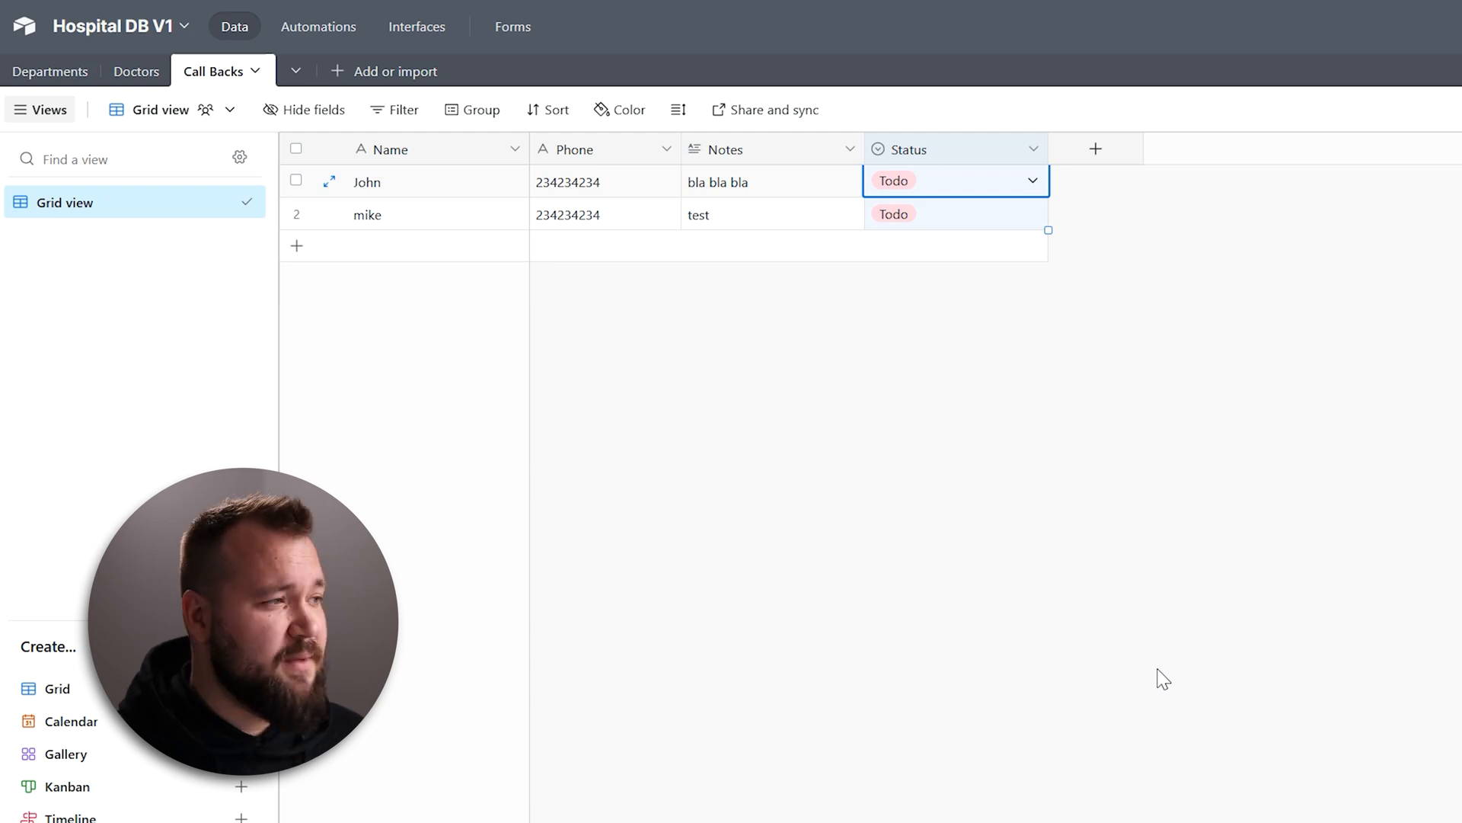
click(168, 14)
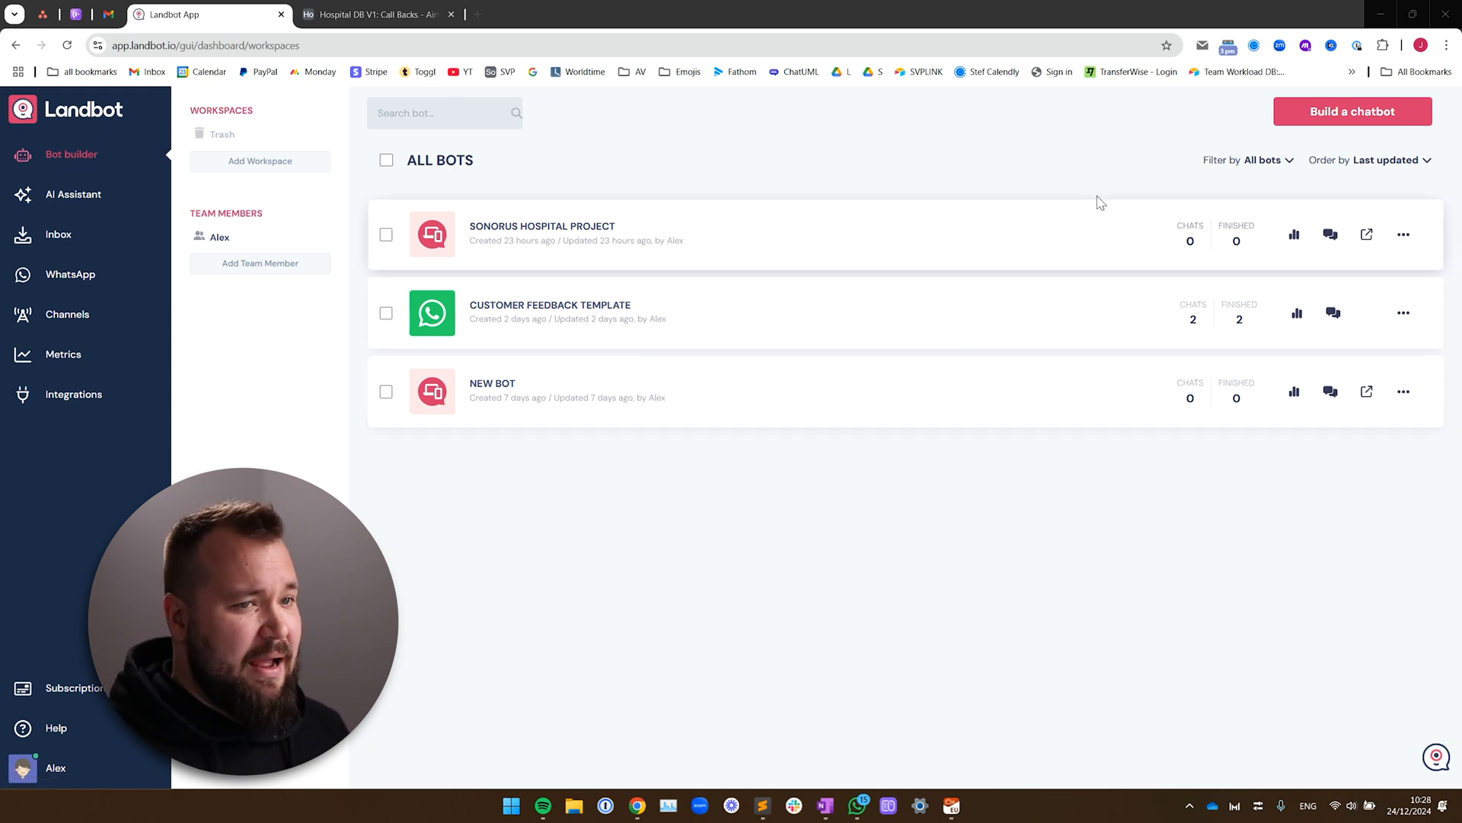
Step: Look at the new Web chatbot setup, abandon it, and open the Sonorus Hospital Project bot
click(1351, 111)
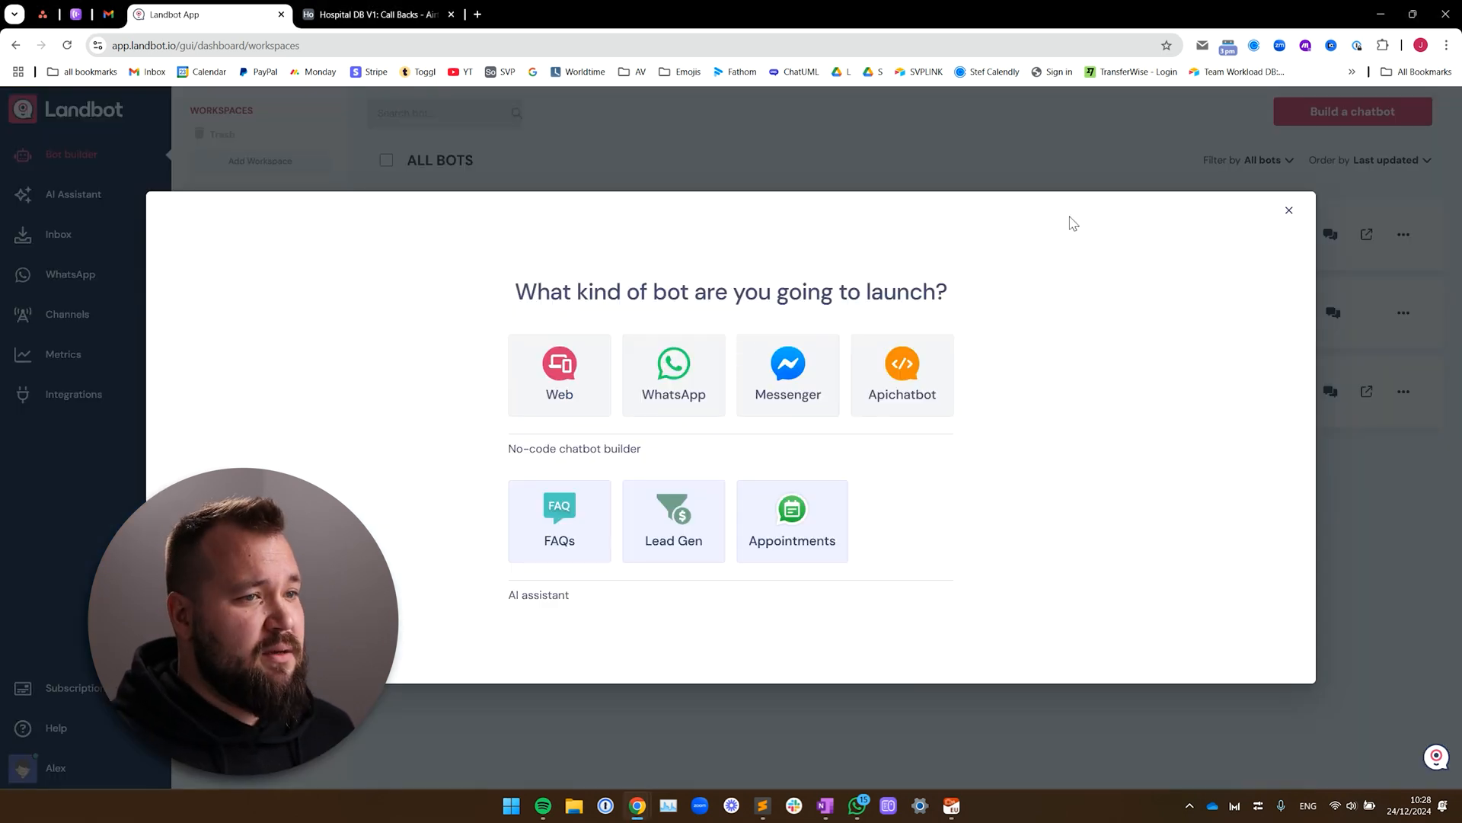
click(559, 374)
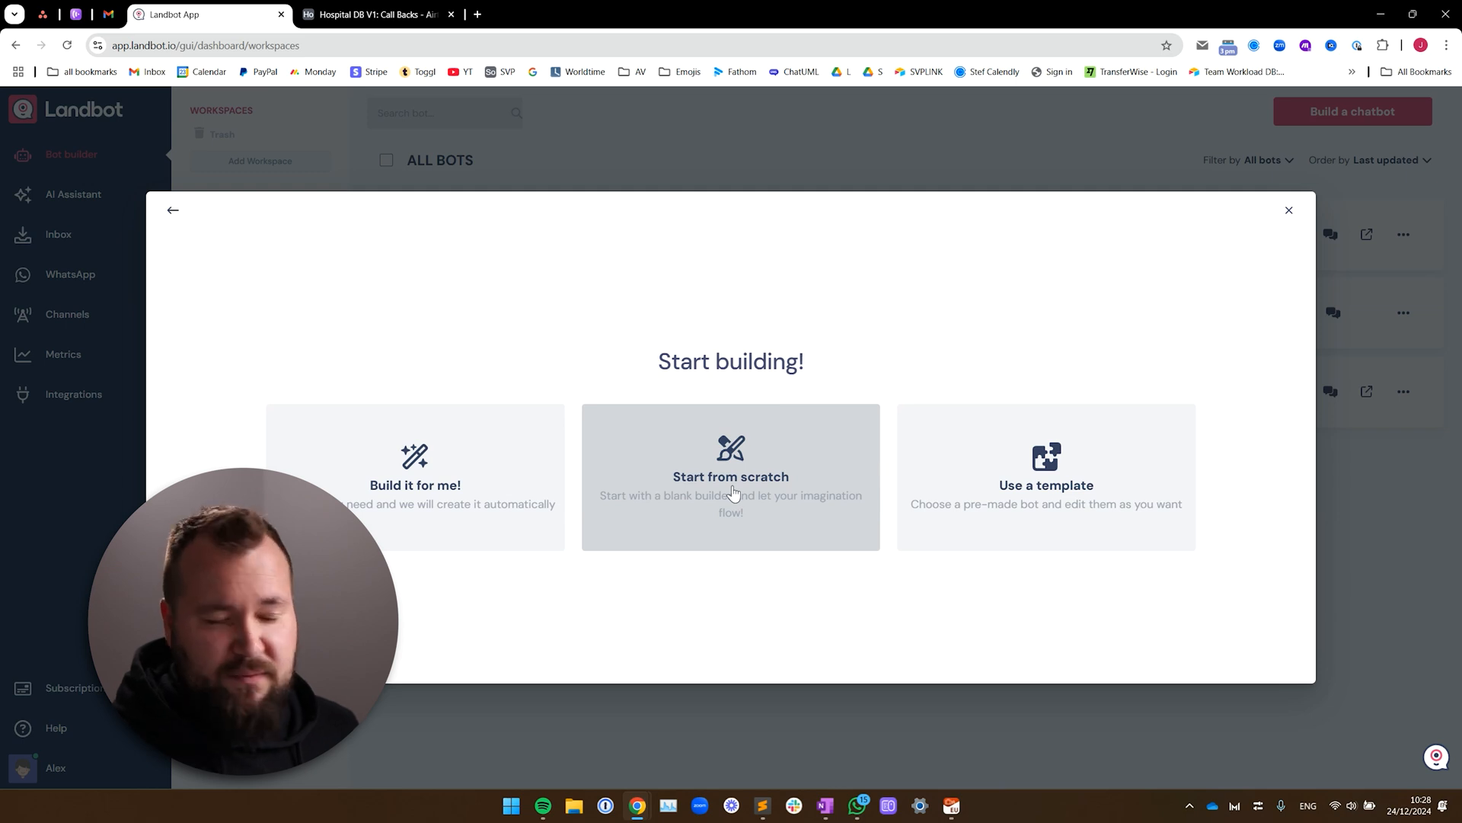
click(1289, 210)
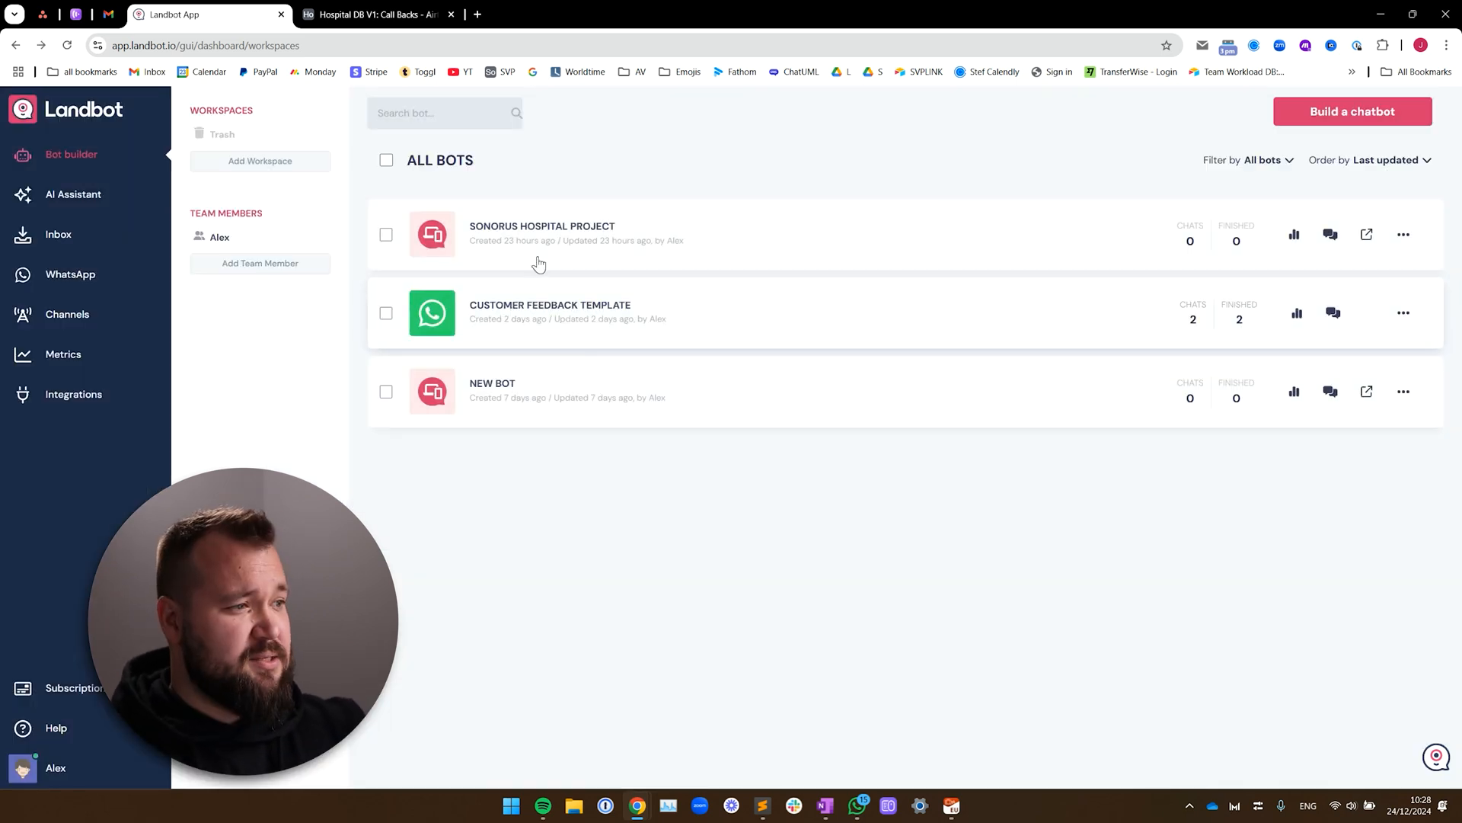
click(540, 225)
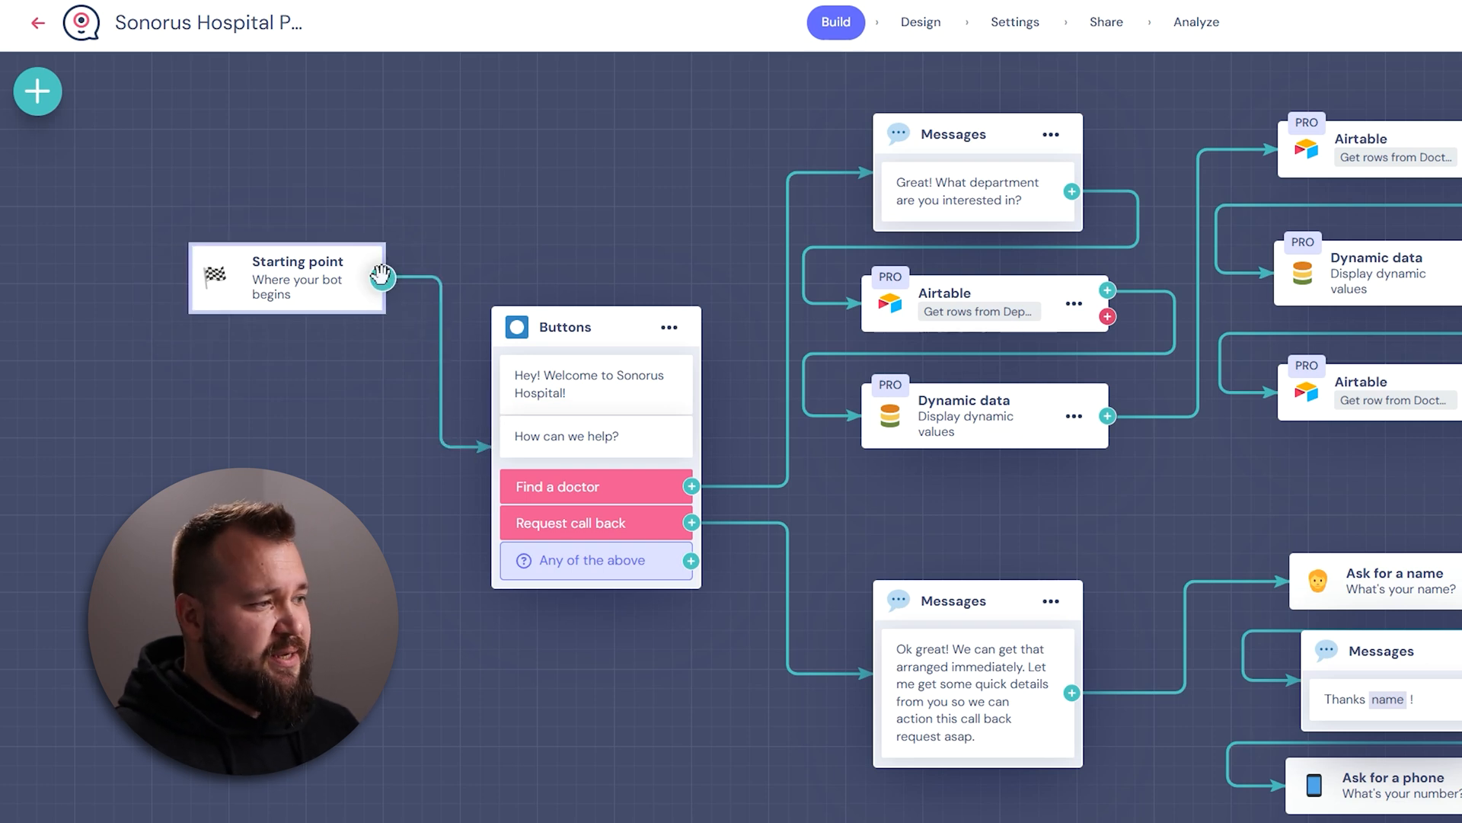
Step: Open and dismiss the Starting point's block-type list before the welcome Buttons block
click(380, 276)
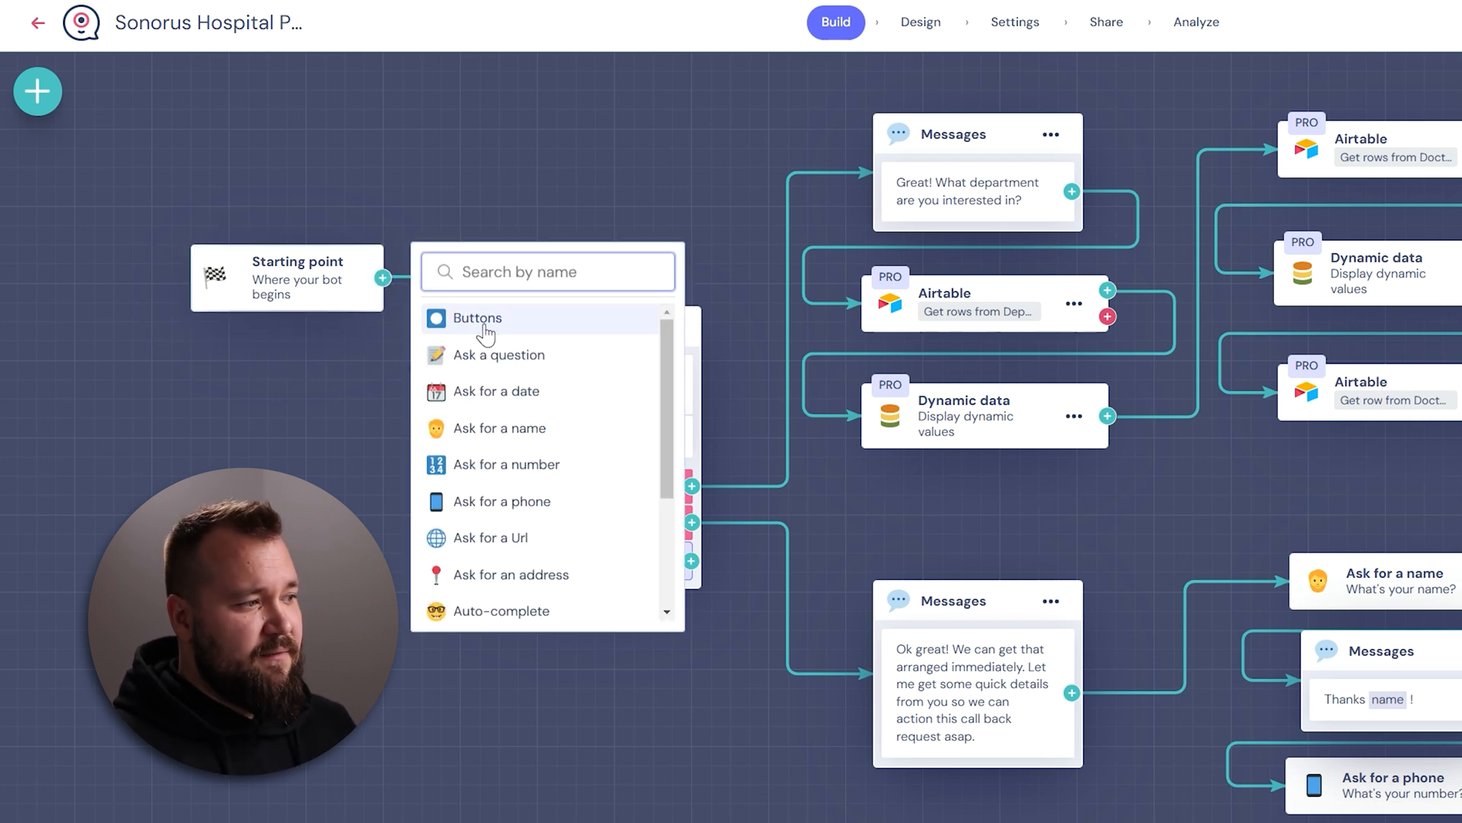
mouse_move(362, 382)
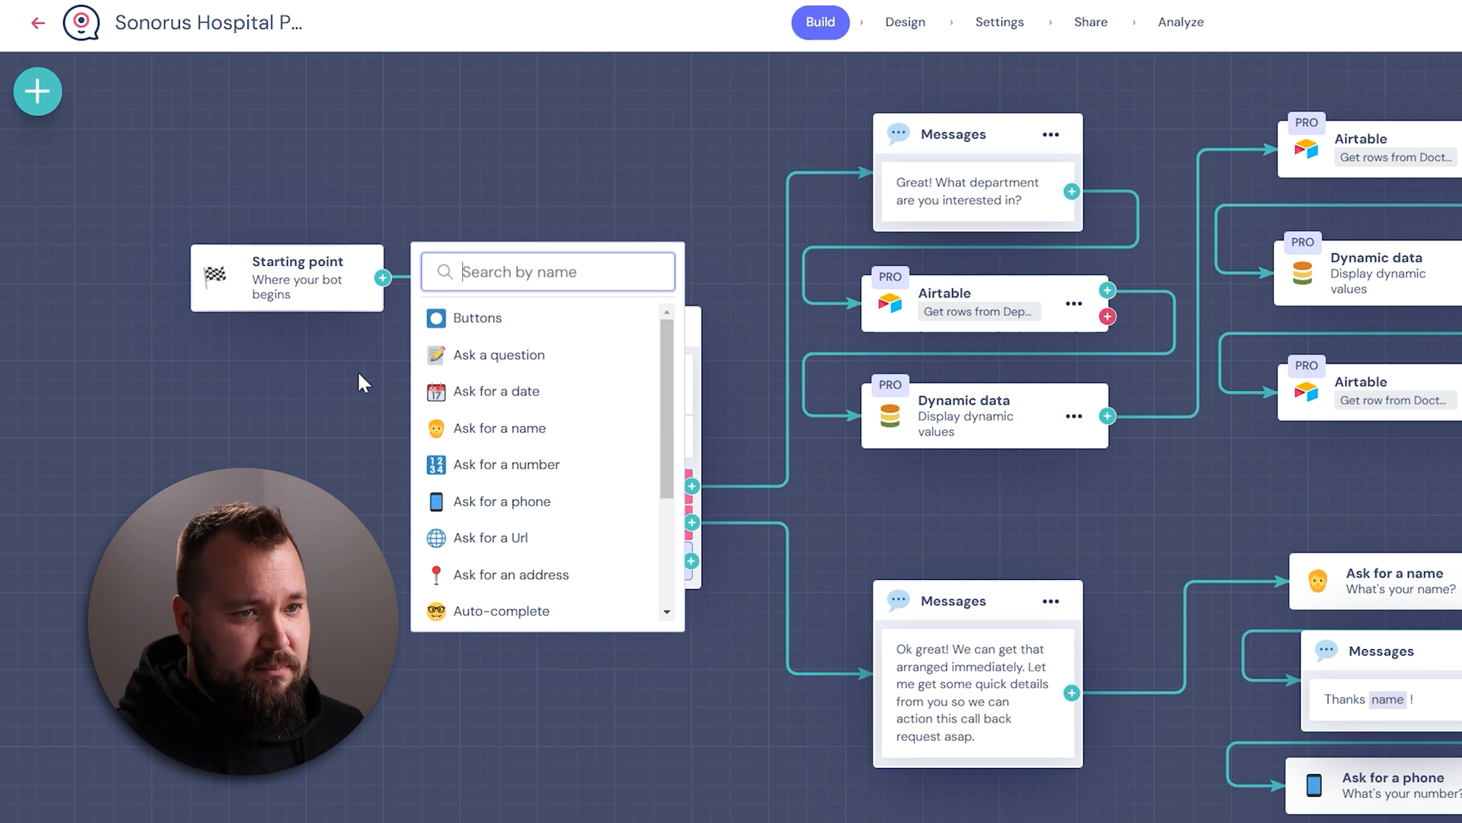
click(477, 317)
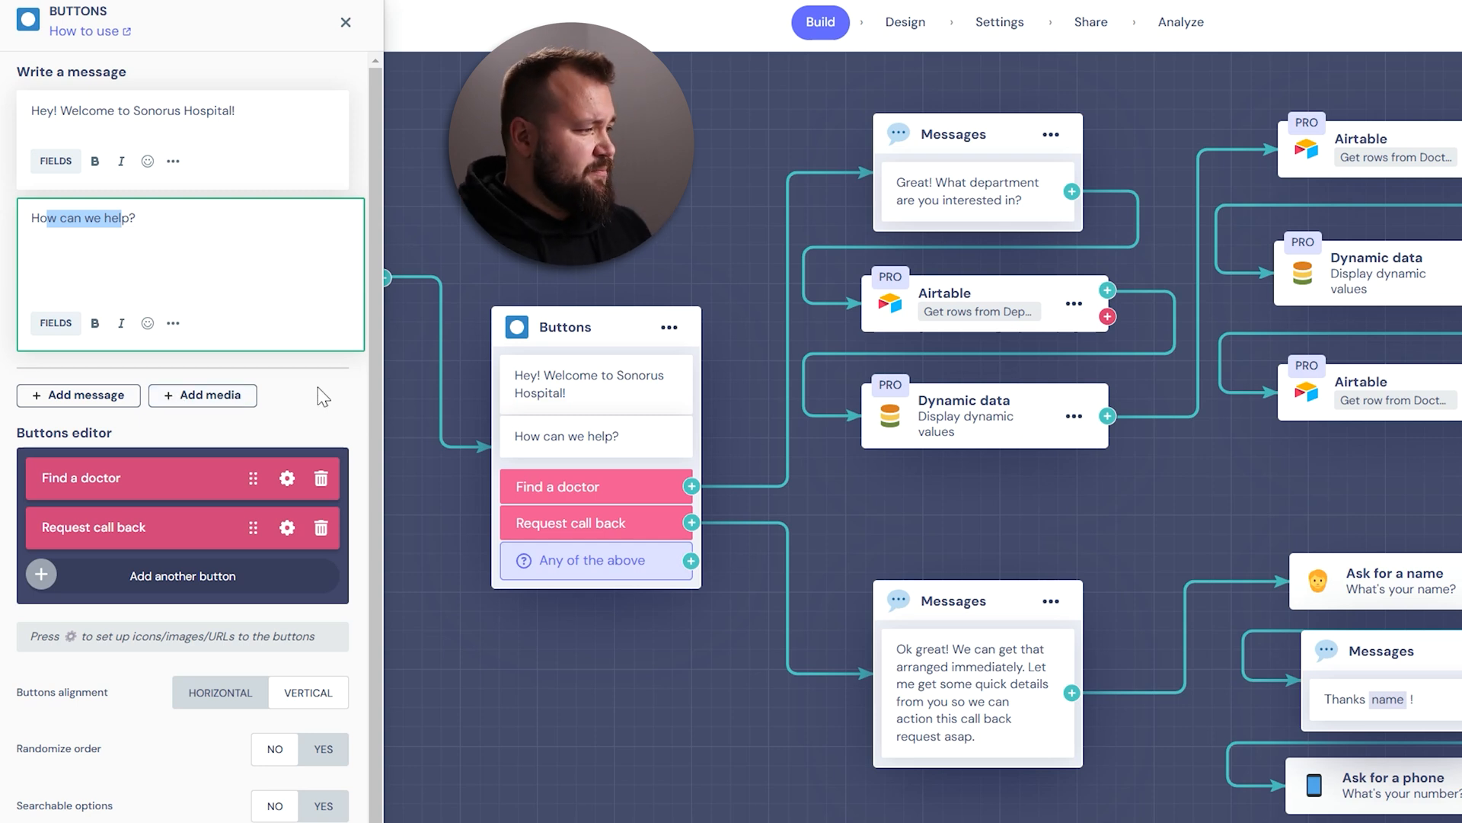
Step: Scroll through the welcome Buttons block's Find a doctor and Request call back options
scroll(down, 3)
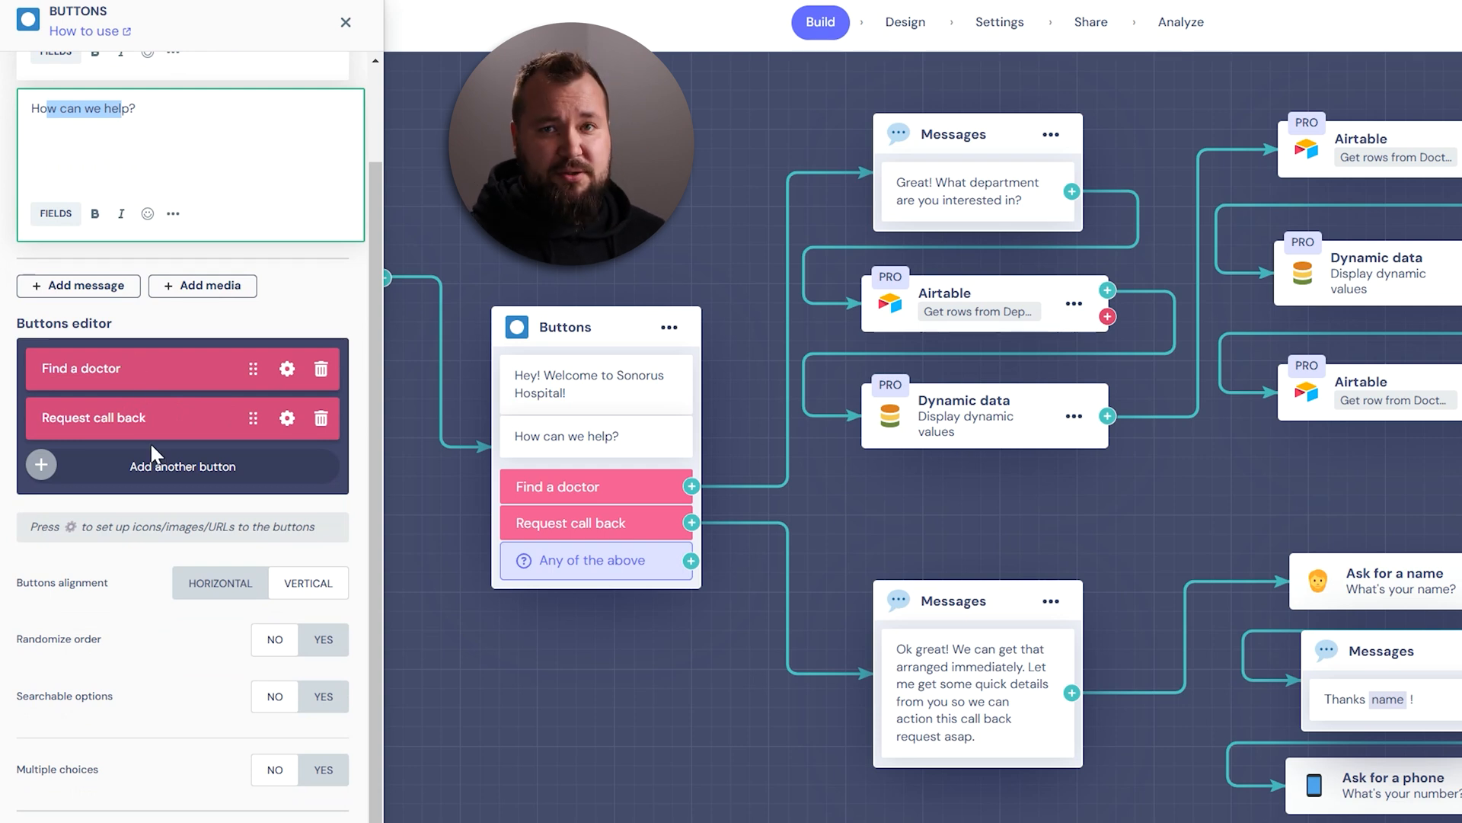
scroll(down, 3)
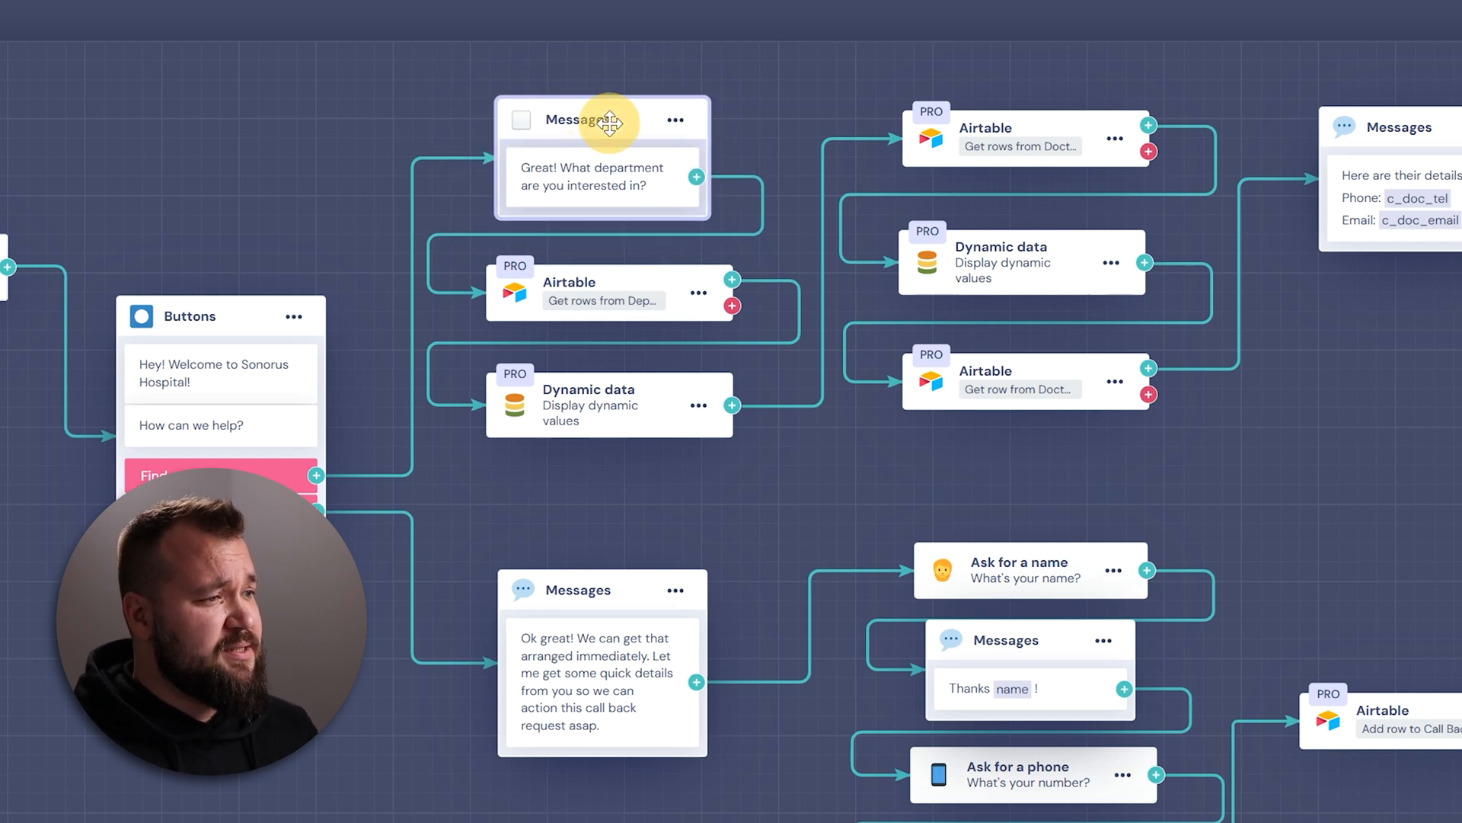
Step: Review the Airtable 'Get rows' Departments block's account, base, table, action and filter settings
click(589, 119)
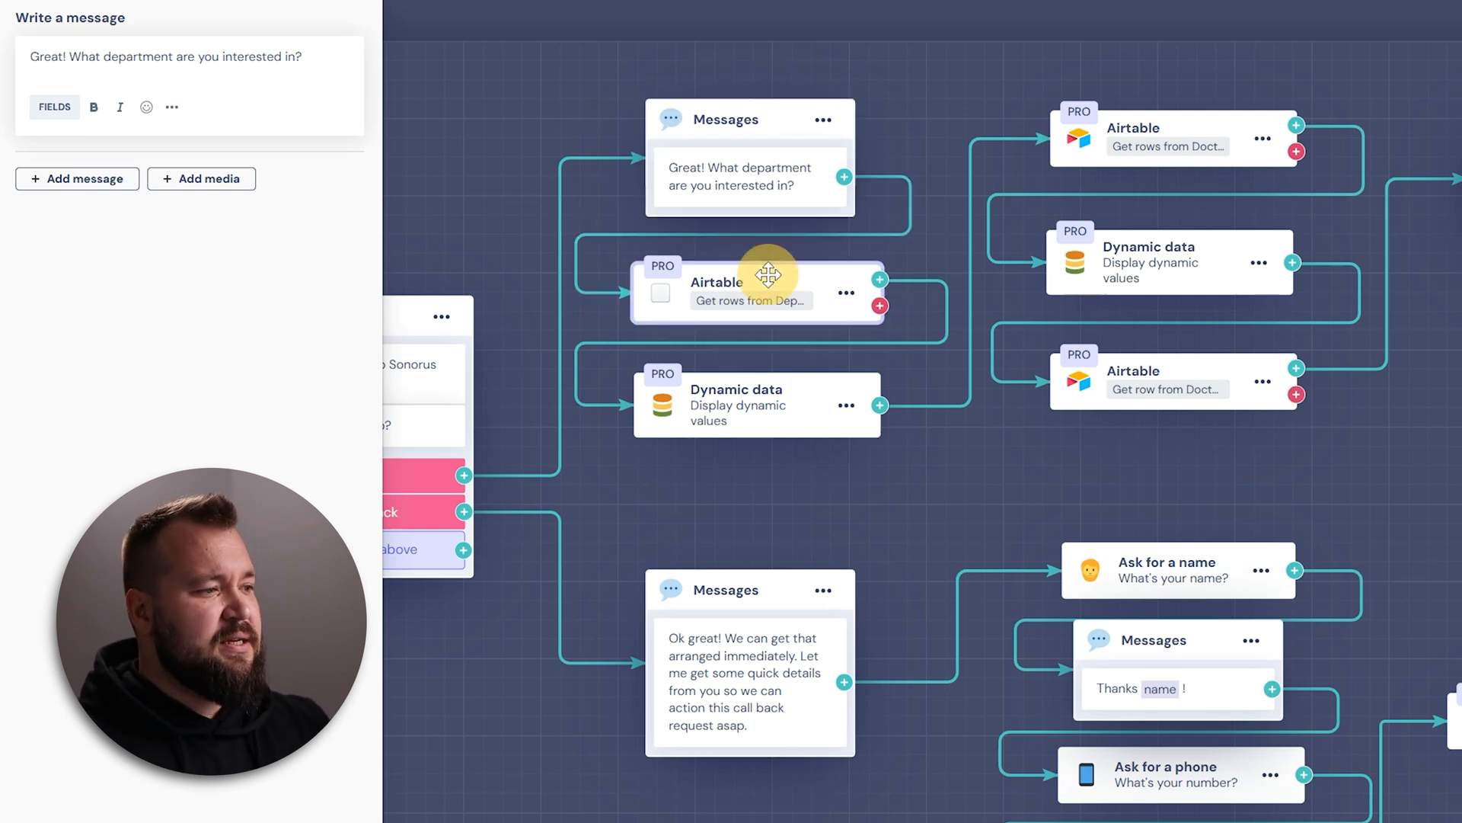
click(757, 292)
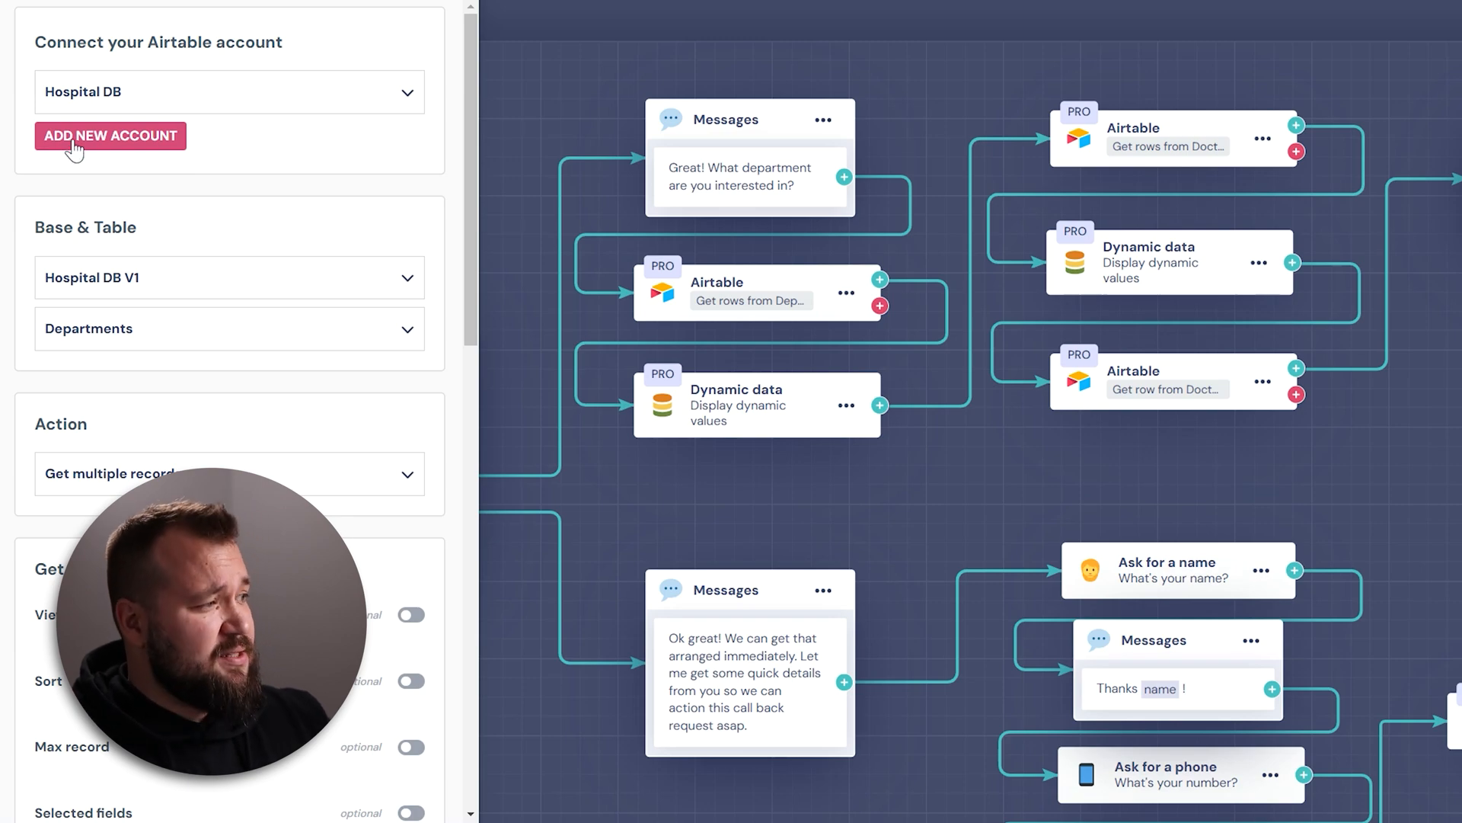
click(110, 136)
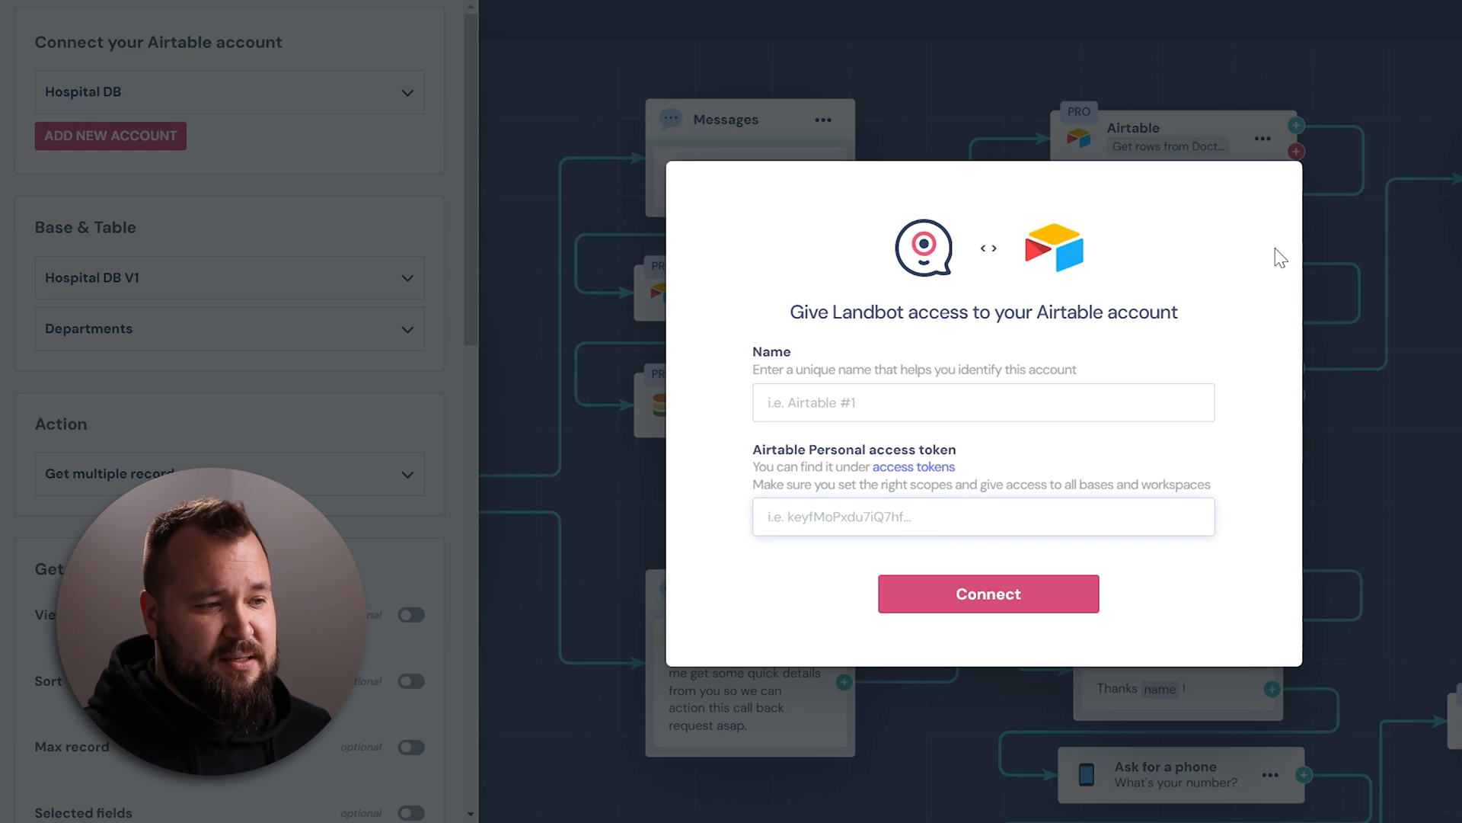
mouse_move(1398, 346)
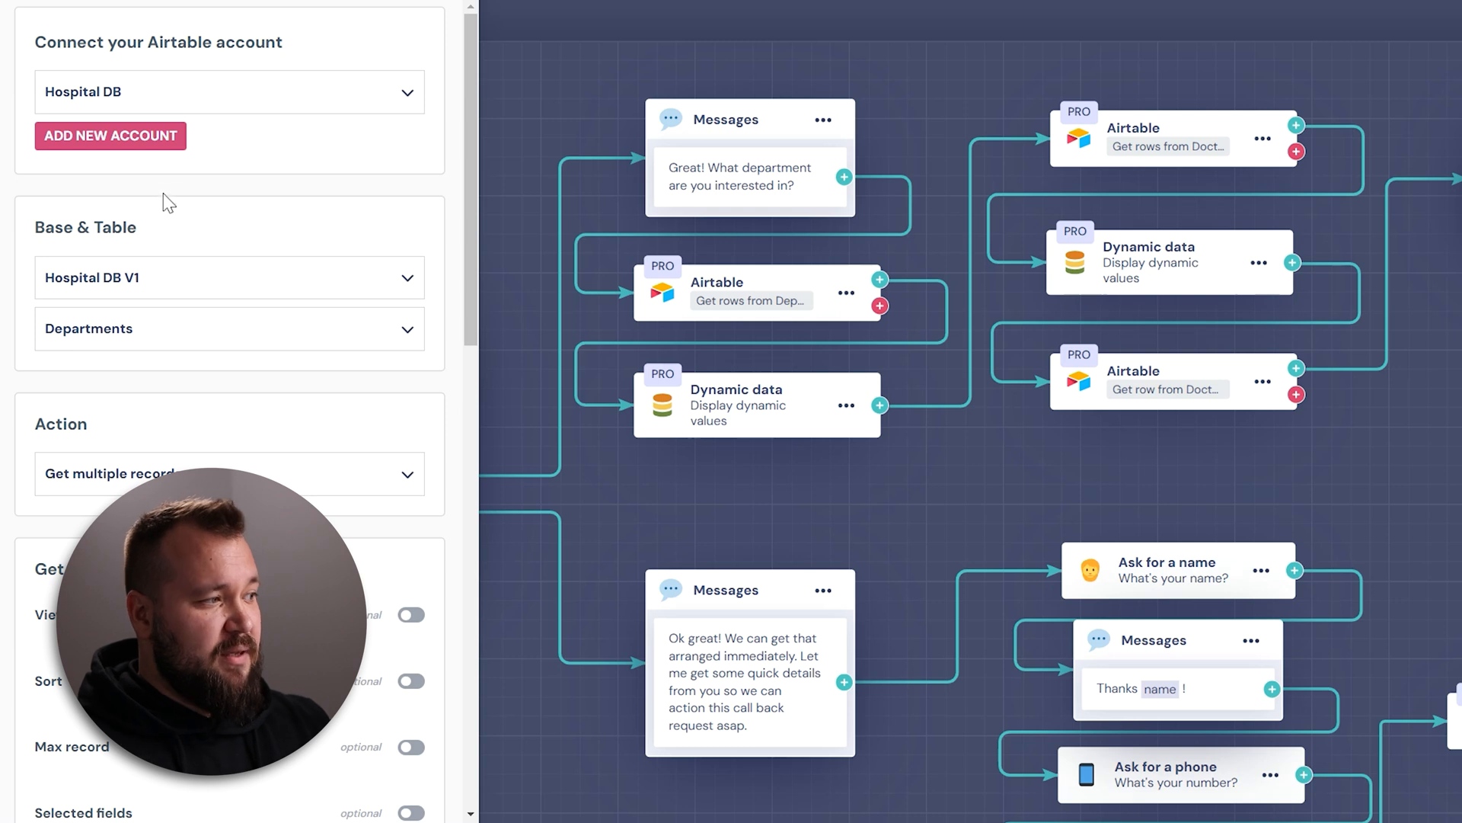
click(229, 277)
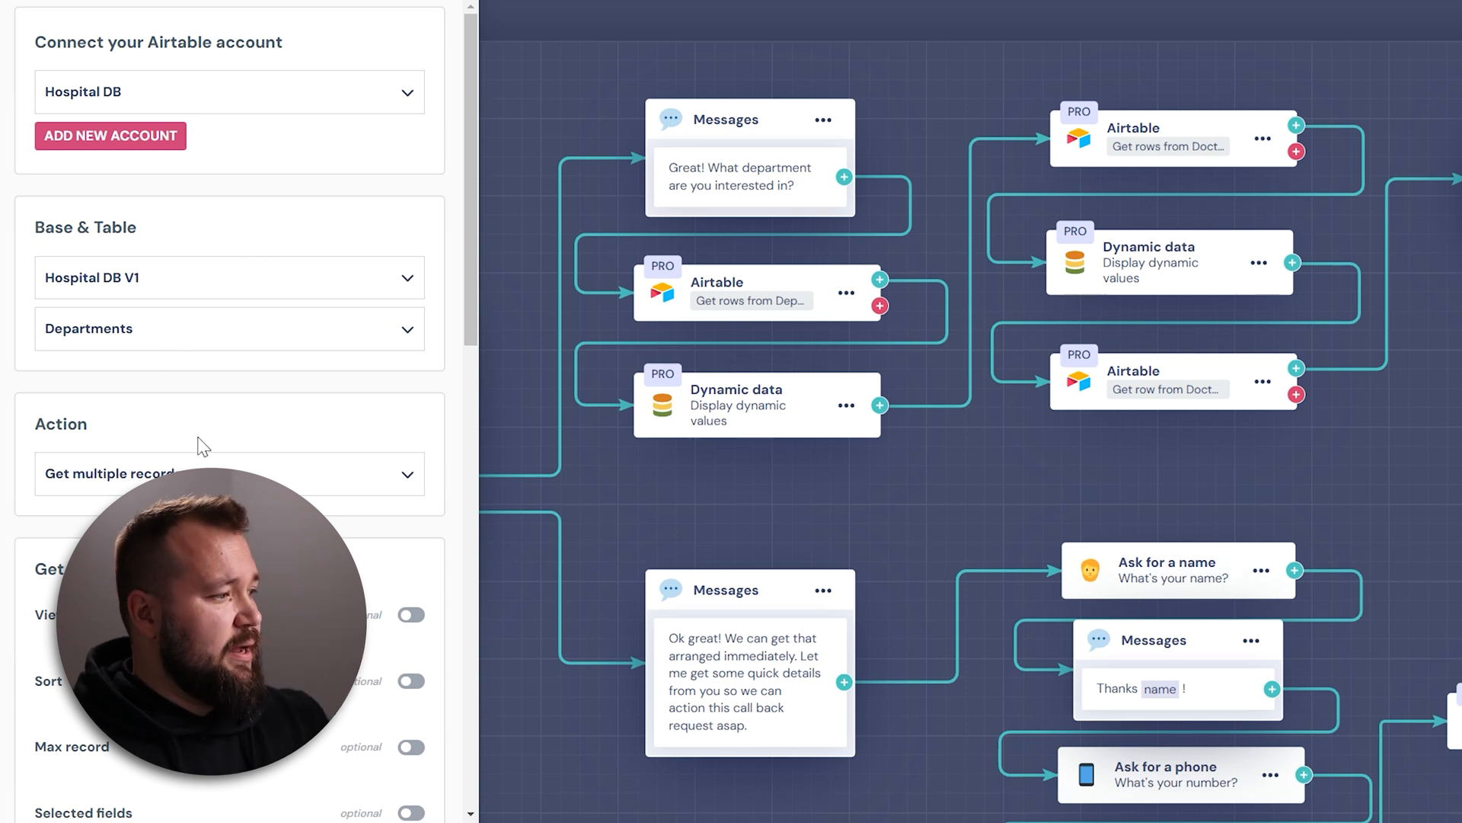
click(229, 474)
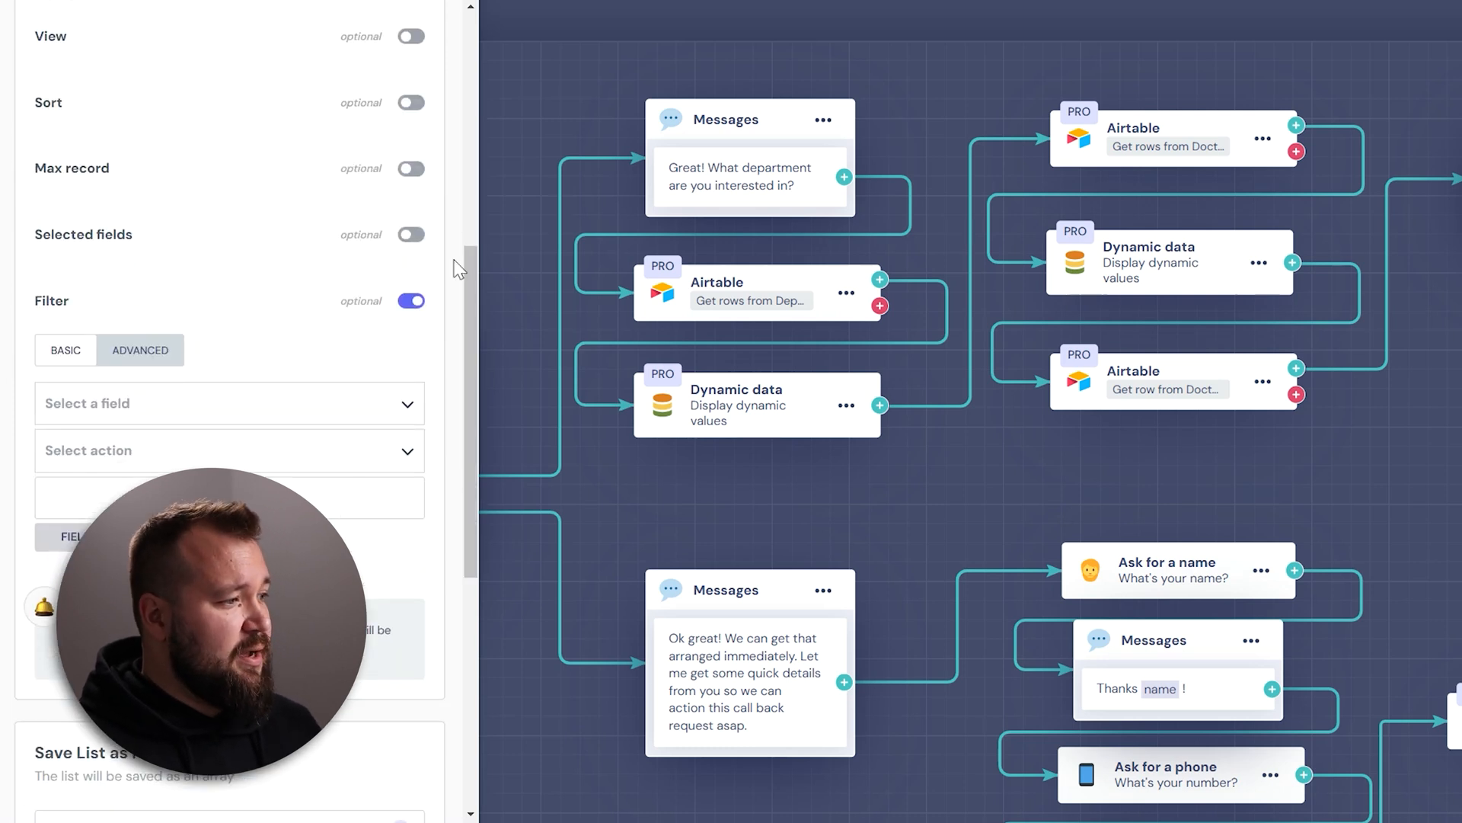
click(410, 300)
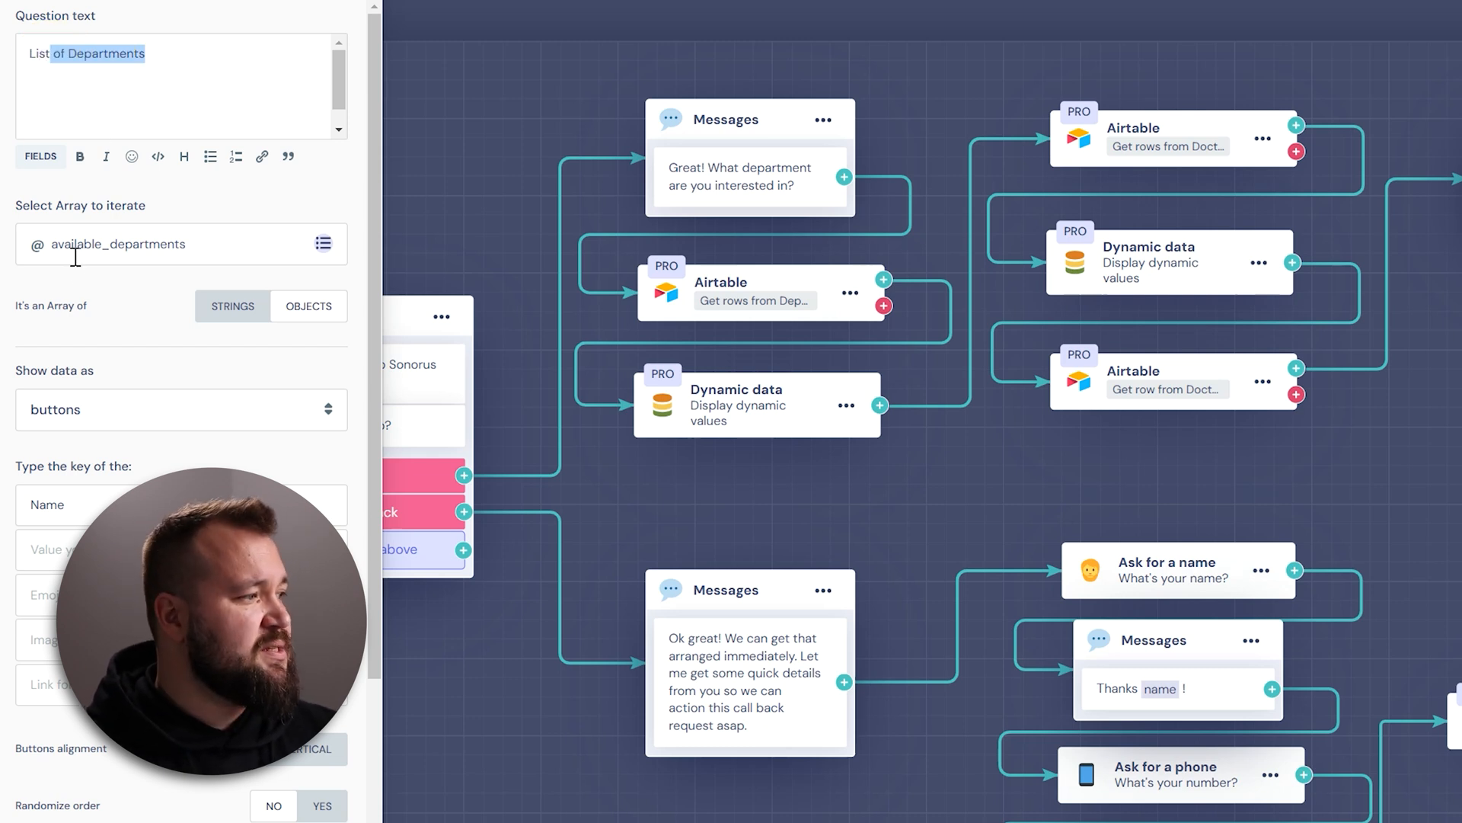
Step: Set the Dynamic data block to list available_departments as buttons keyed on Name
click(140, 244)
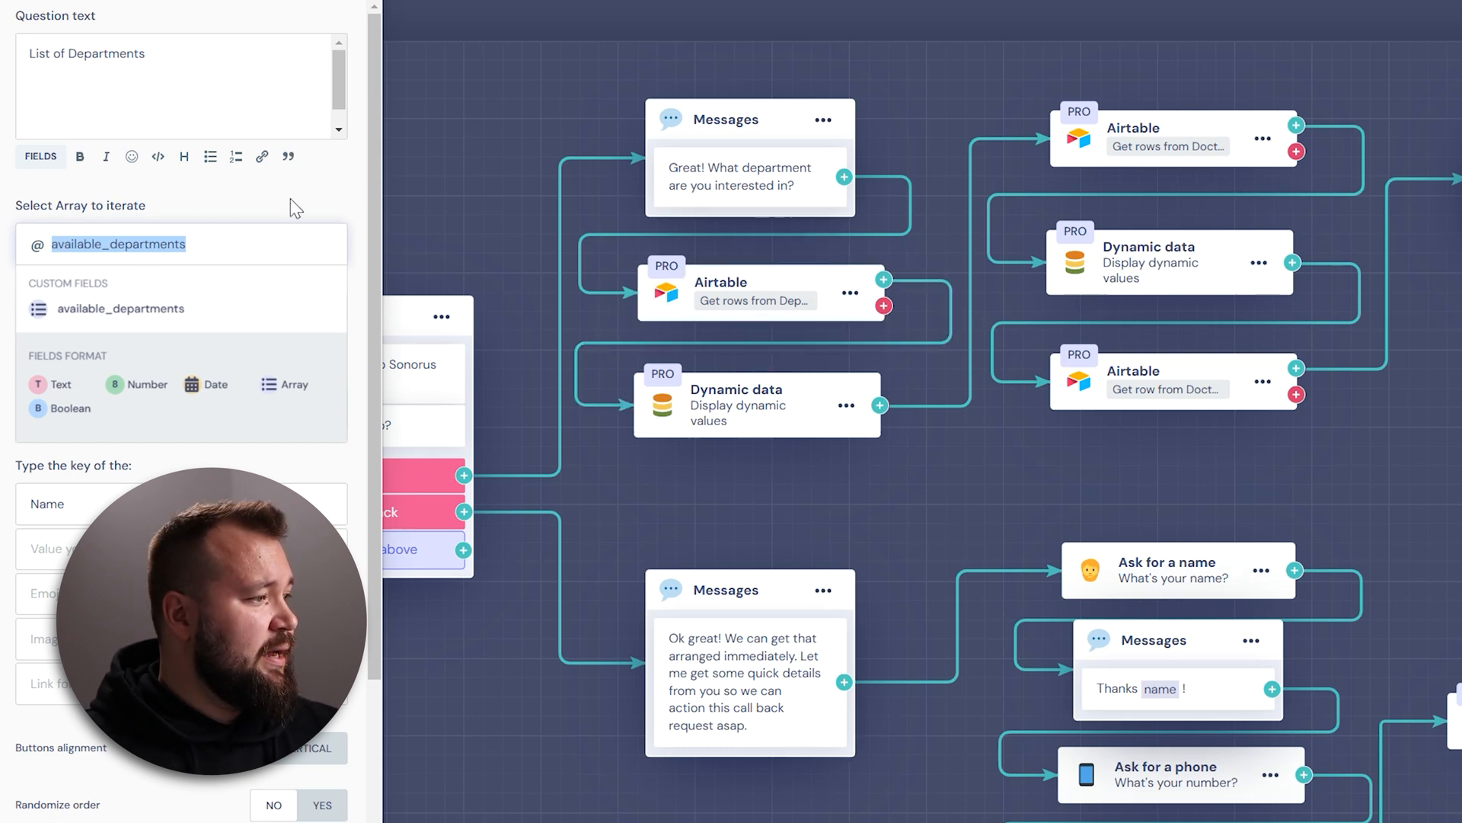
scroll(down, 3)
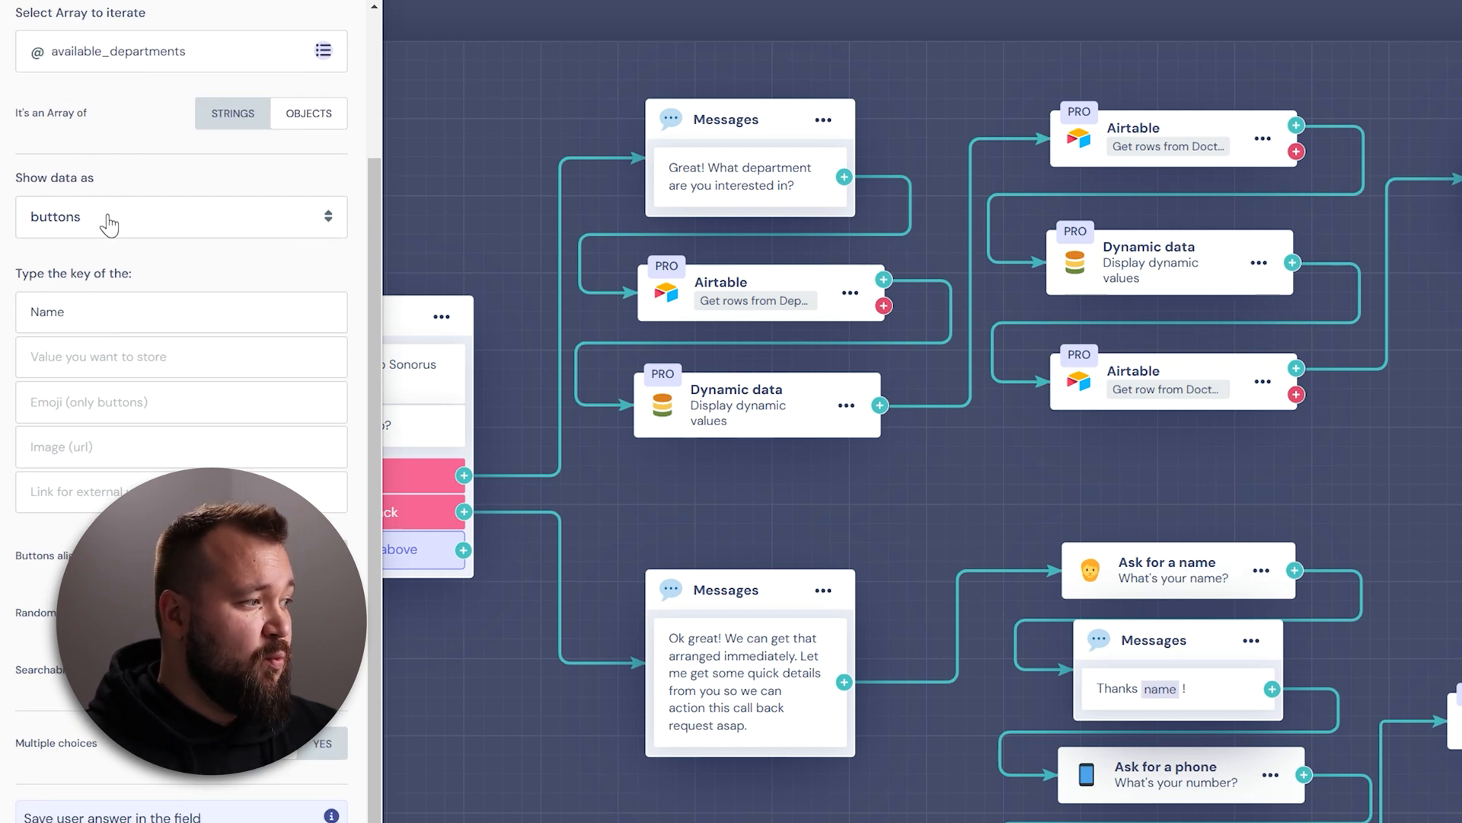
mouse_move(342, 110)
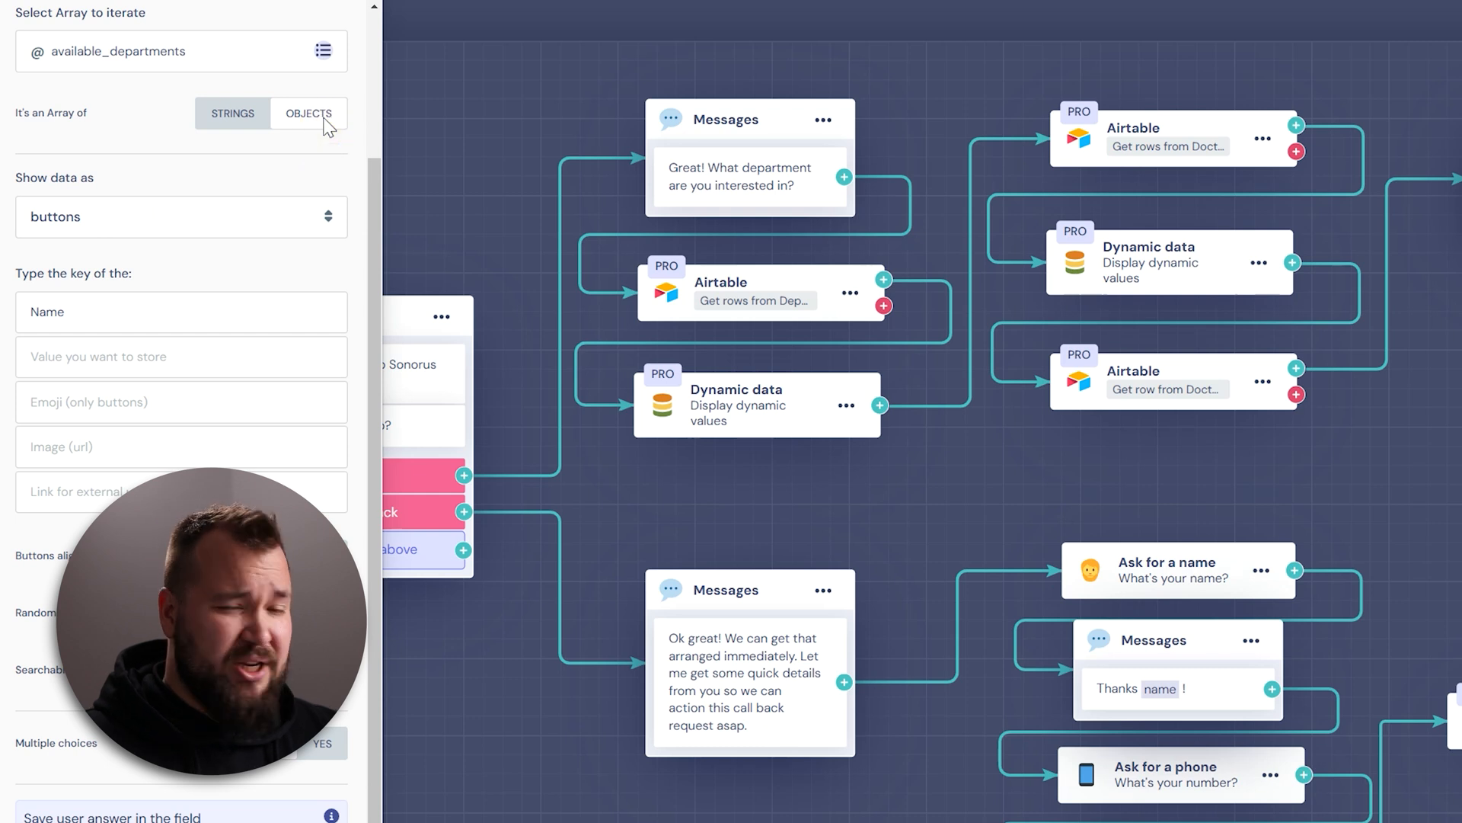
click(231, 113)
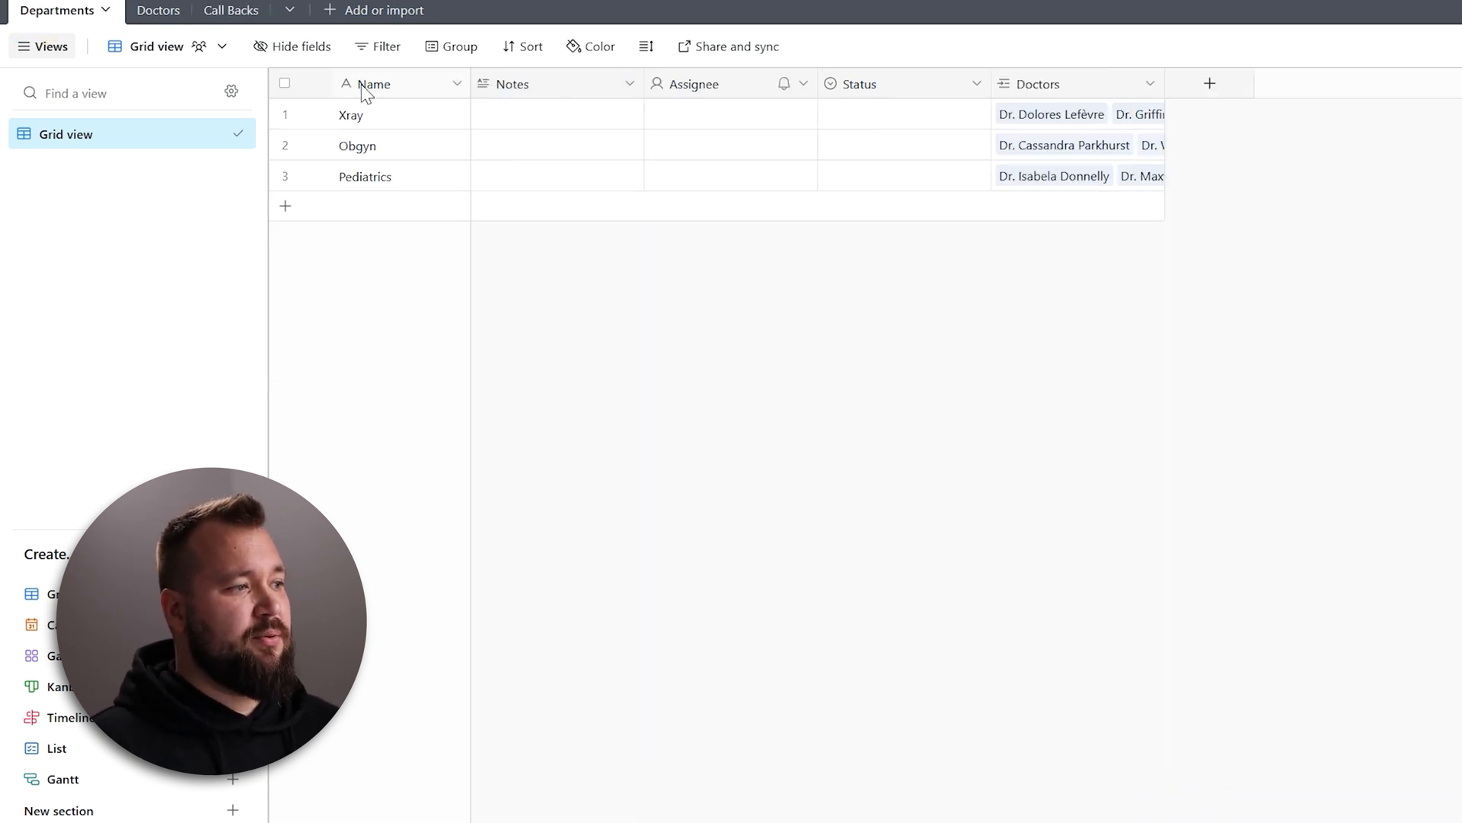
click(373, 115)
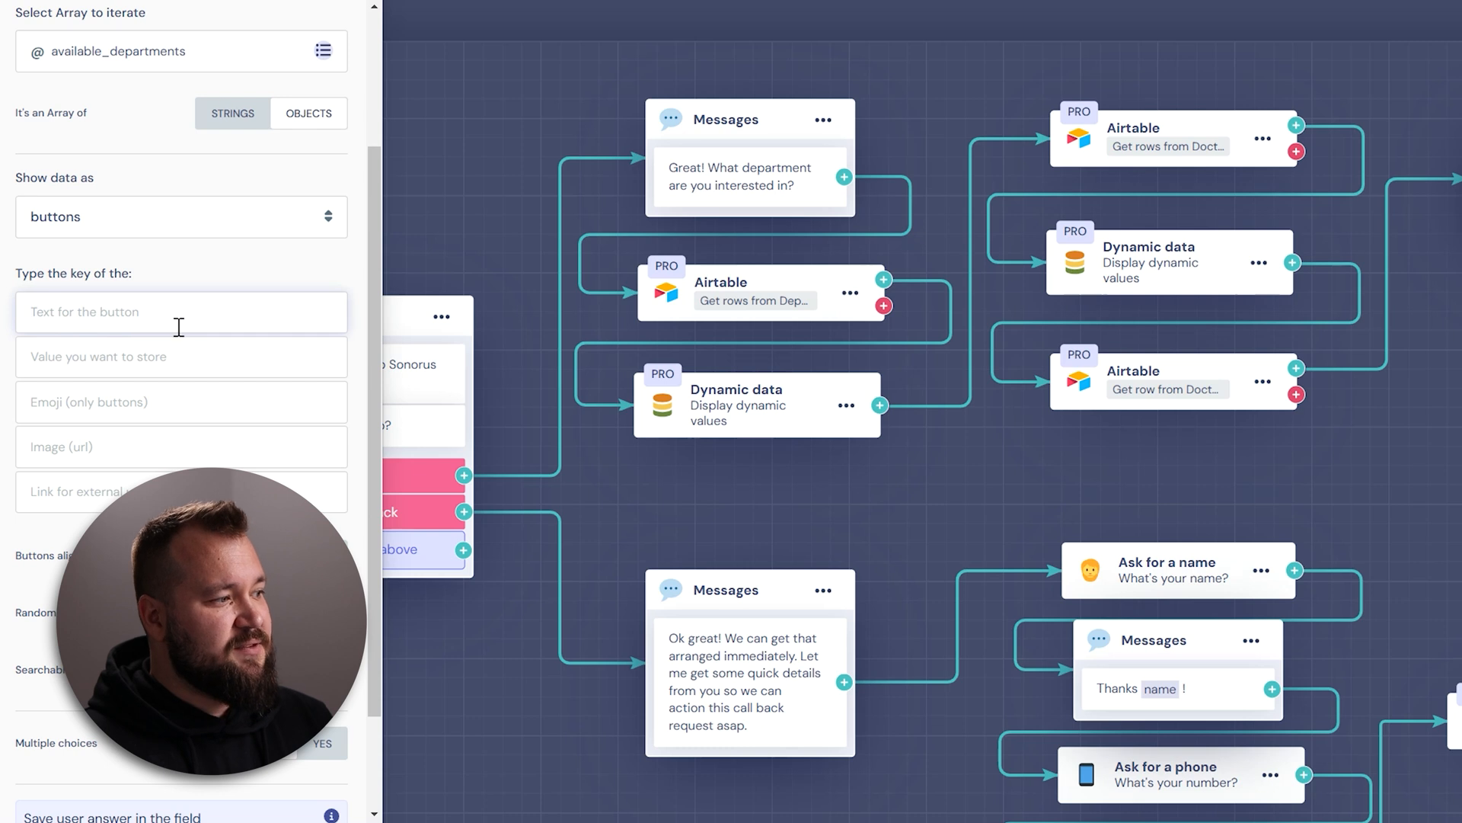
text(Name)
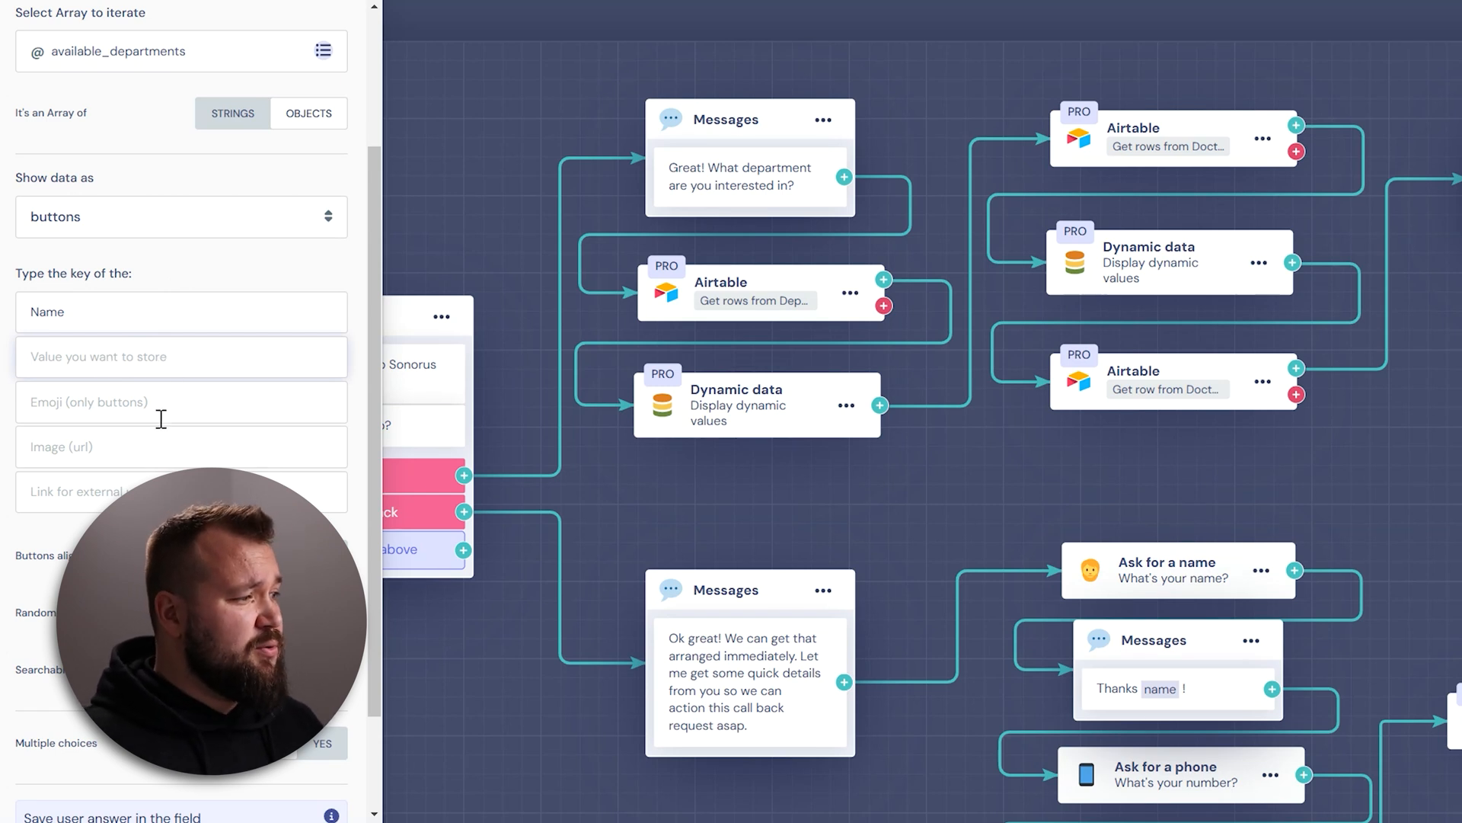
Step: Store the answer in chosen_department and also save the chosen array index
scroll(down, 3)
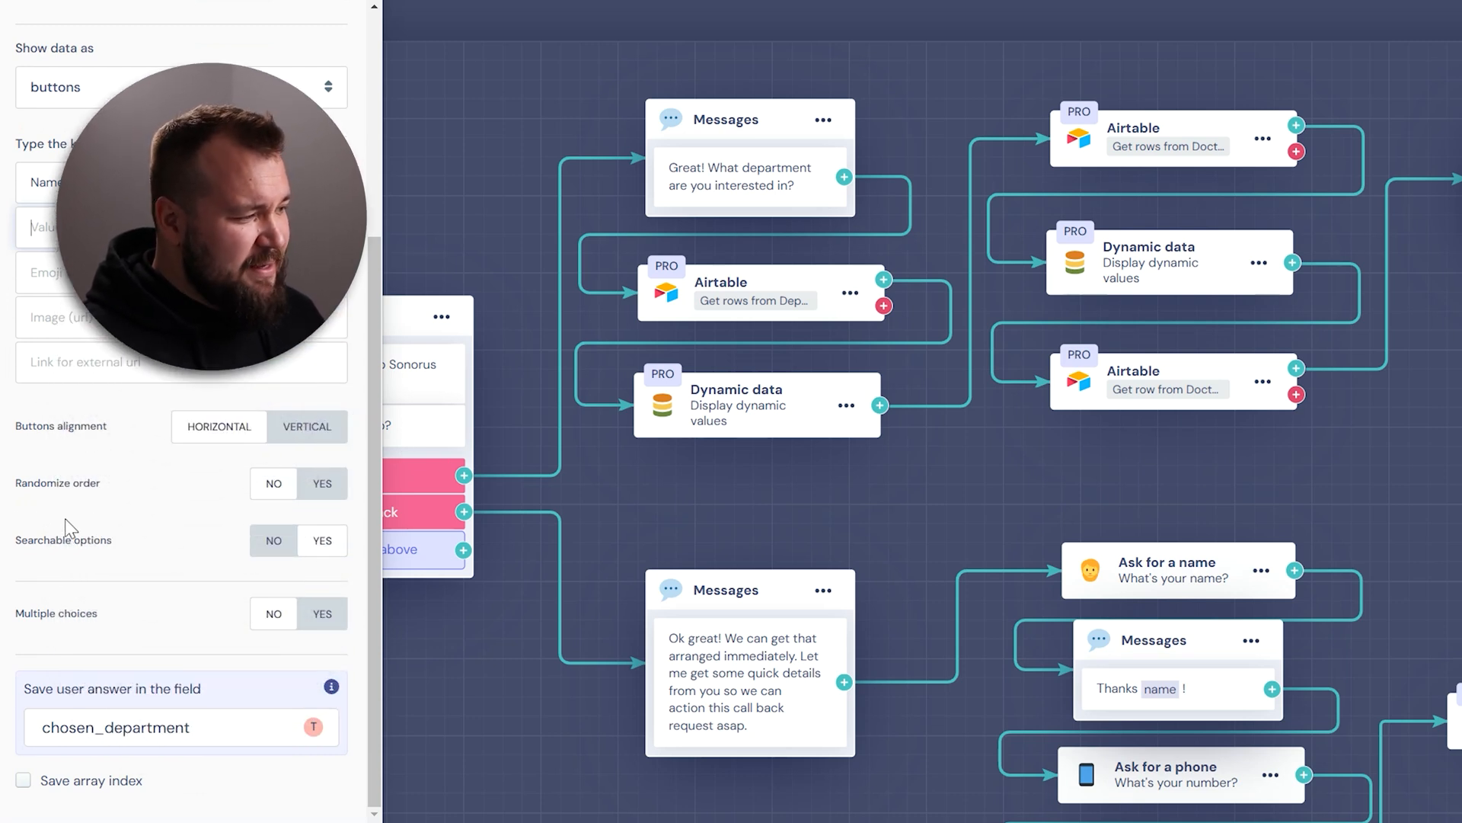
click(181, 727)
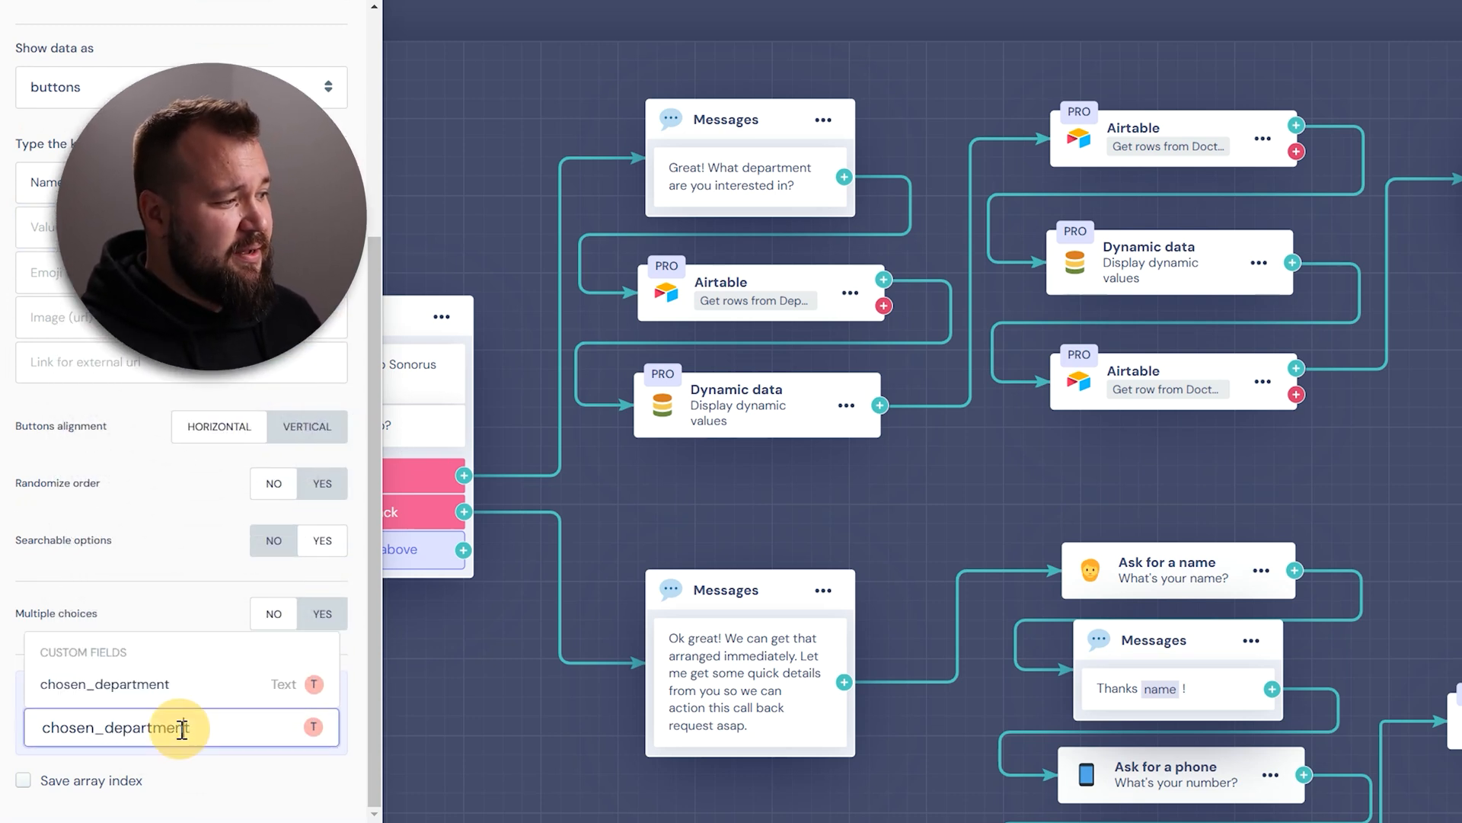
triple_click(116, 728)
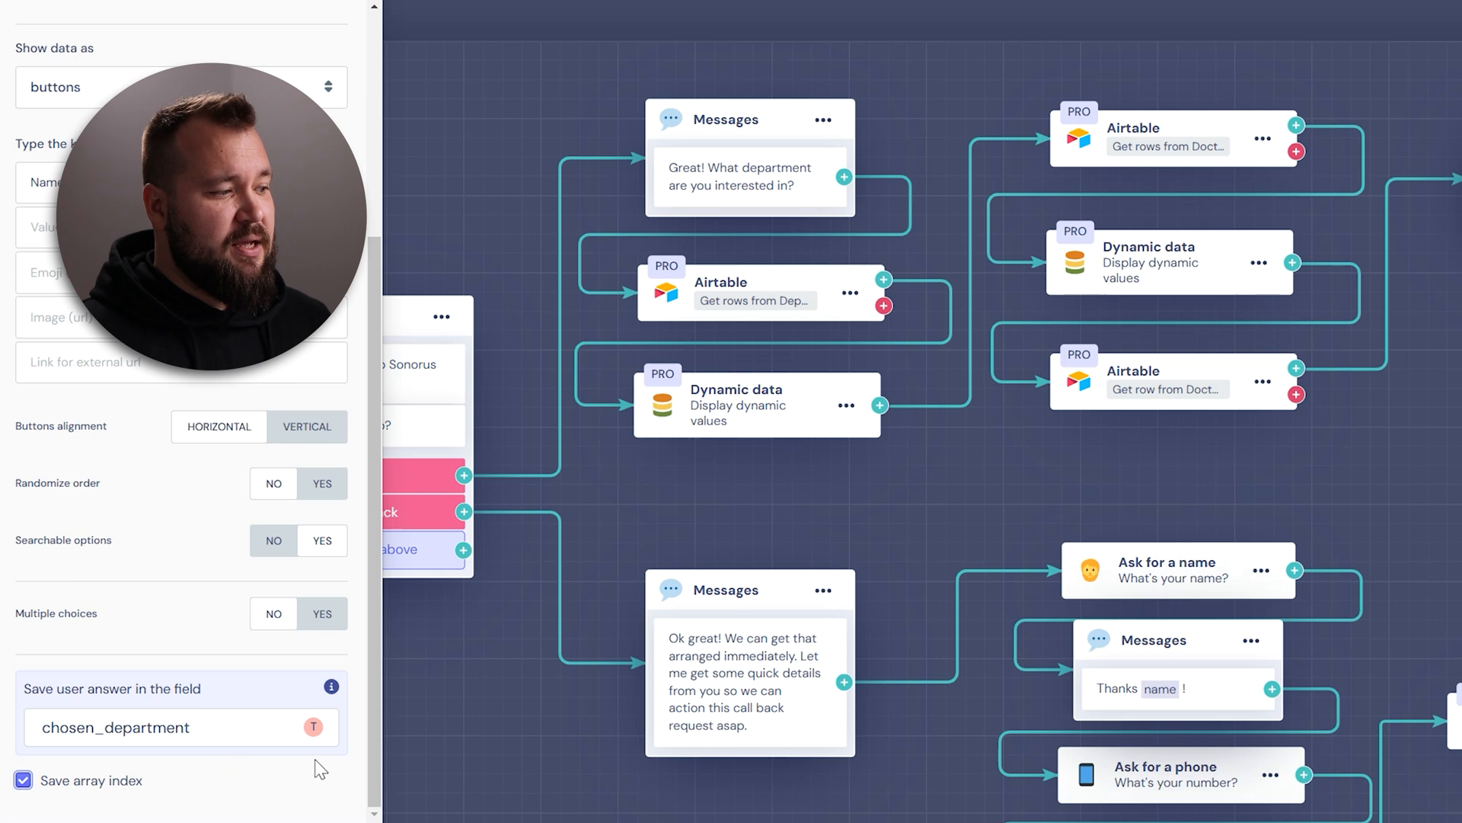
click(23, 780)
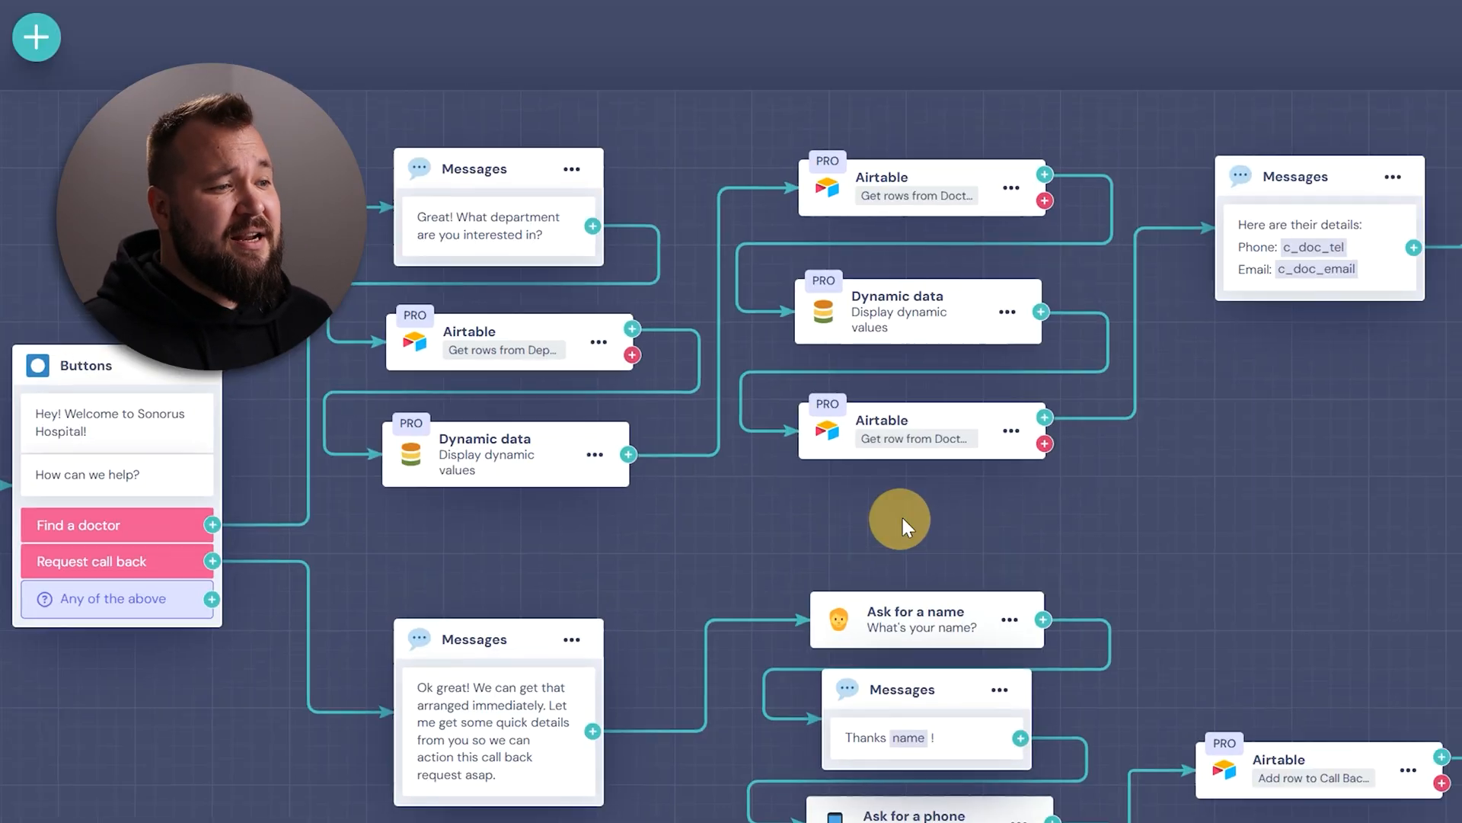
Step: Review the 'Get rows from Doctors' block's availability and chosen_department filter formula
click(887, 184)
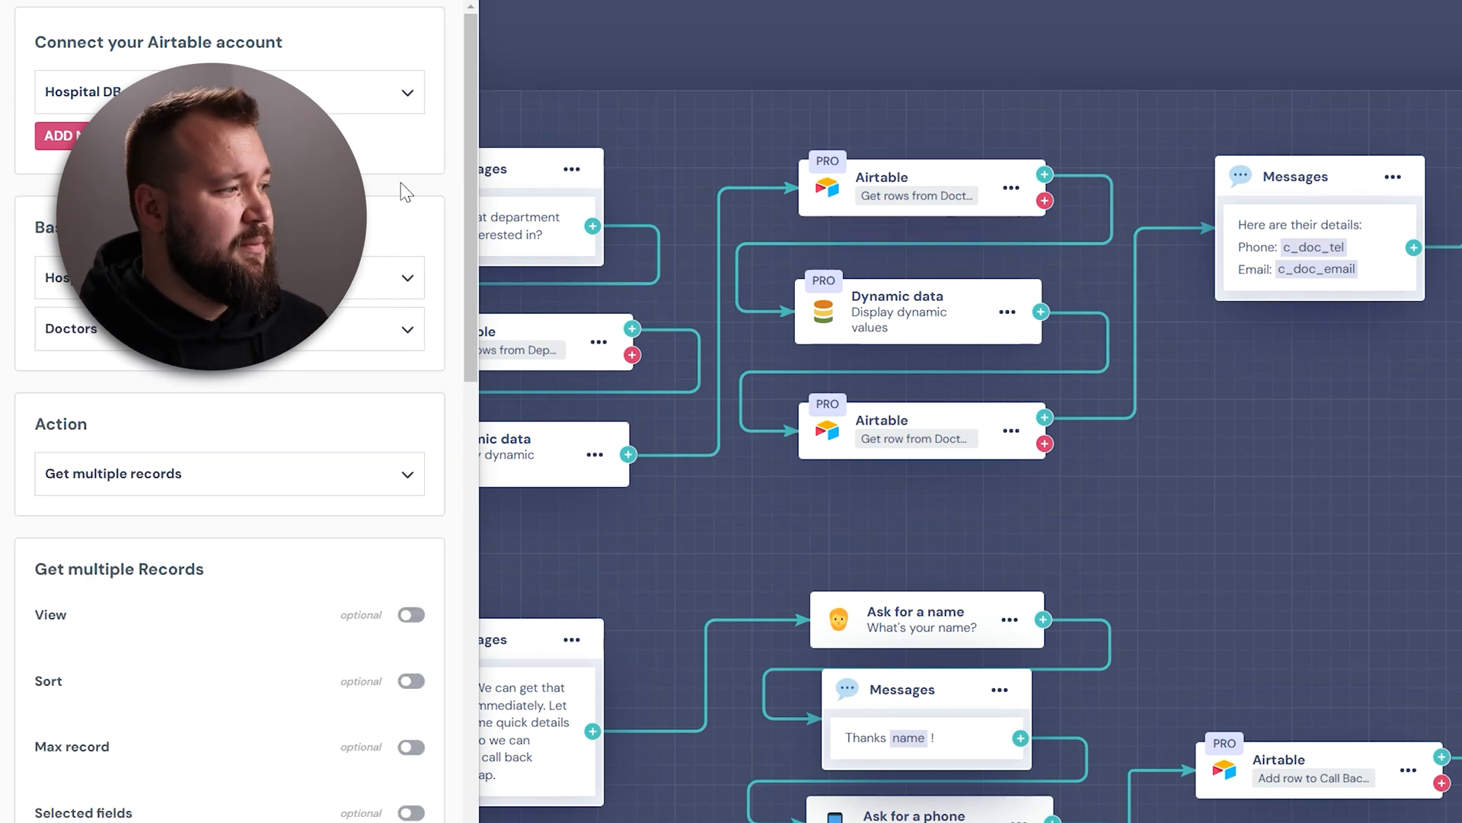
click(410, 300)
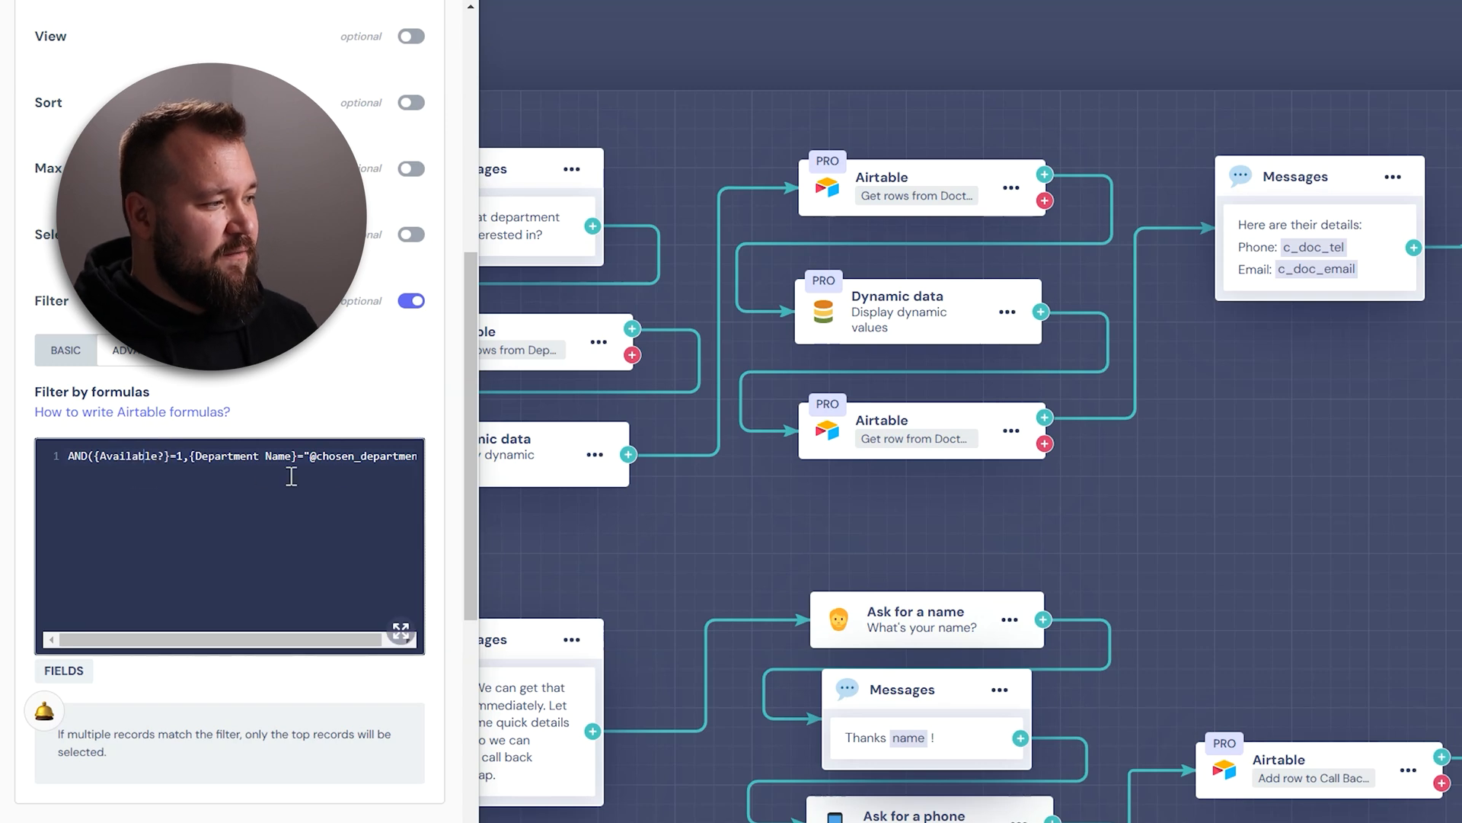
click(399, 629)
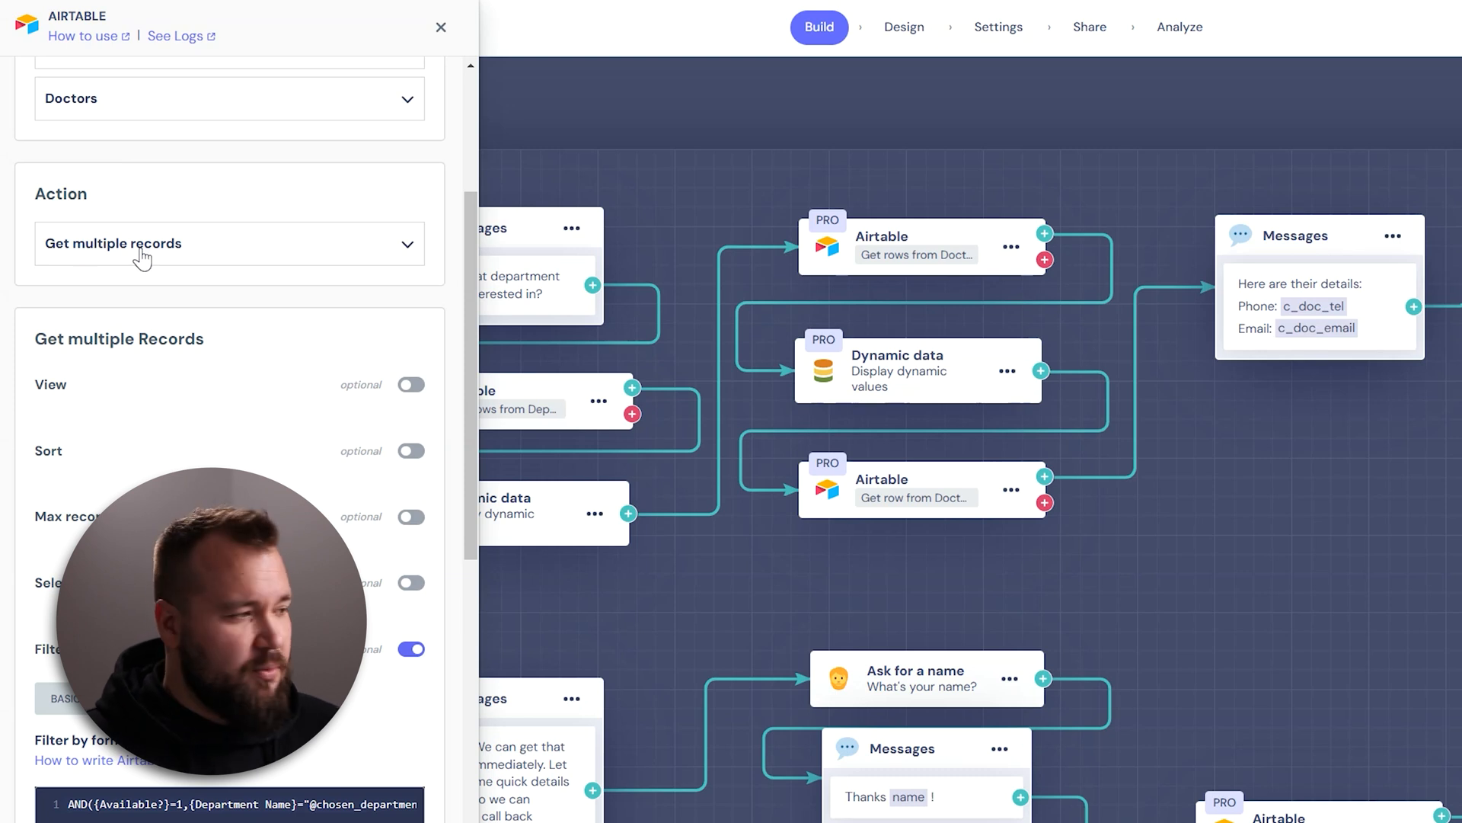
scroll(down, 3)
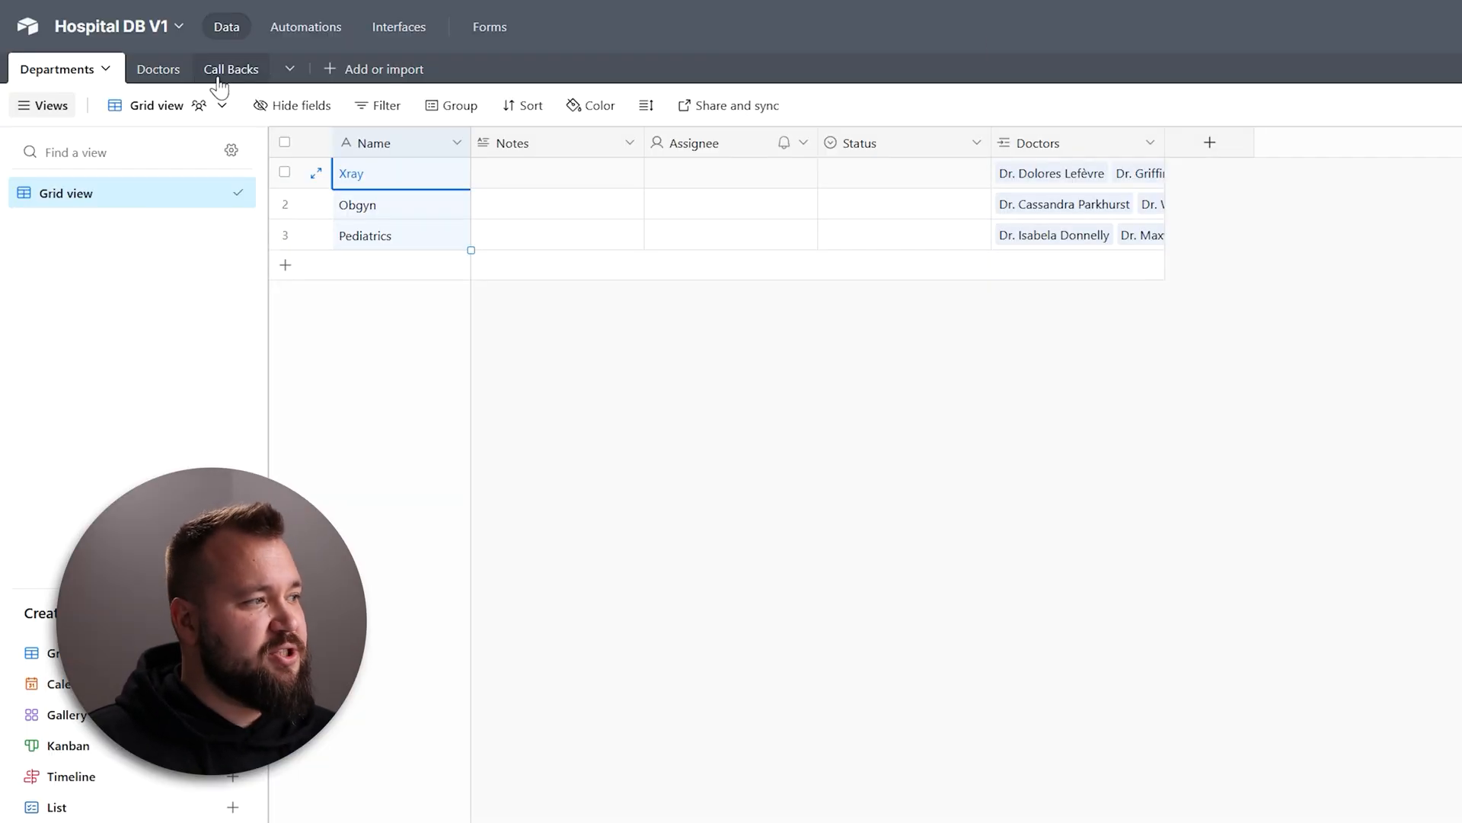
click(157, 68)
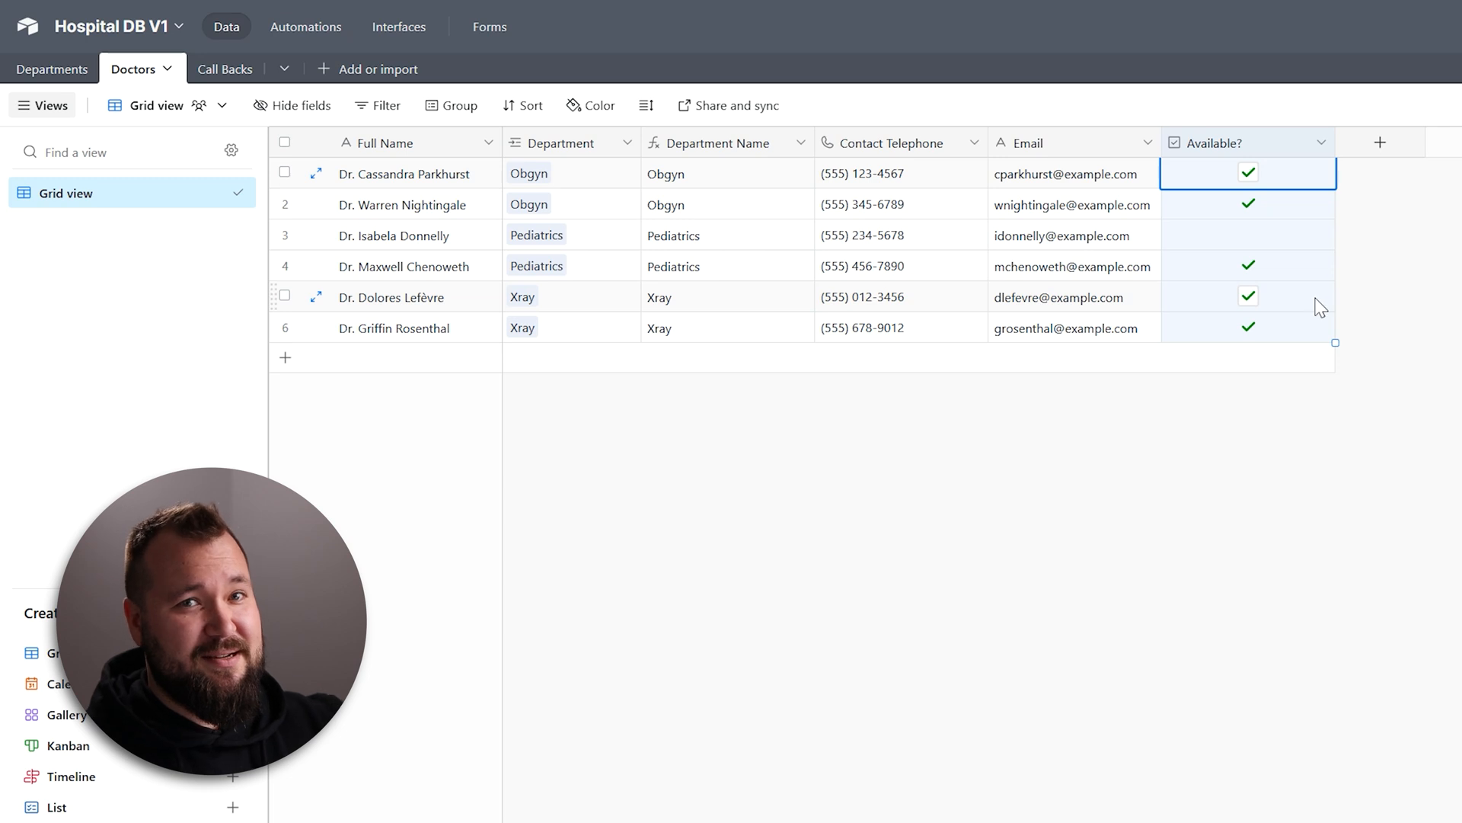
click(1247, 235)
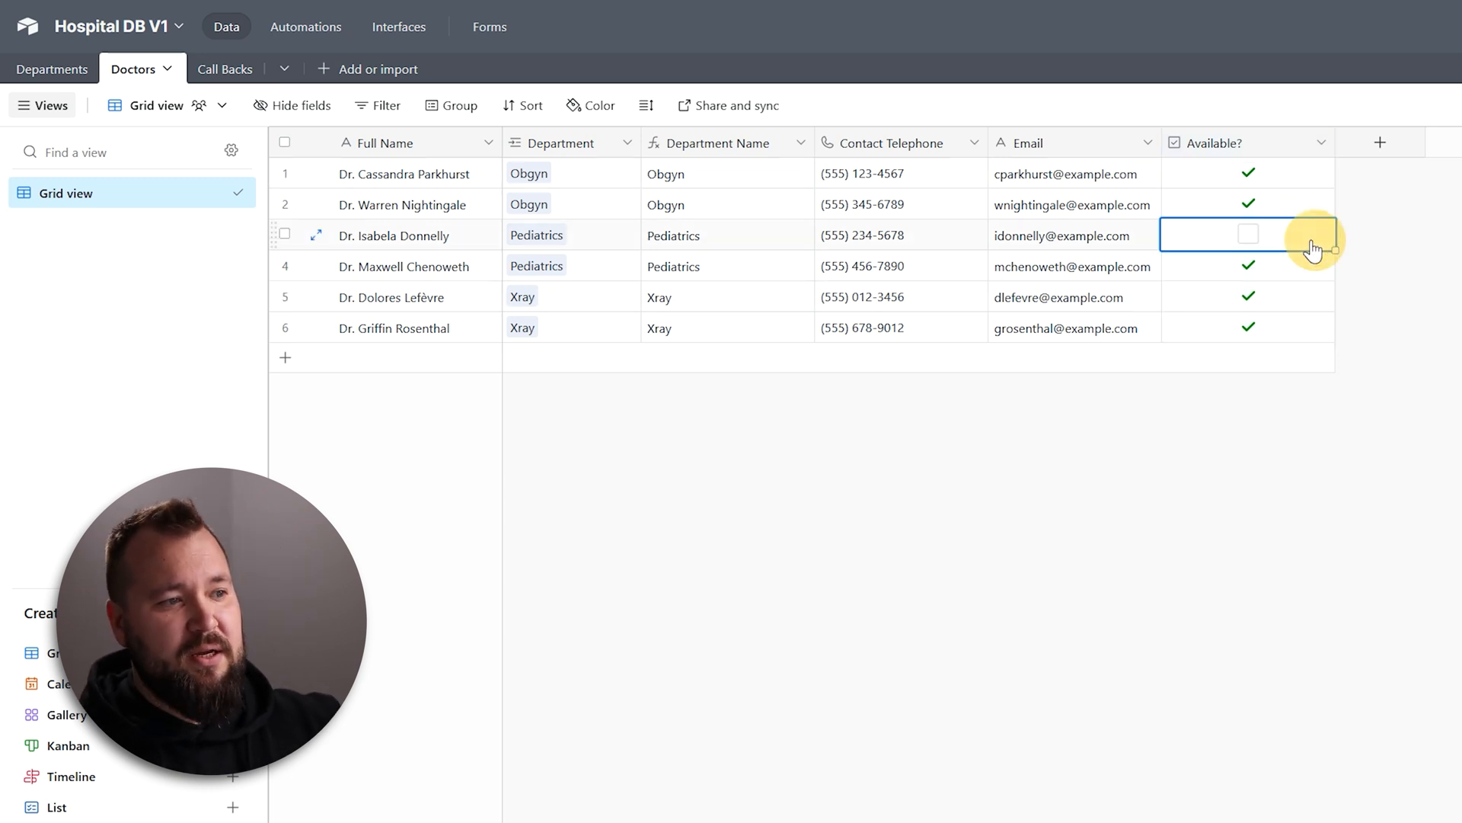
click(1248, 204)
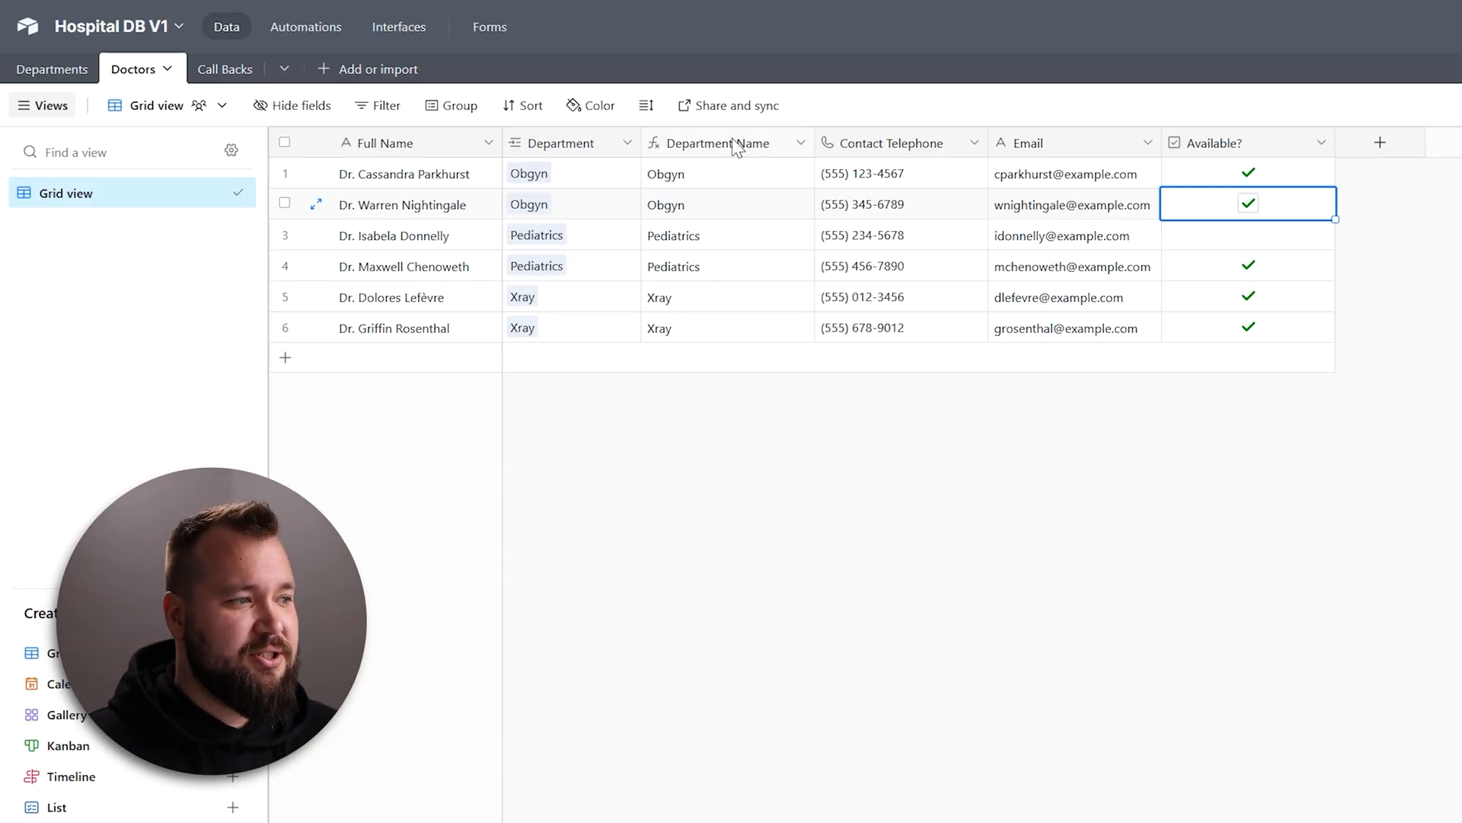
click(715, 143)
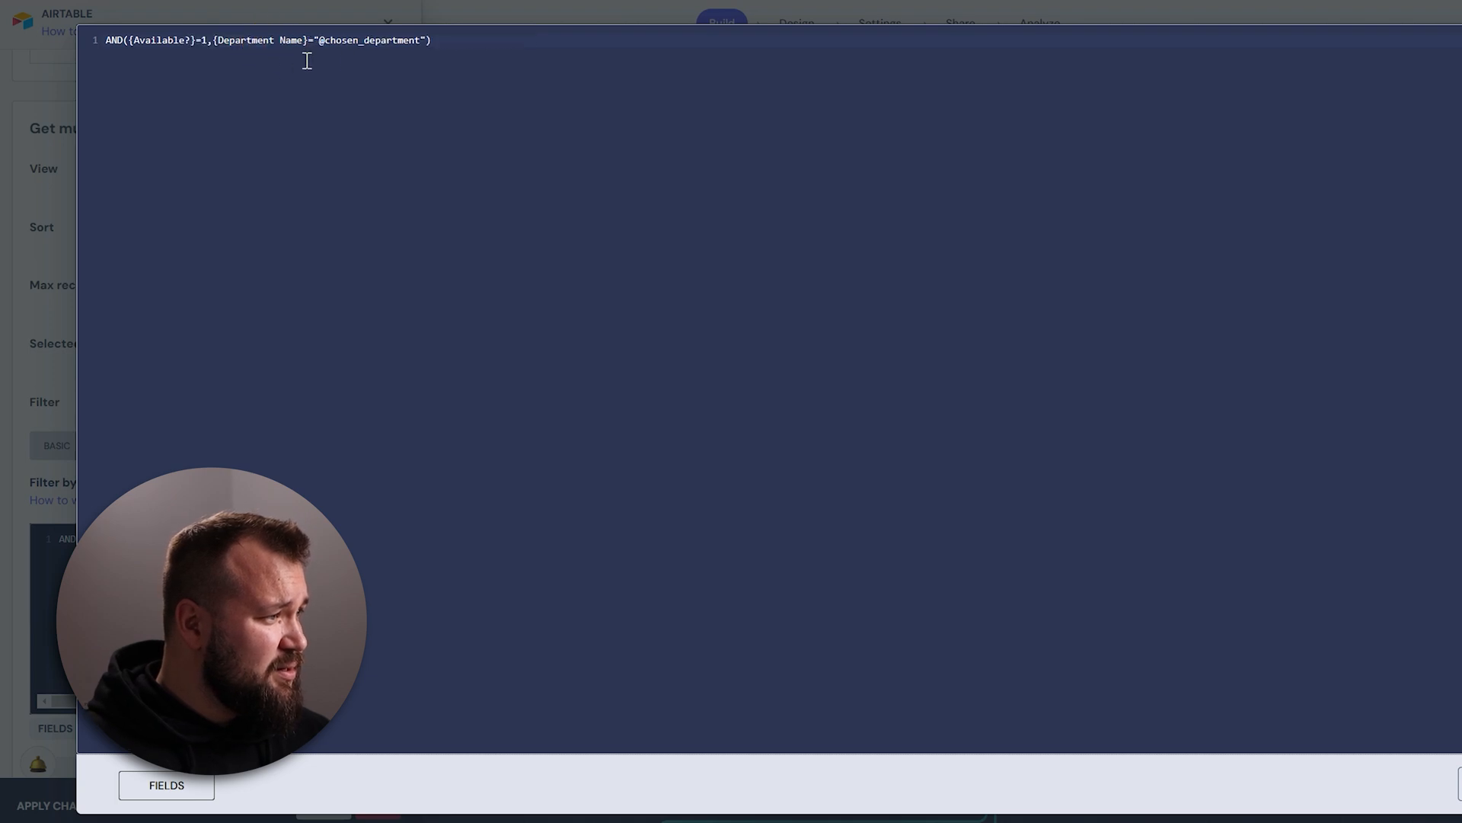
mouse_move(521, 45)
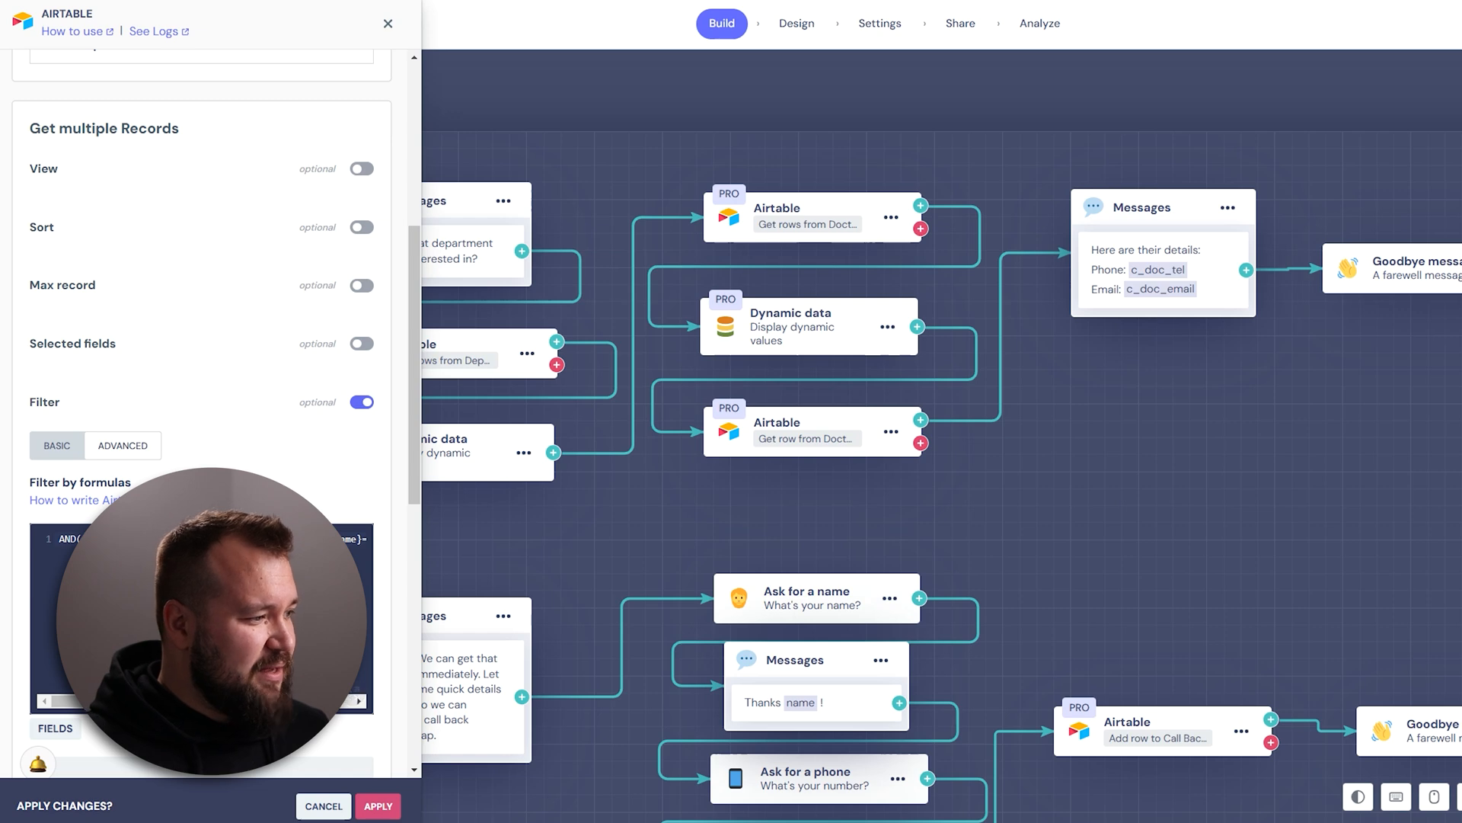
Step: Confirm the filtered results save as the available_doctors list and apply the lookup changes
scroll(down, 3)
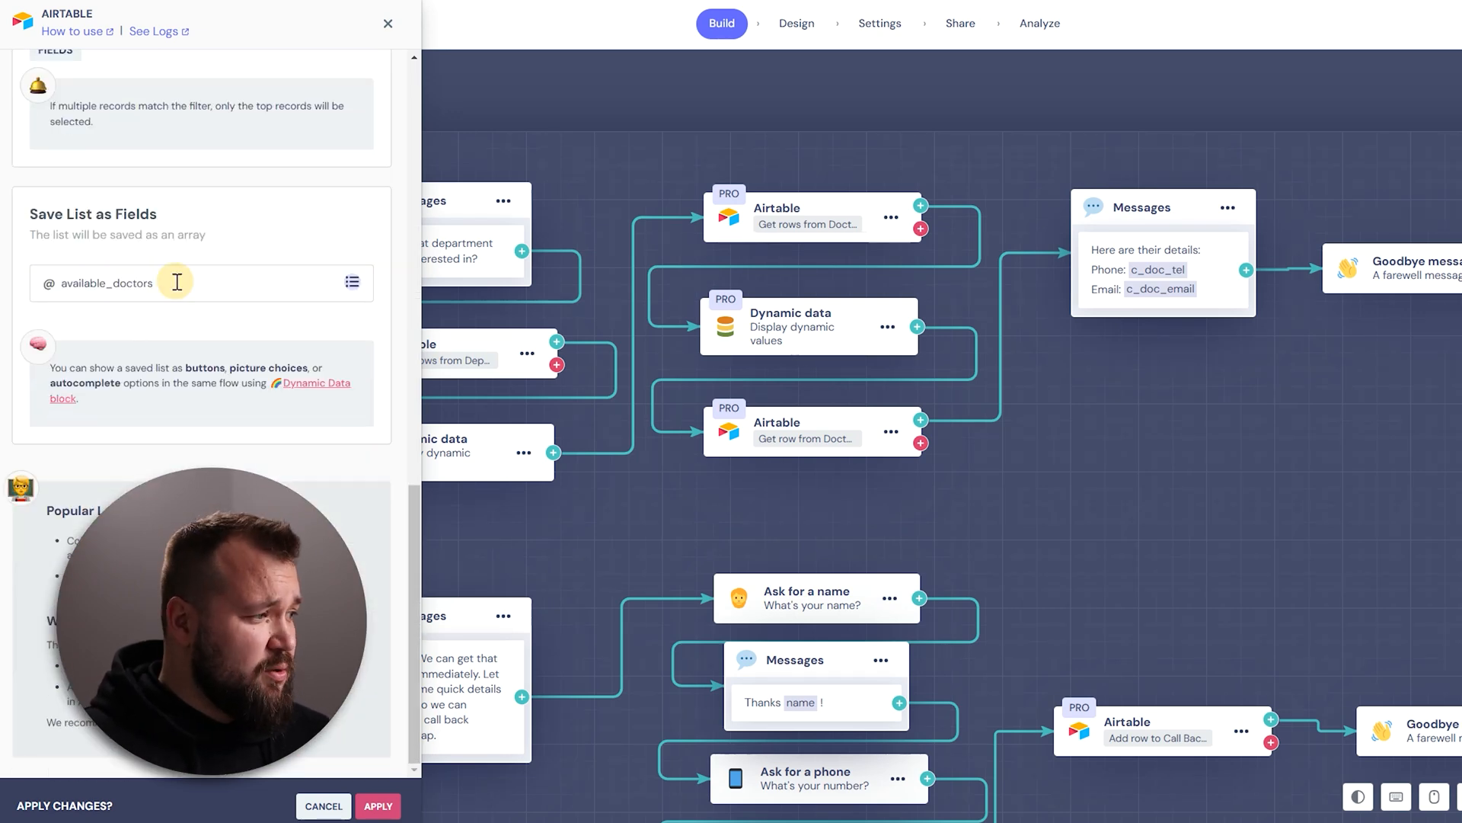
click(140, 283)
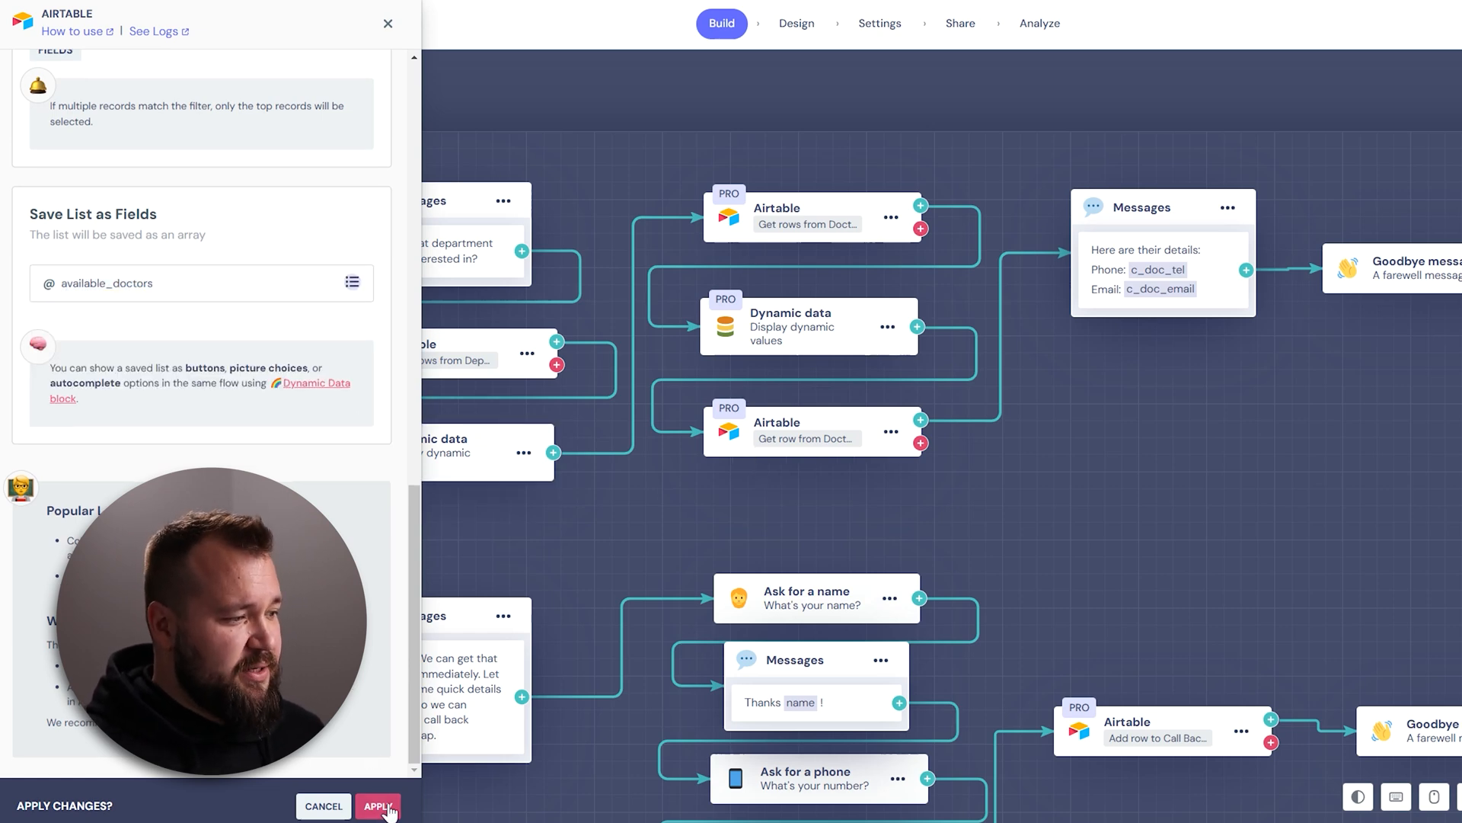
click(378, 806)
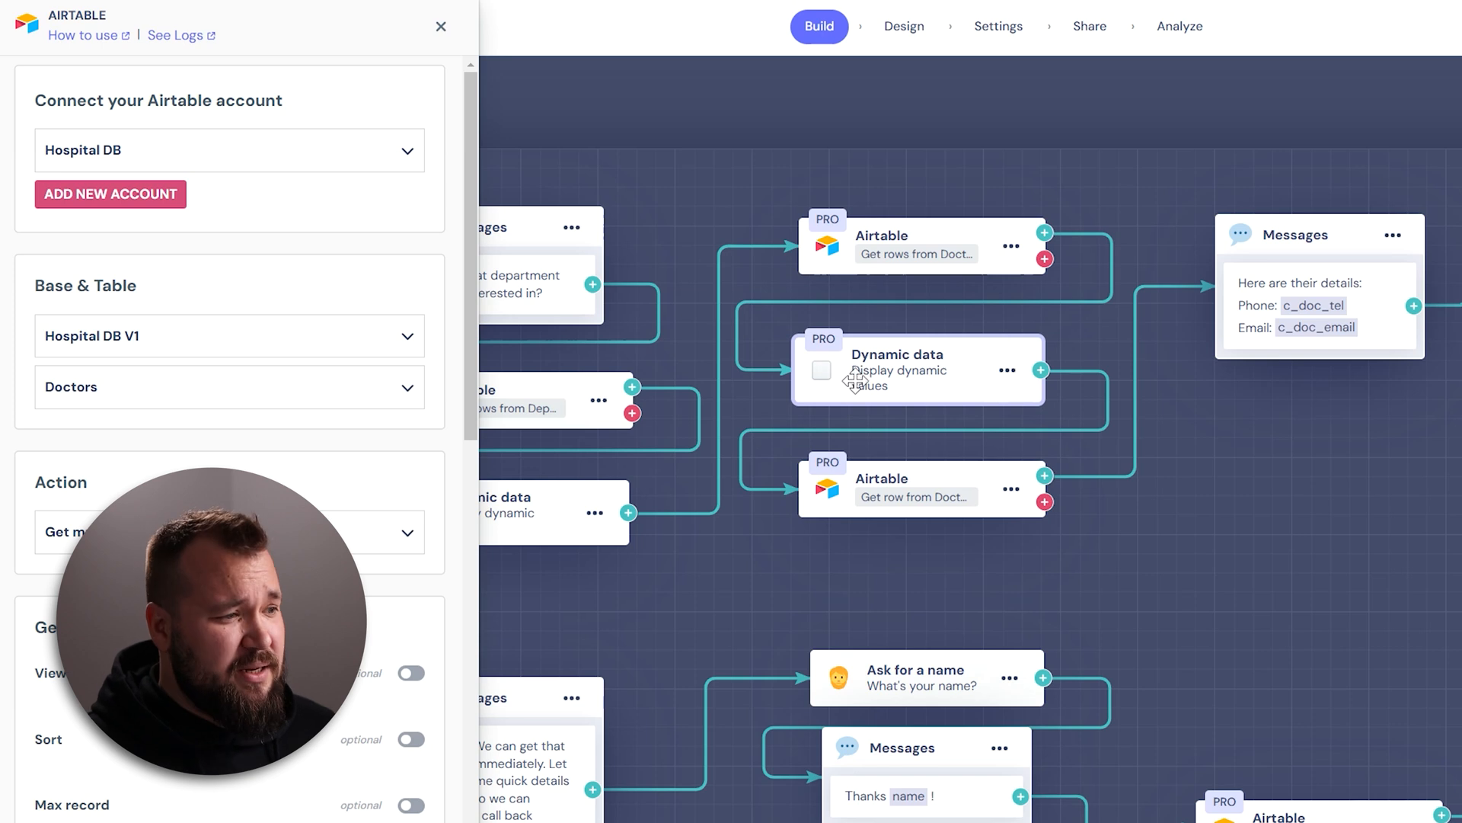
Step: Review the Dynamic data block asking who is available at chosen_department with available_doctors buttons
click(917, 369)
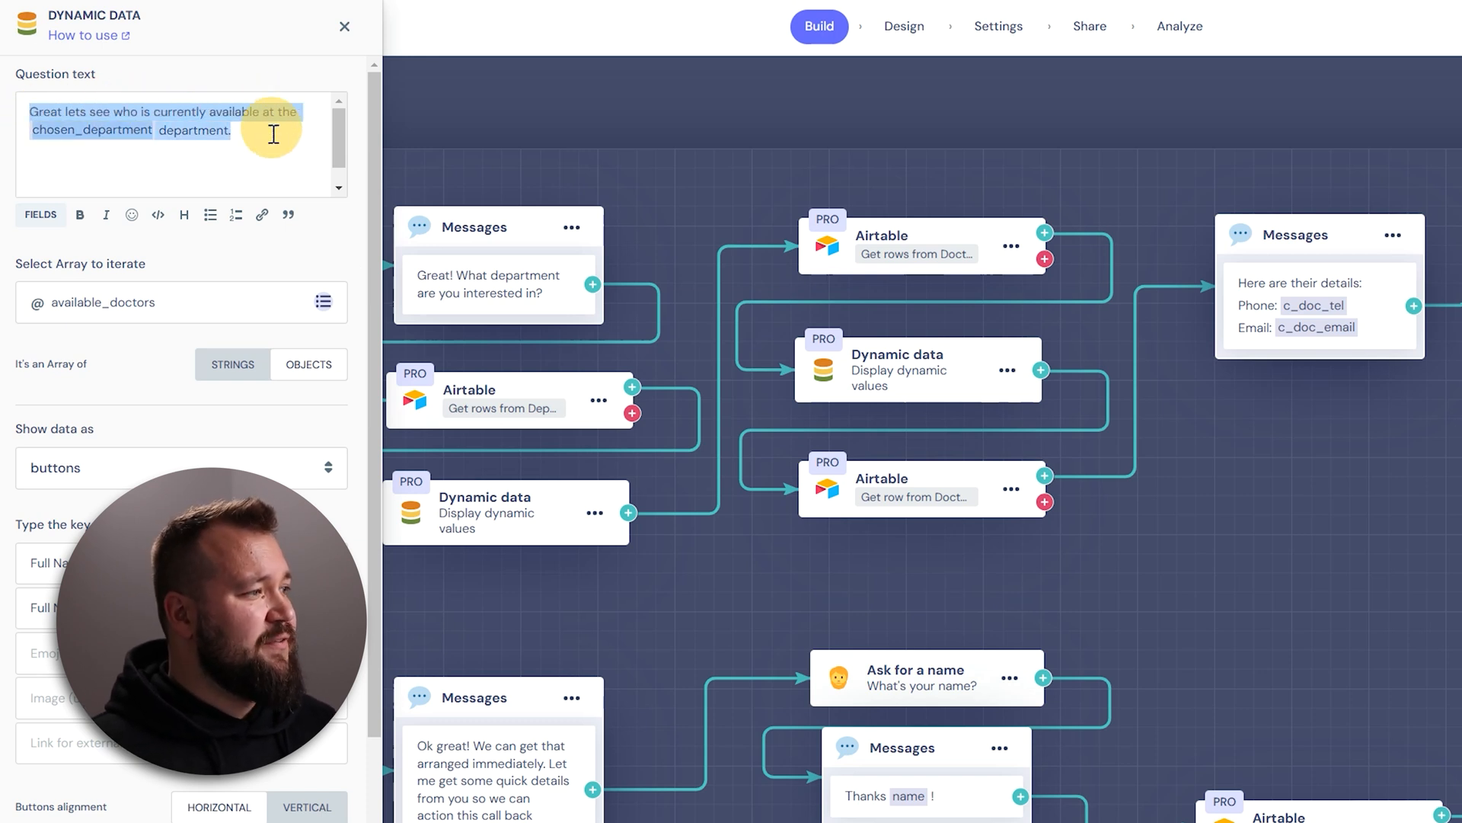
click(140, 131)
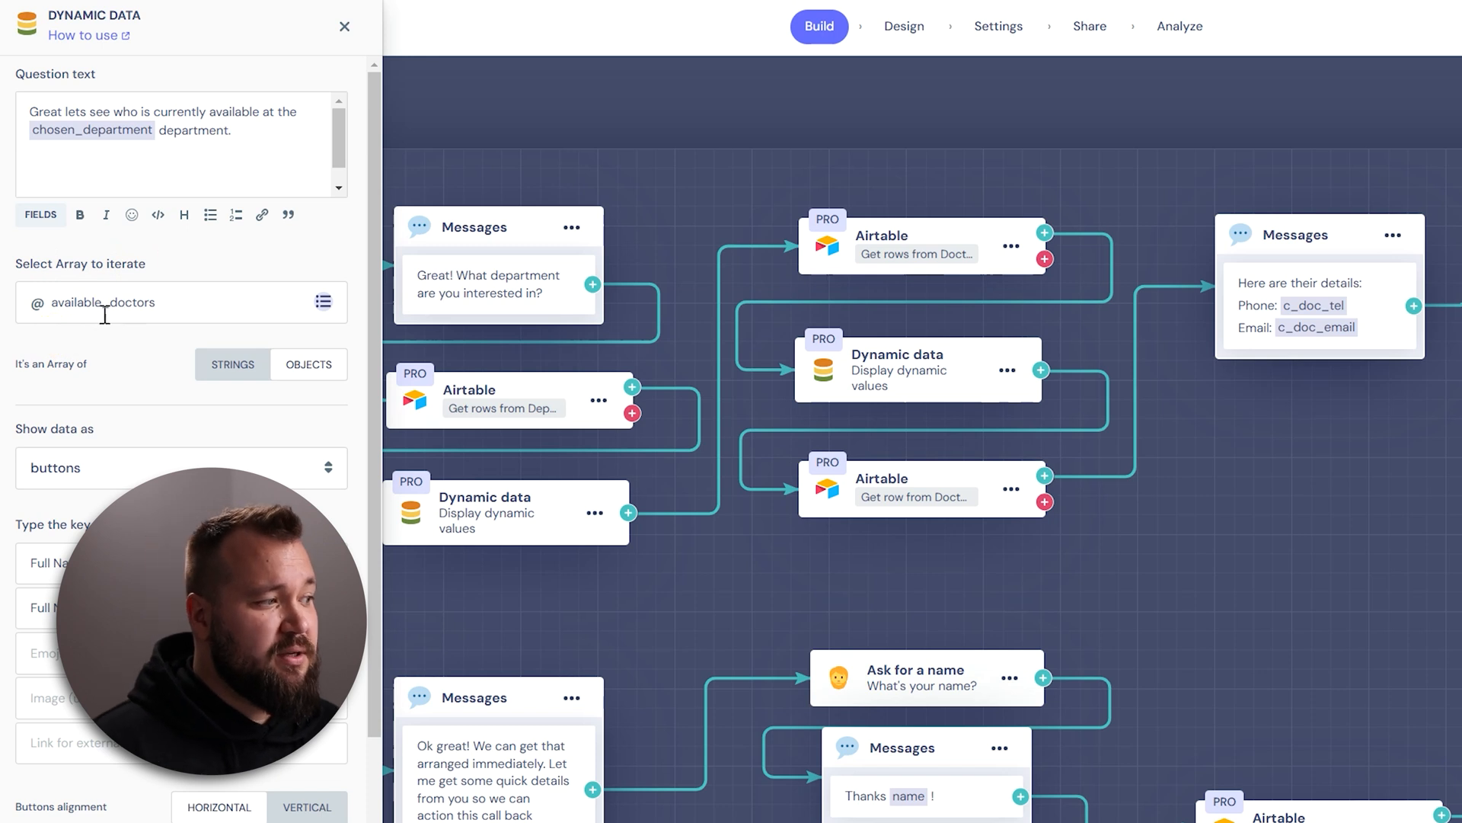
mouse_move(929, 213)
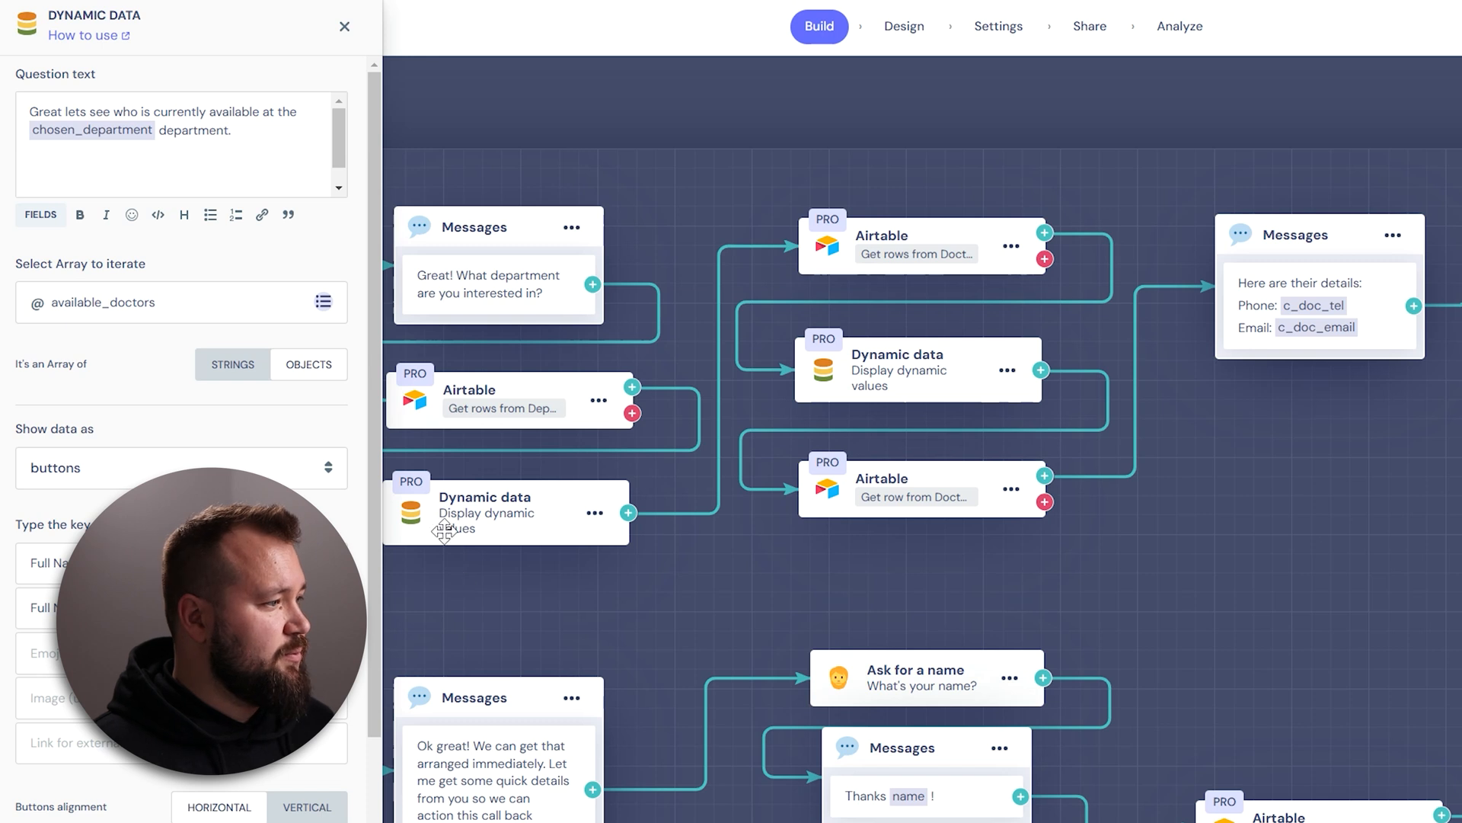
scroll(down, 3)
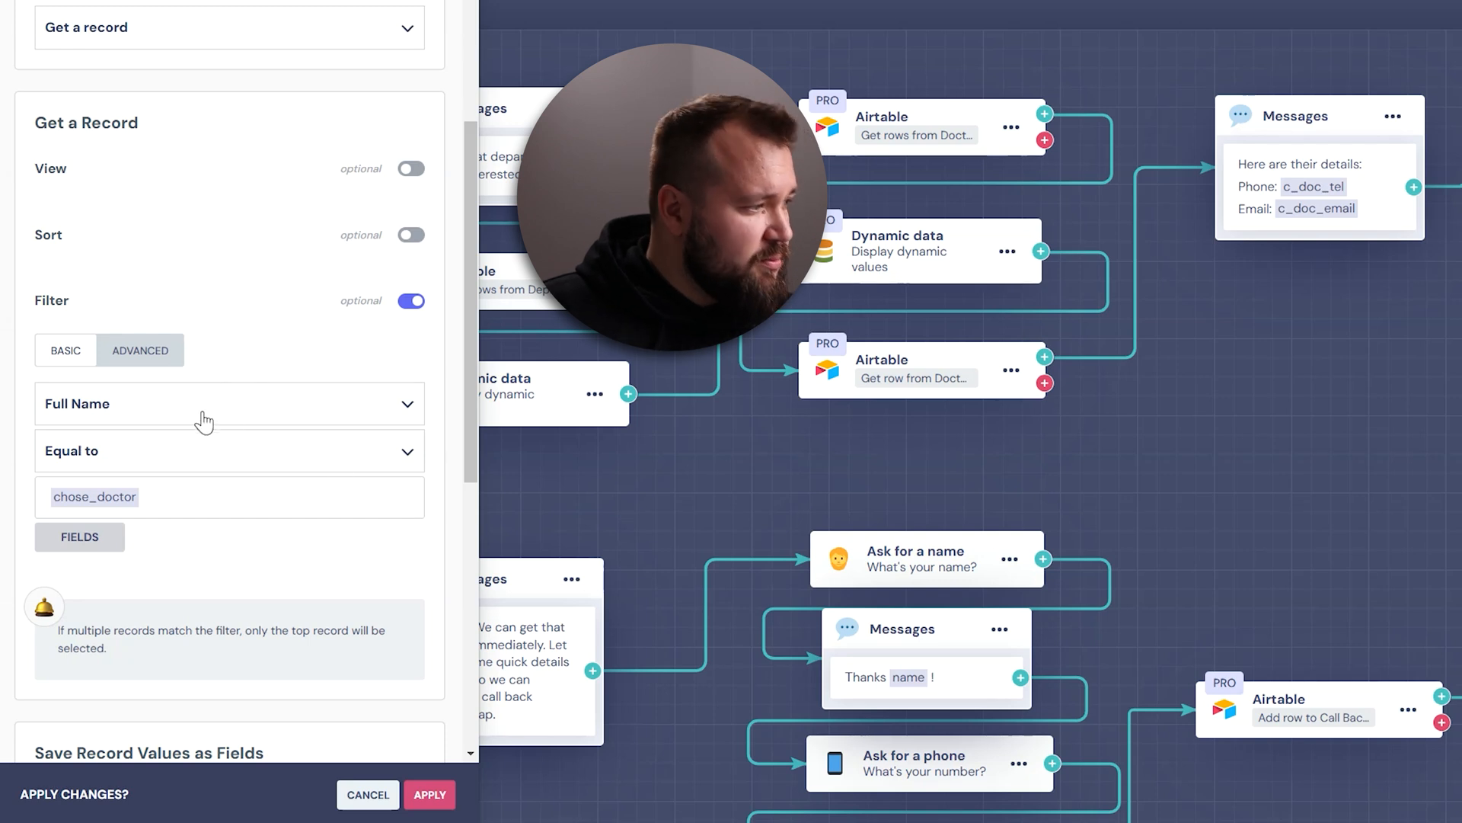
Step: Review the Full Name filter and Contact Telephone/Email saved as c_doc_tel and c_doc_email, then cancel
click(228, 496)
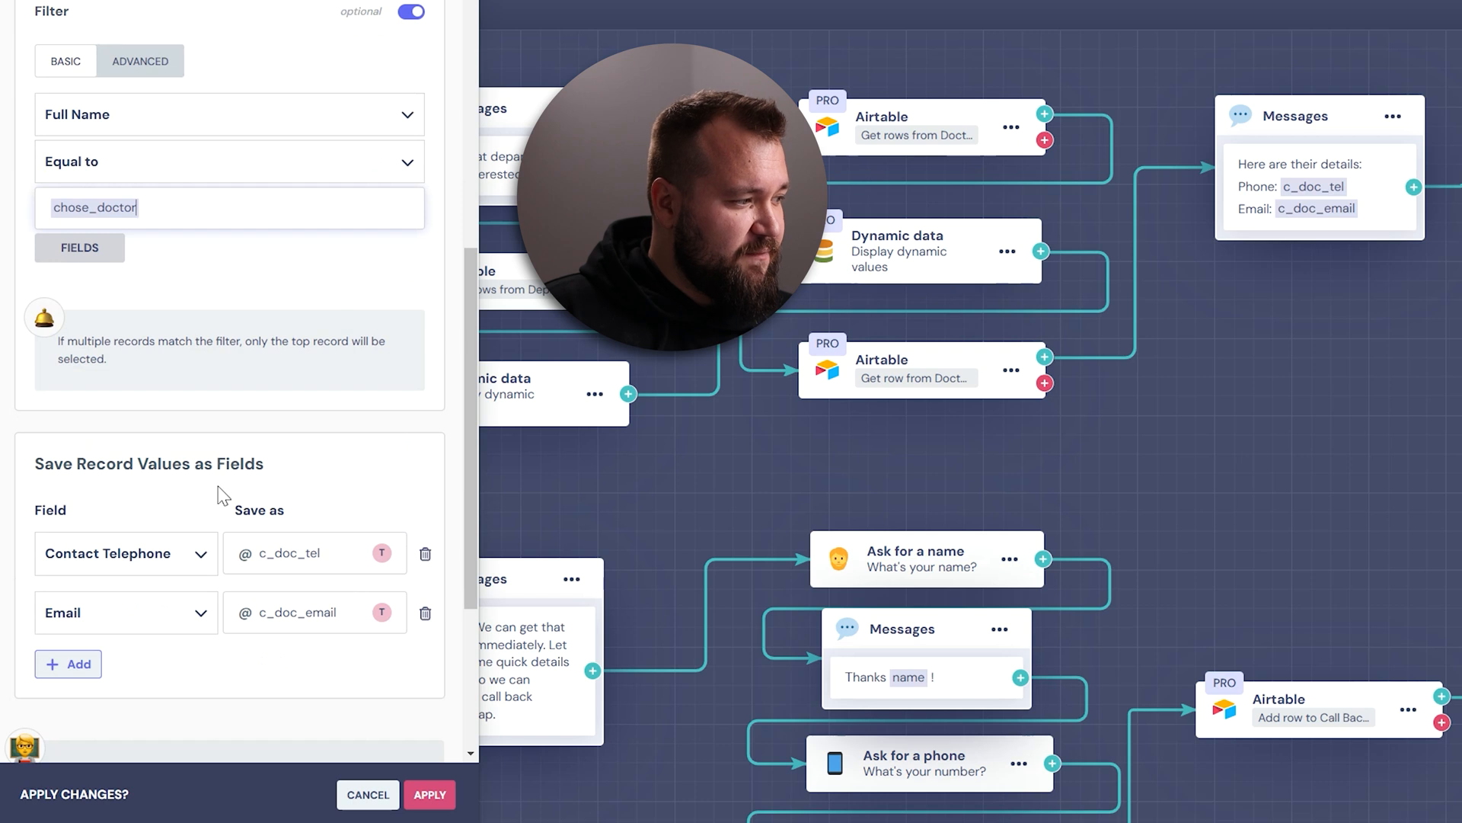
scroll(down, 3)
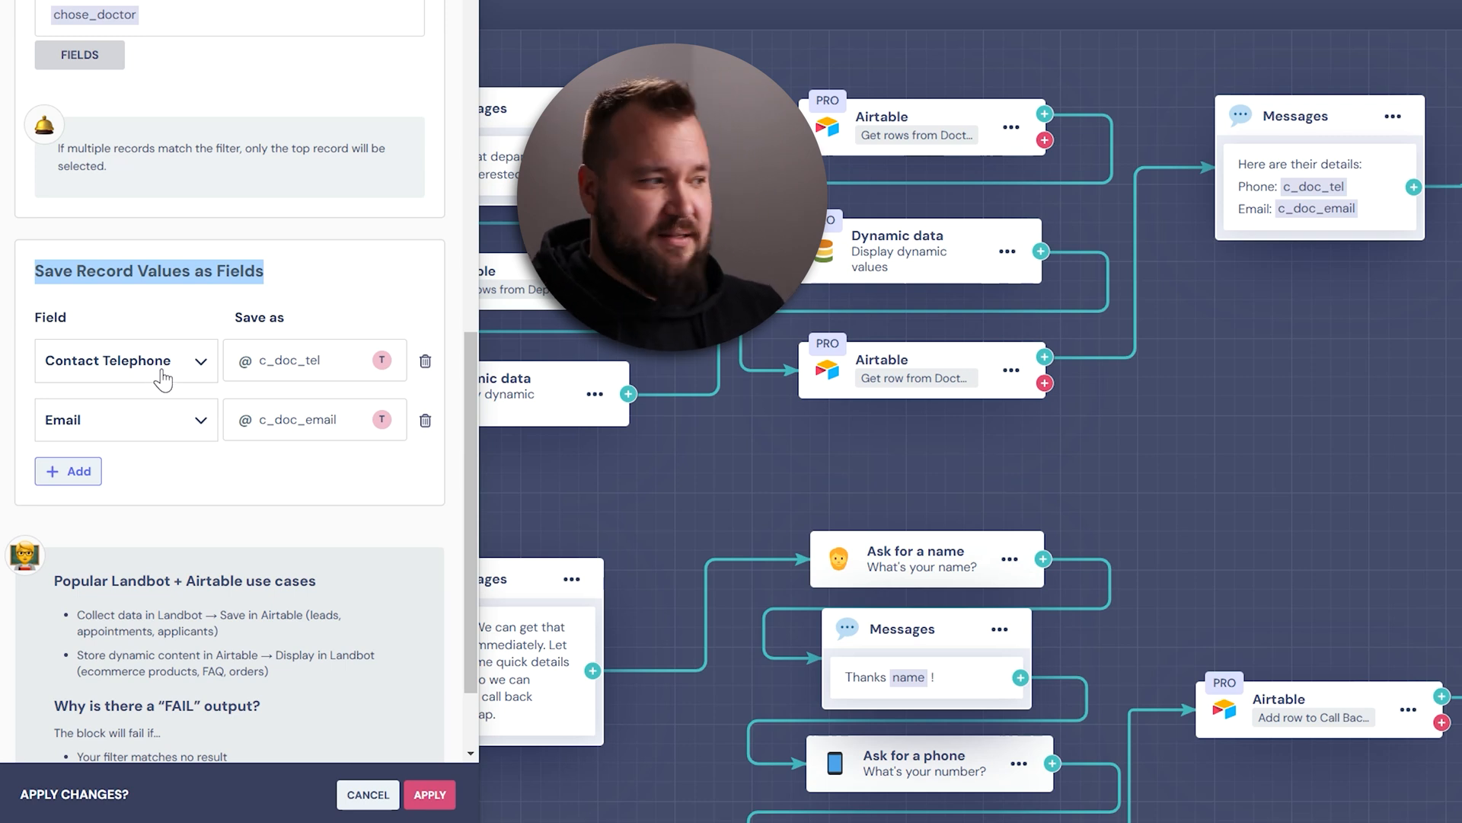
click(125, 361)
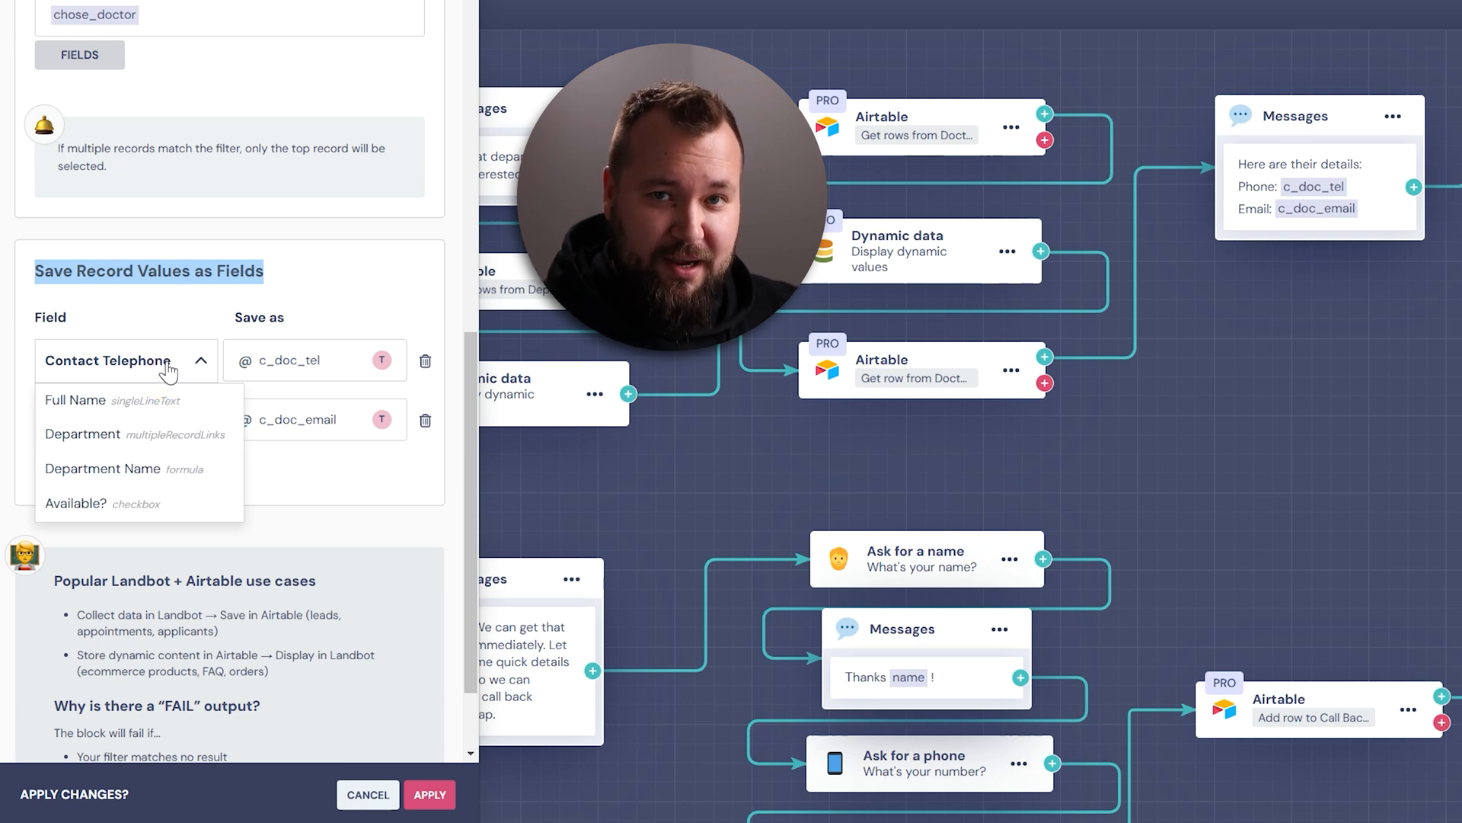
click(314, 360)
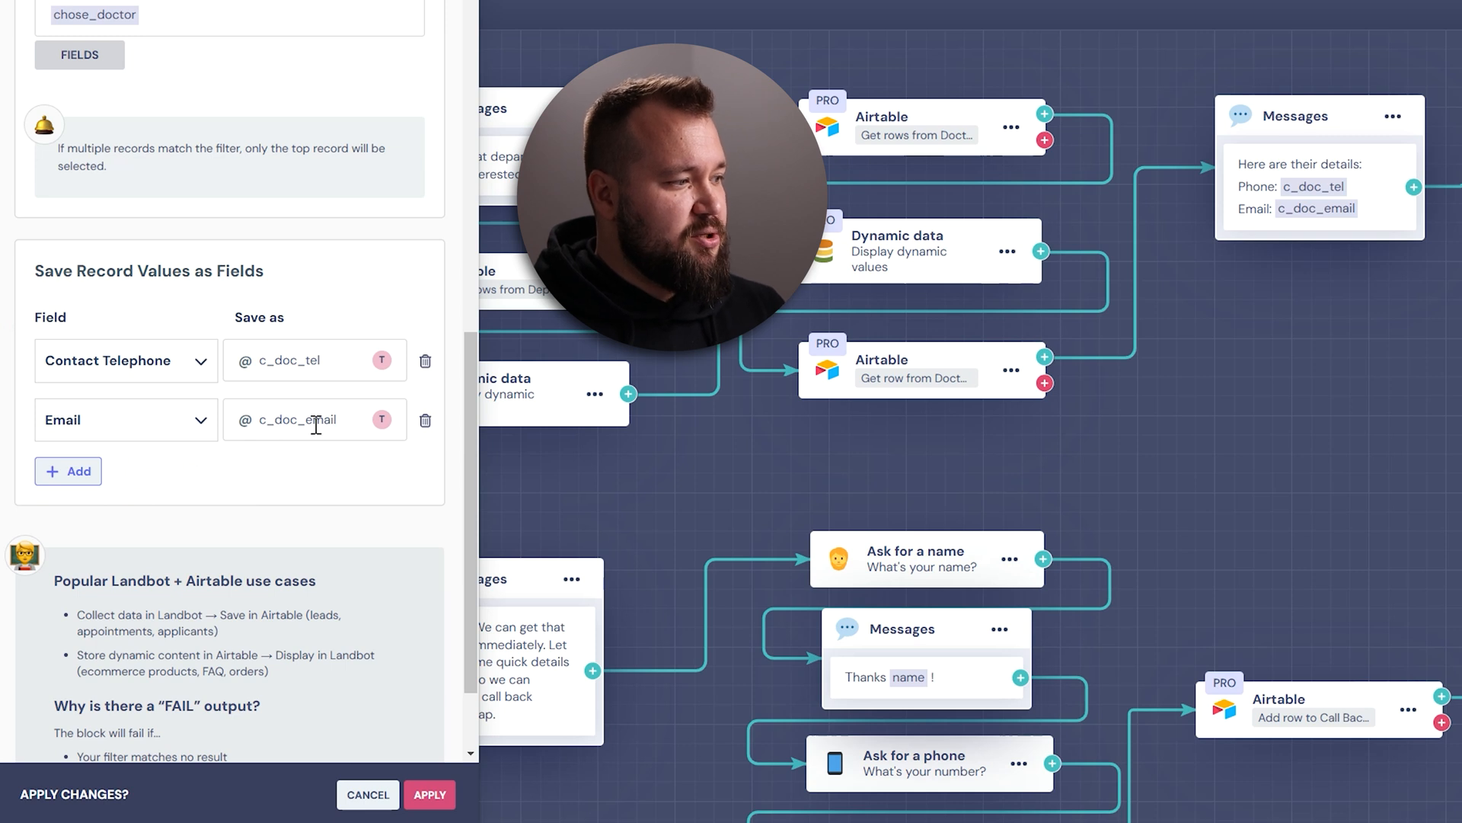
mouse_move(338, 514)
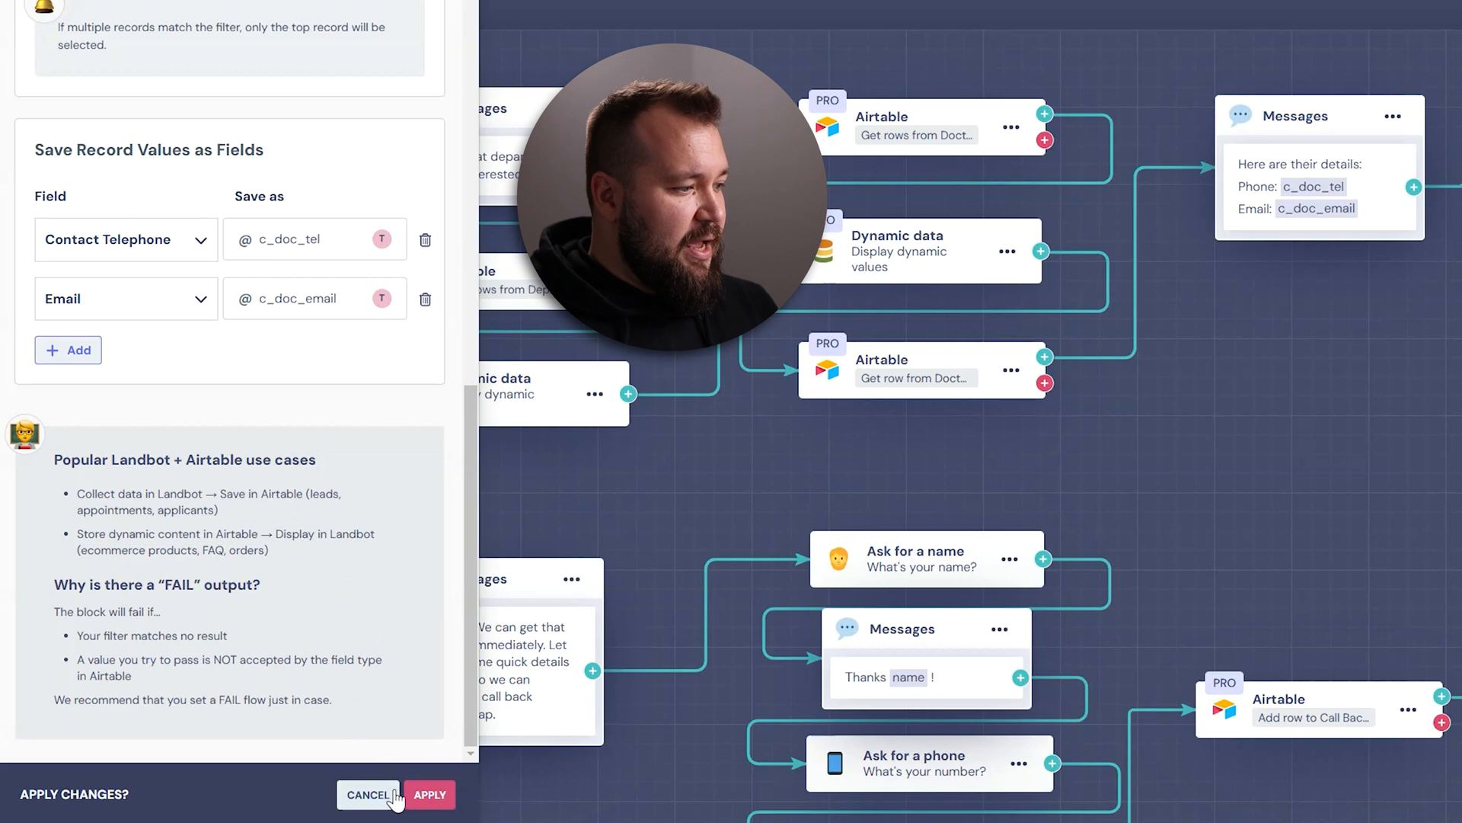
click(369, 795)
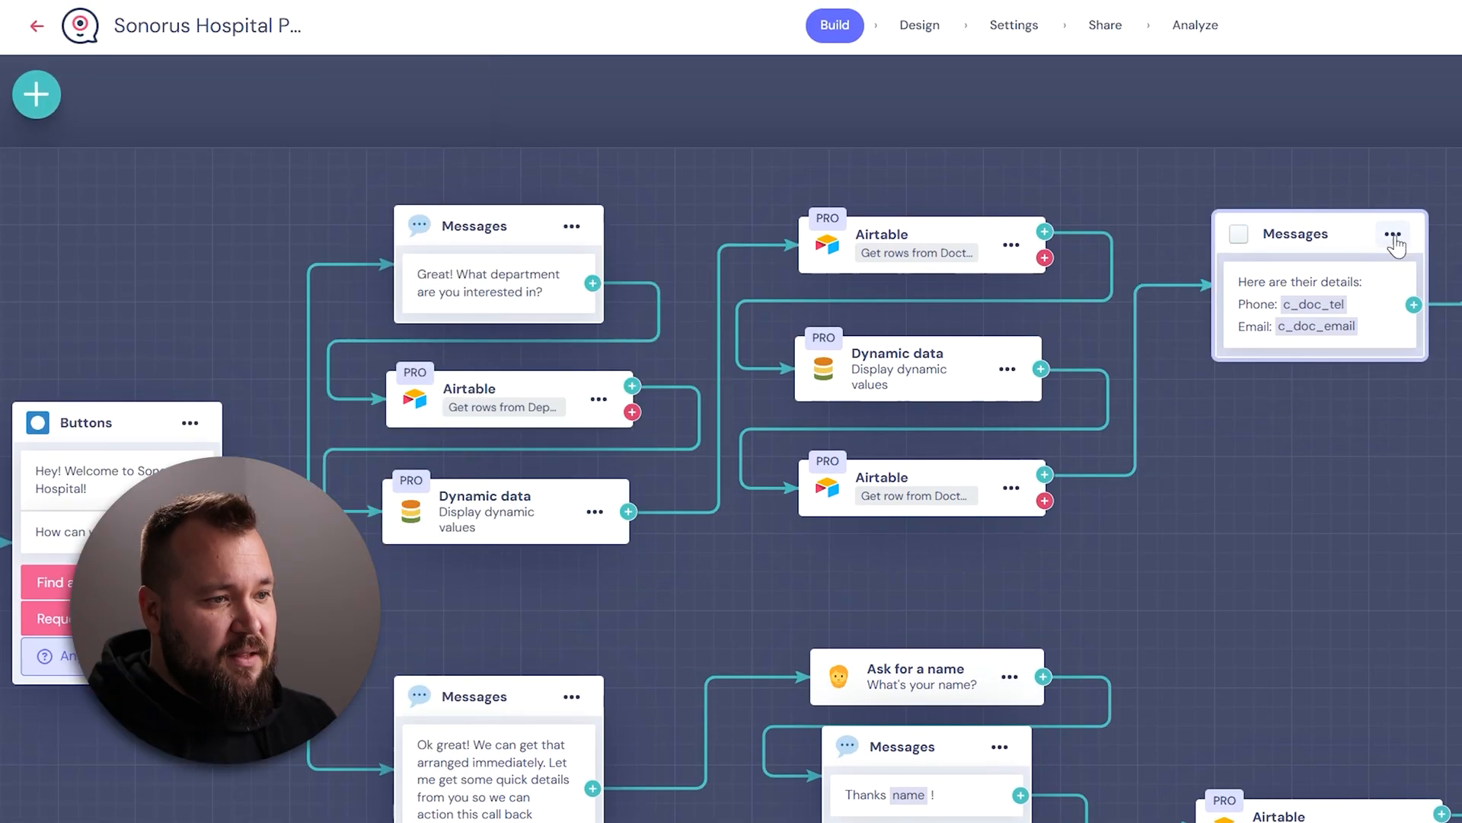
click(1295, 234)
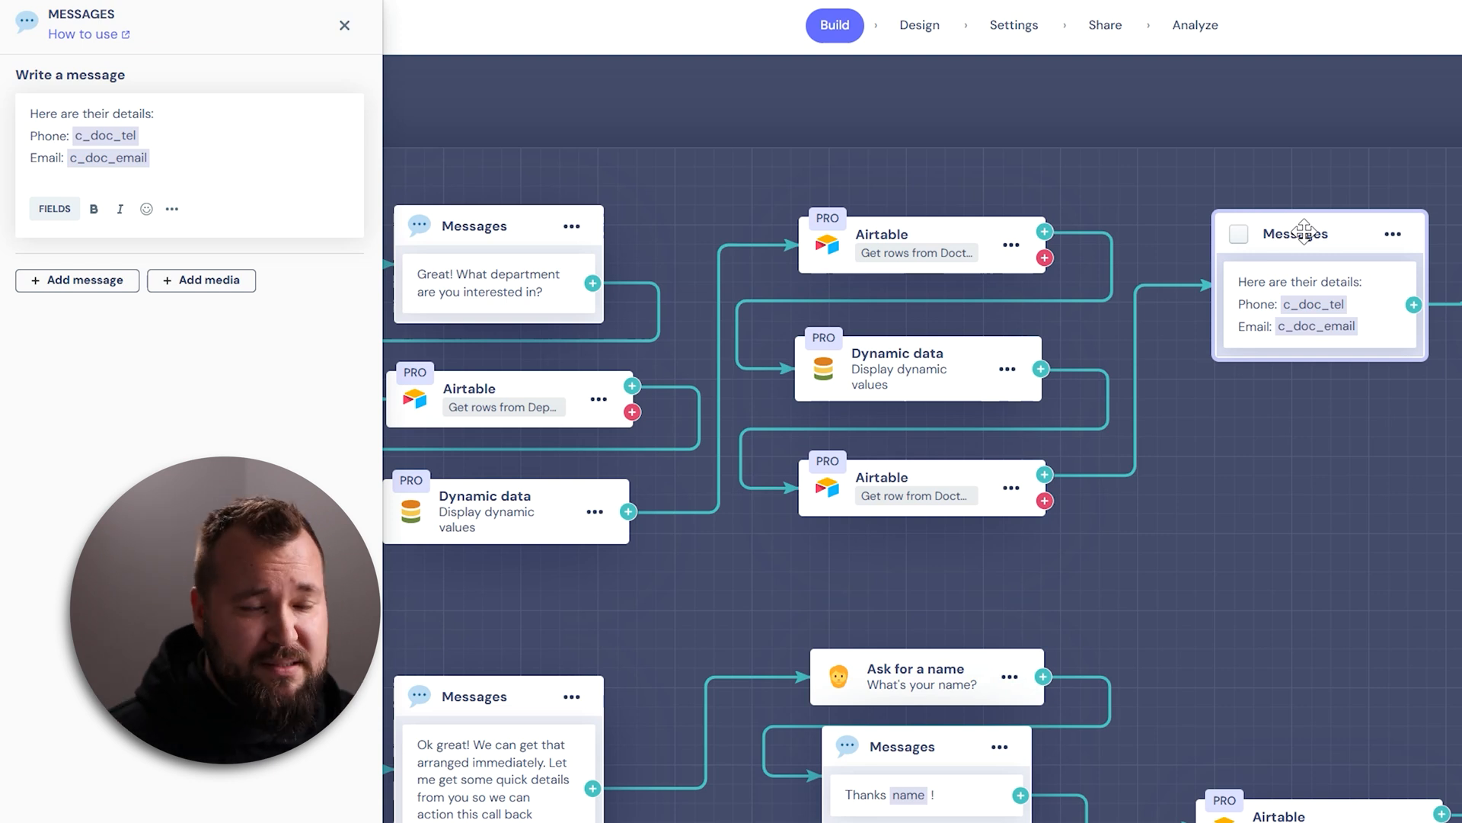
click(140, 136)
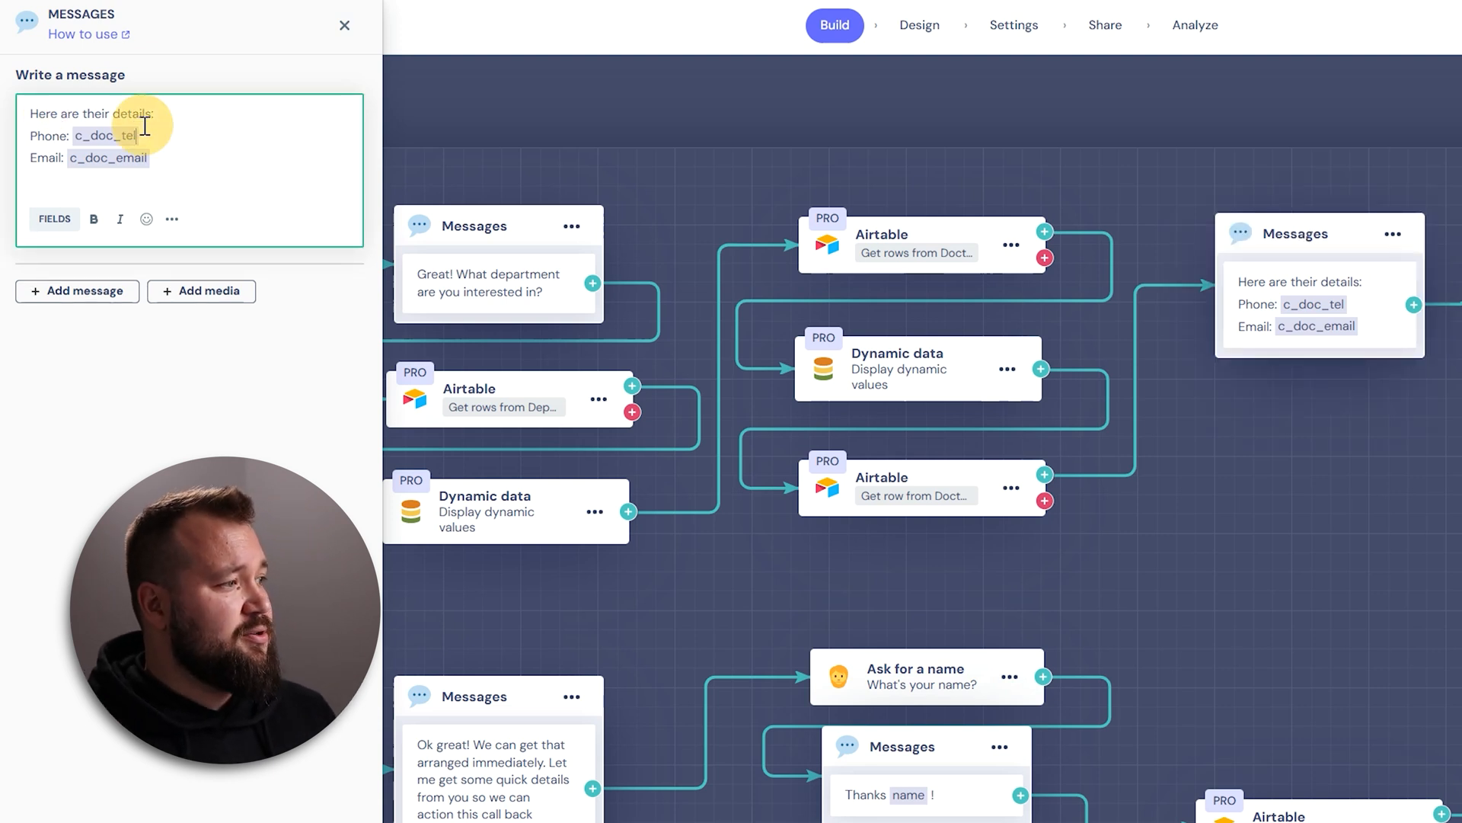
click(55, 217)
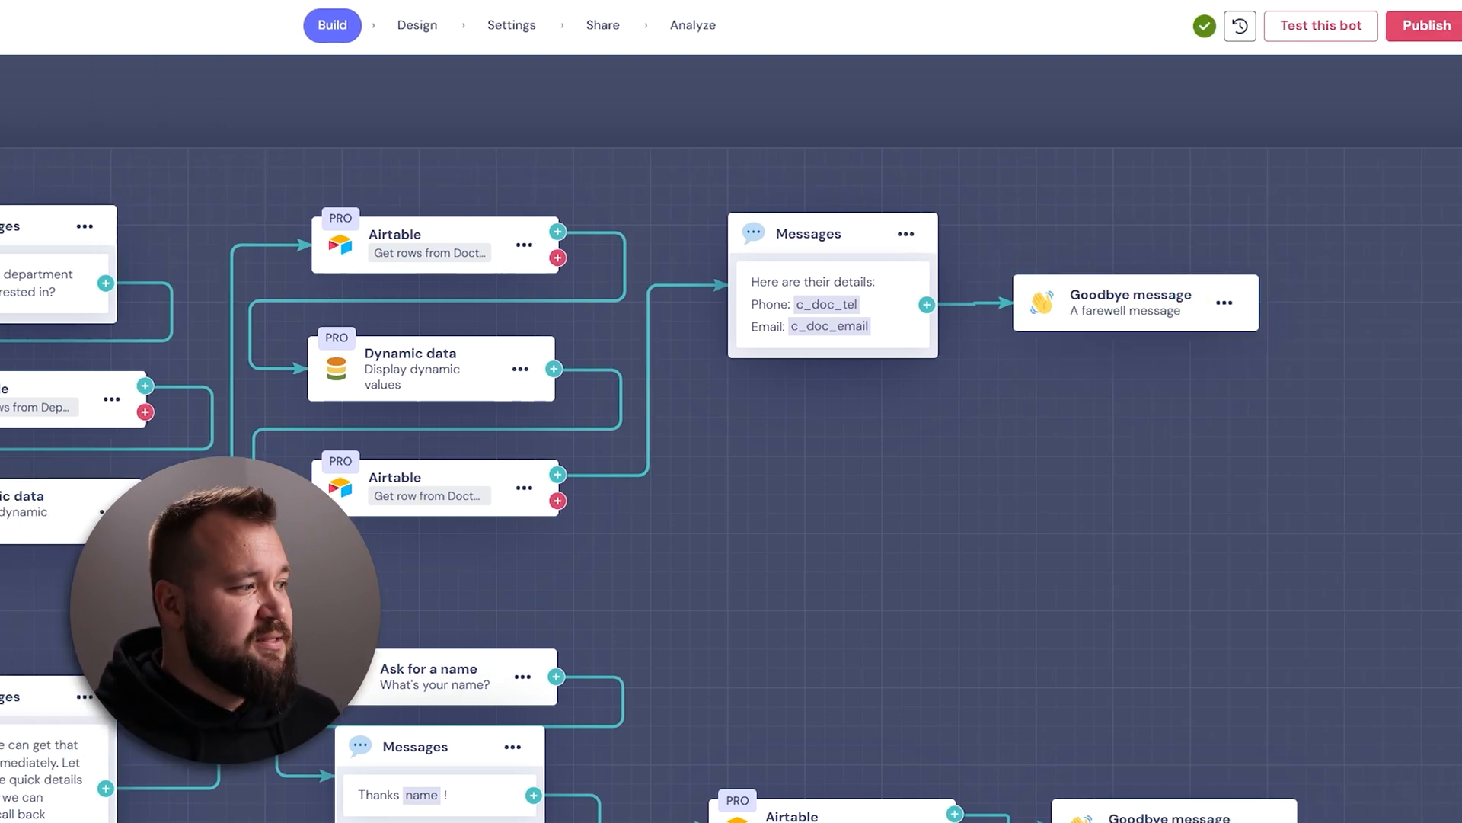
click(1132, 294)
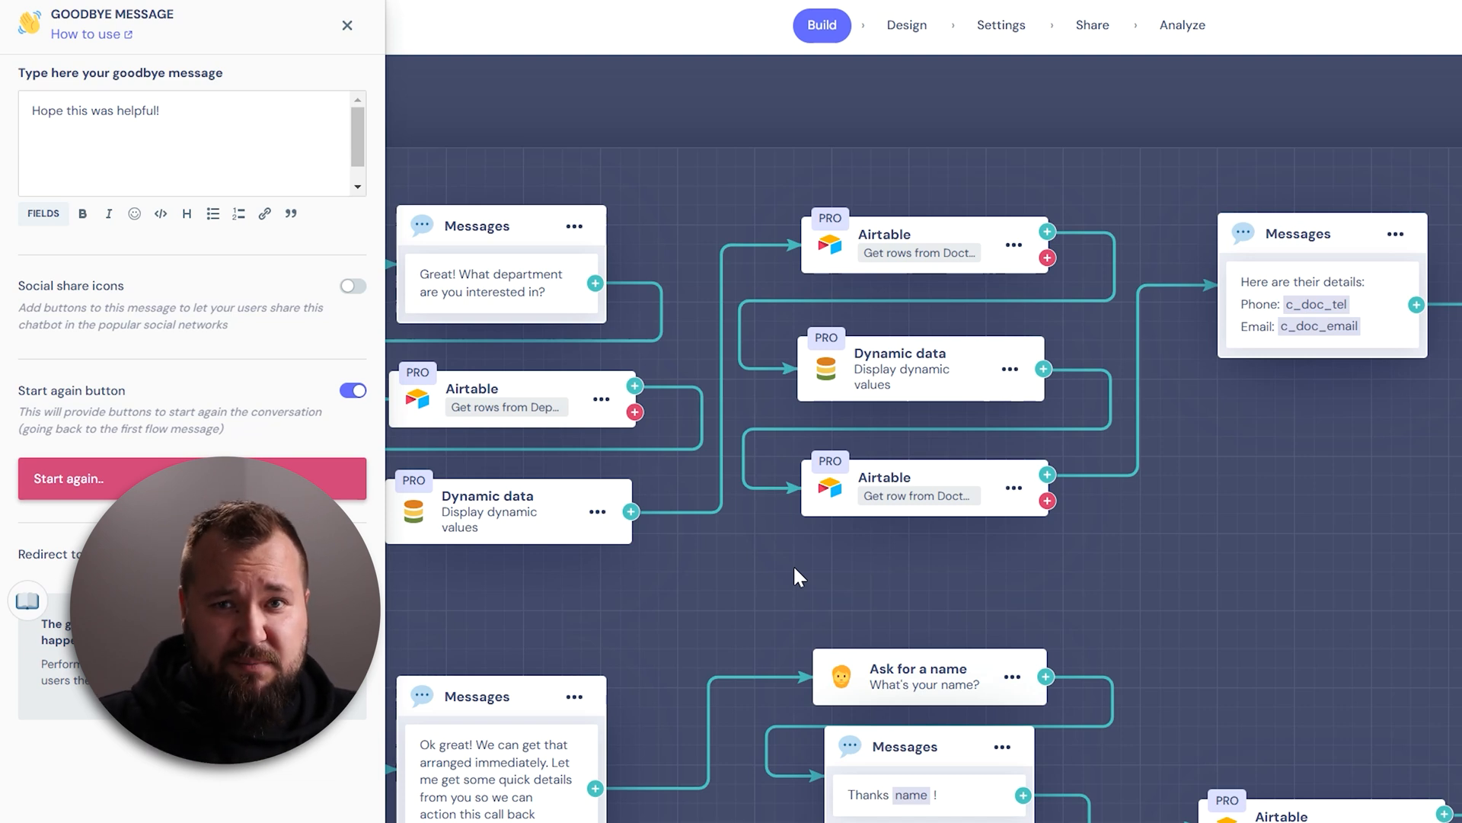
mouse_move(346, 26)
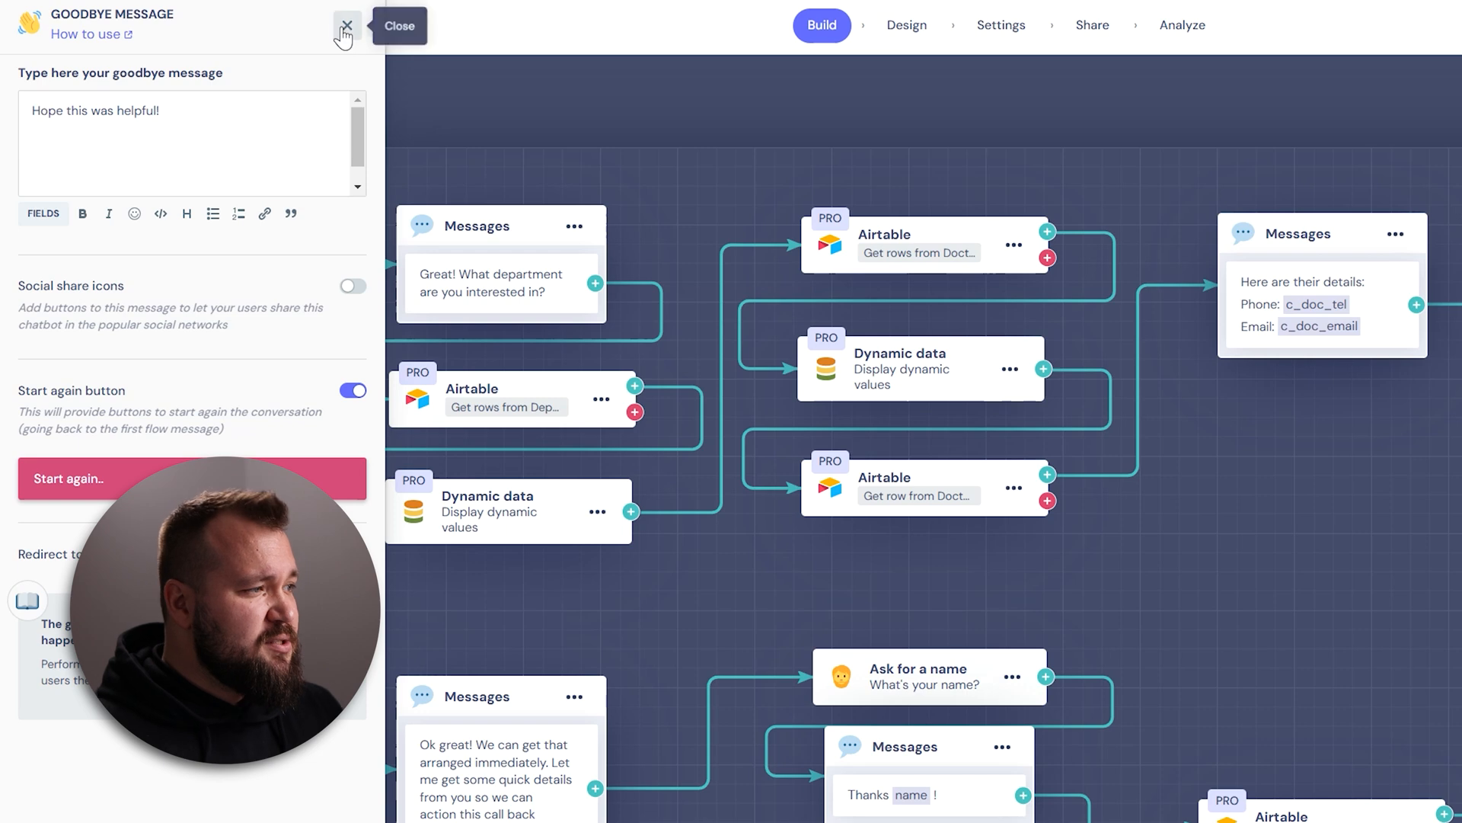
click(345, 26)
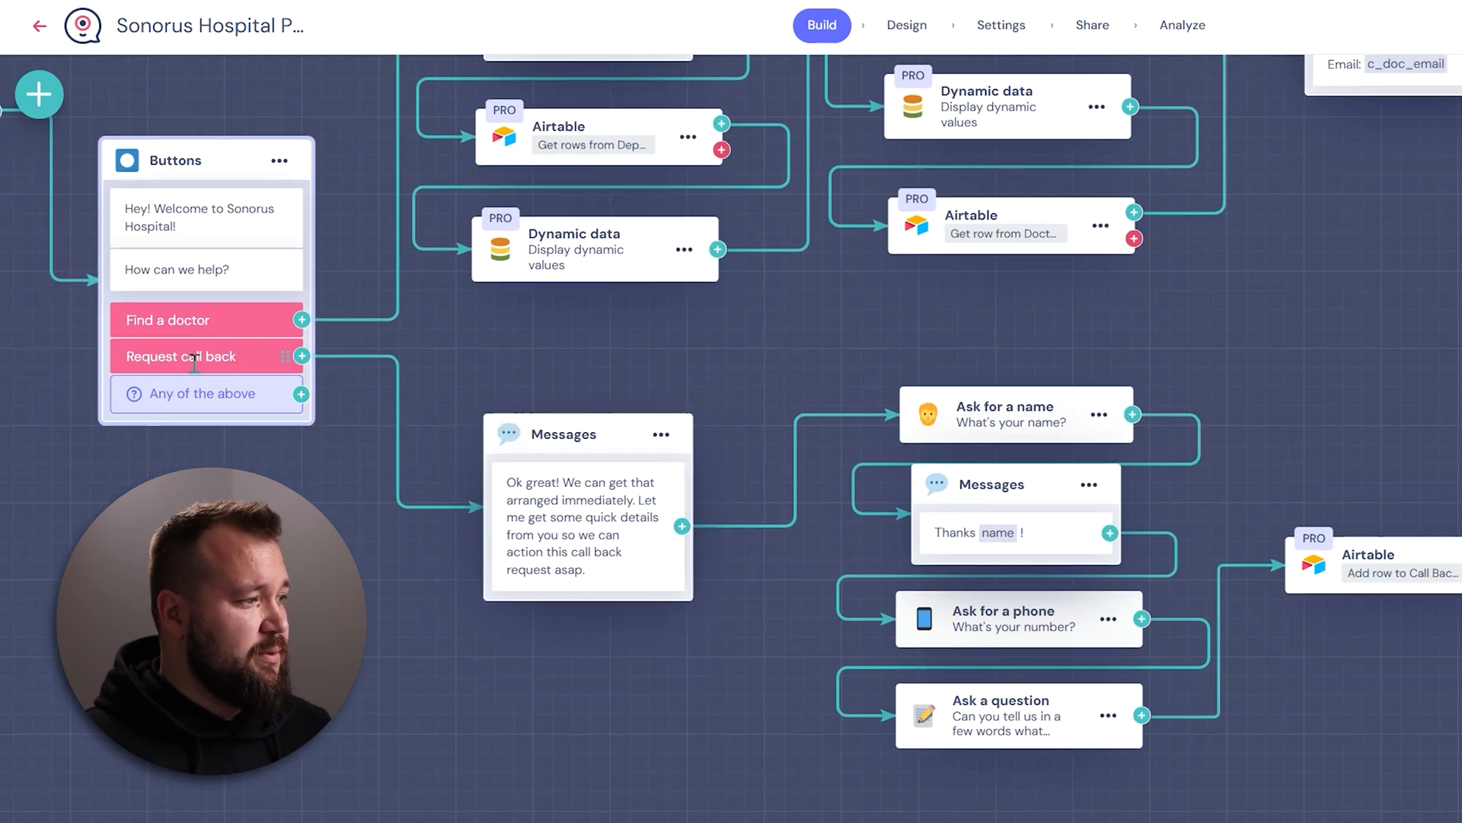
Step: Review the call-back branch's intro message, name question, thanks message and enquiry question
click(588, 531)
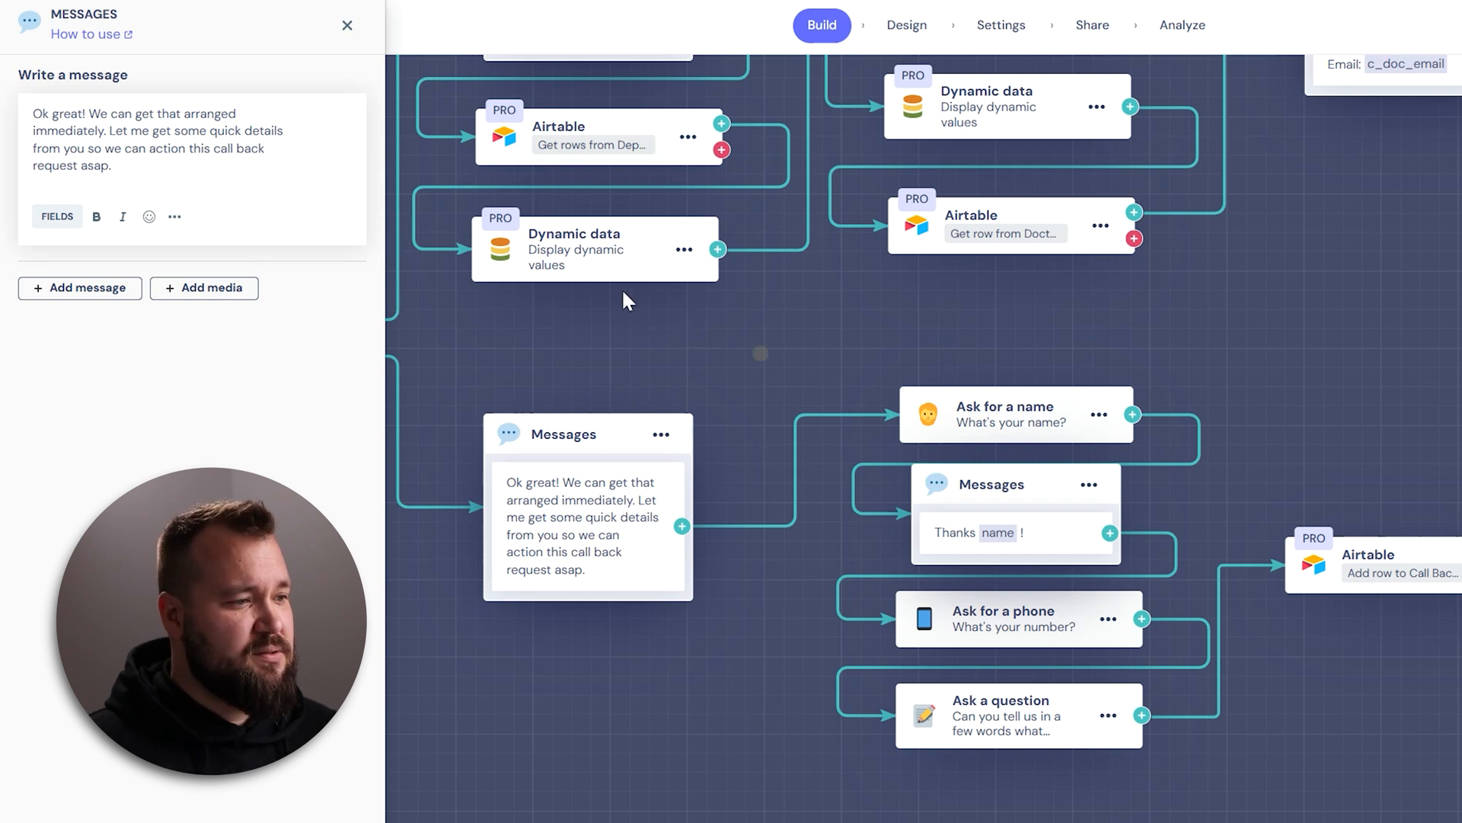
click(1005, 414)
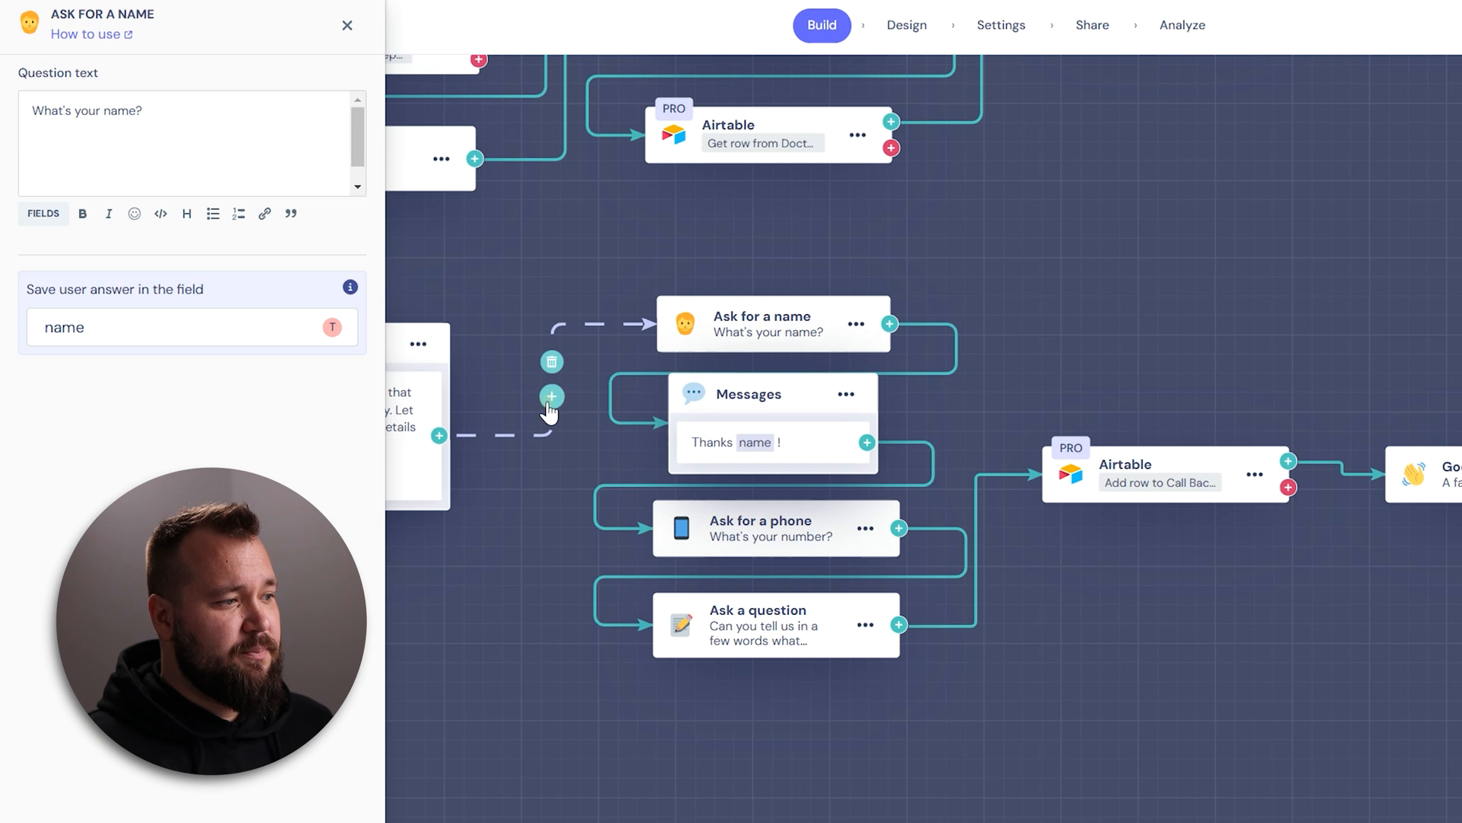
click(552, 396)
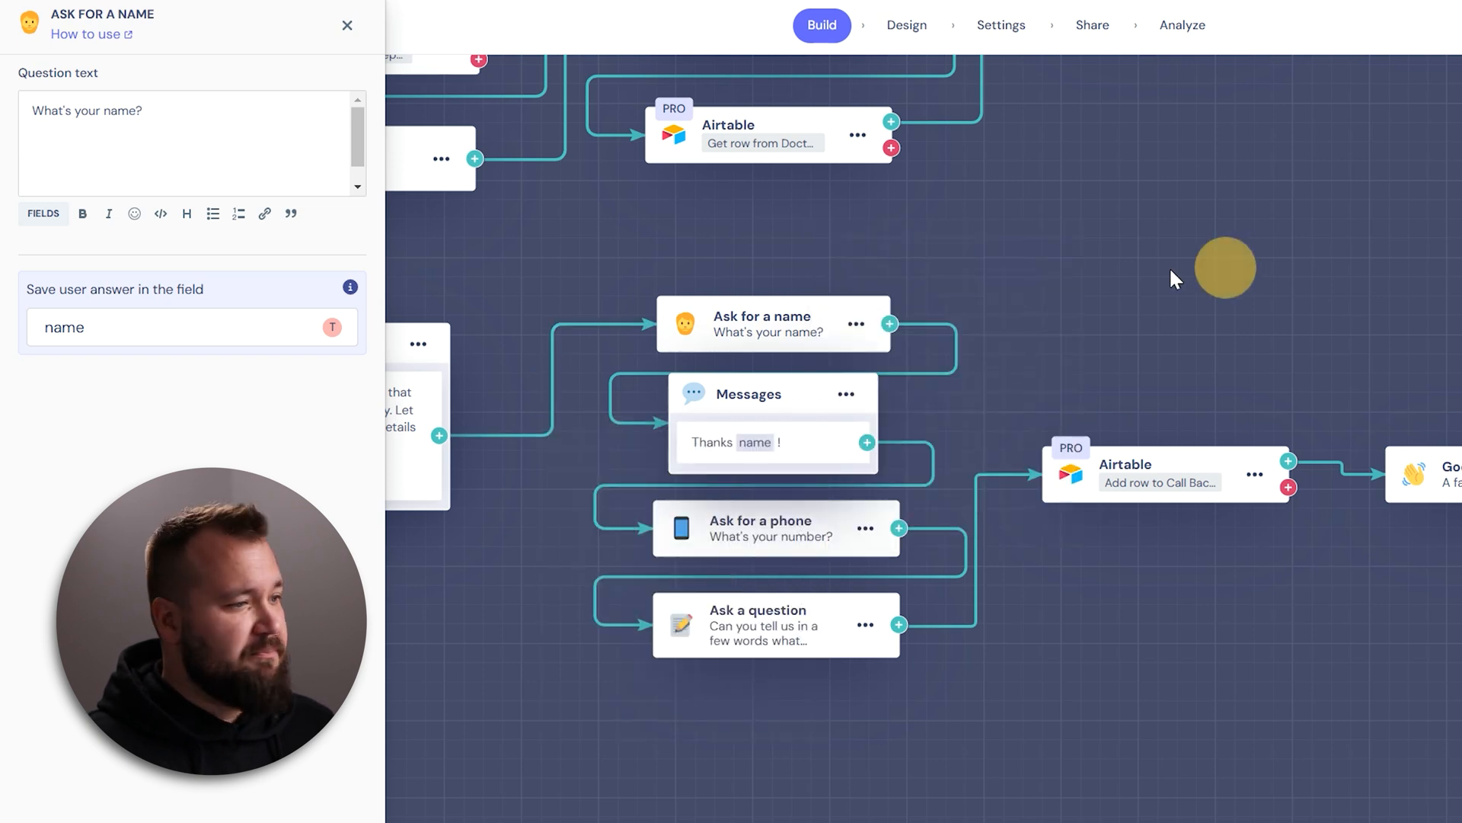
click(746, 393)
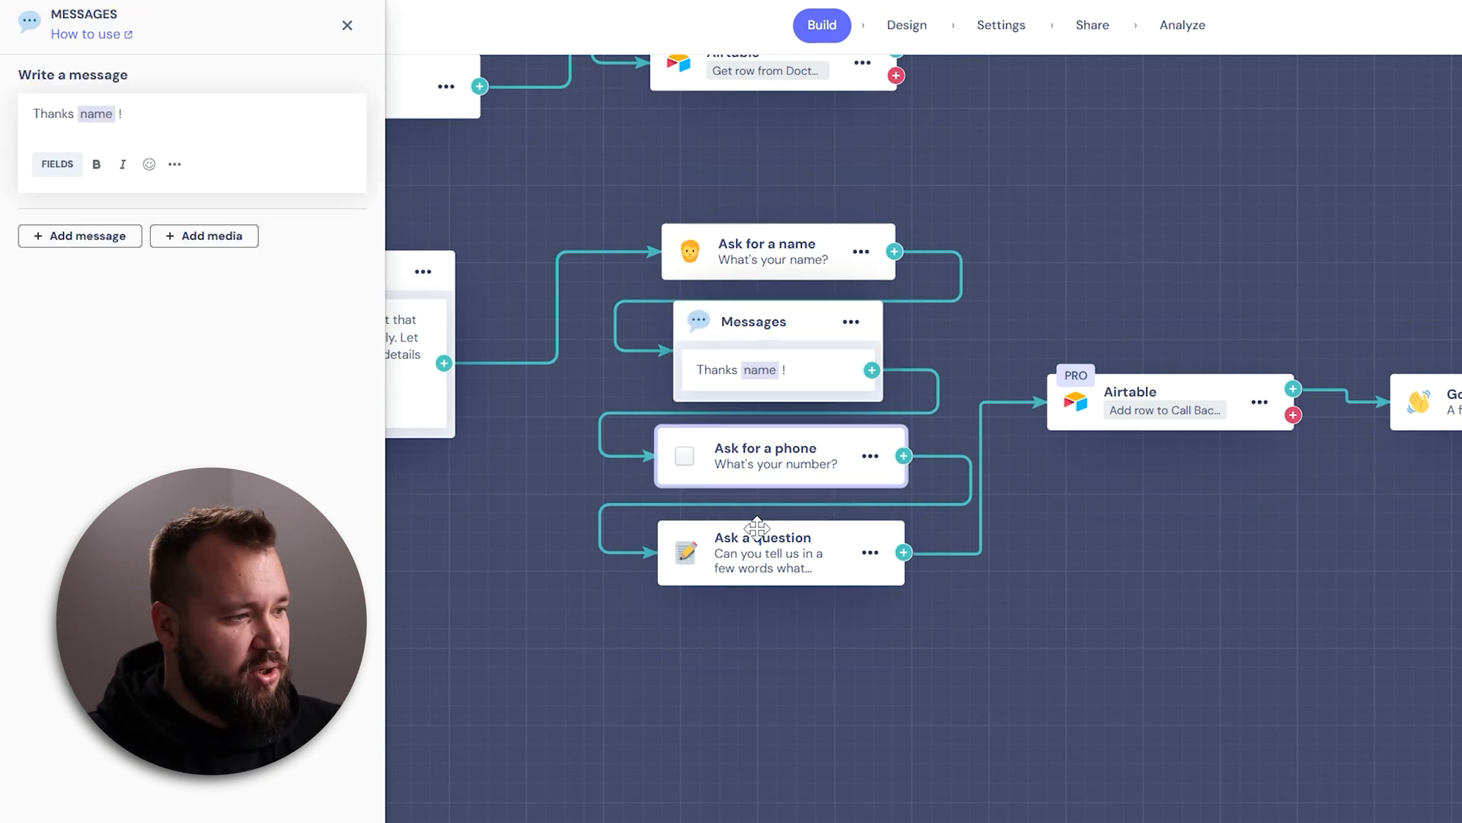
click(768, 552)
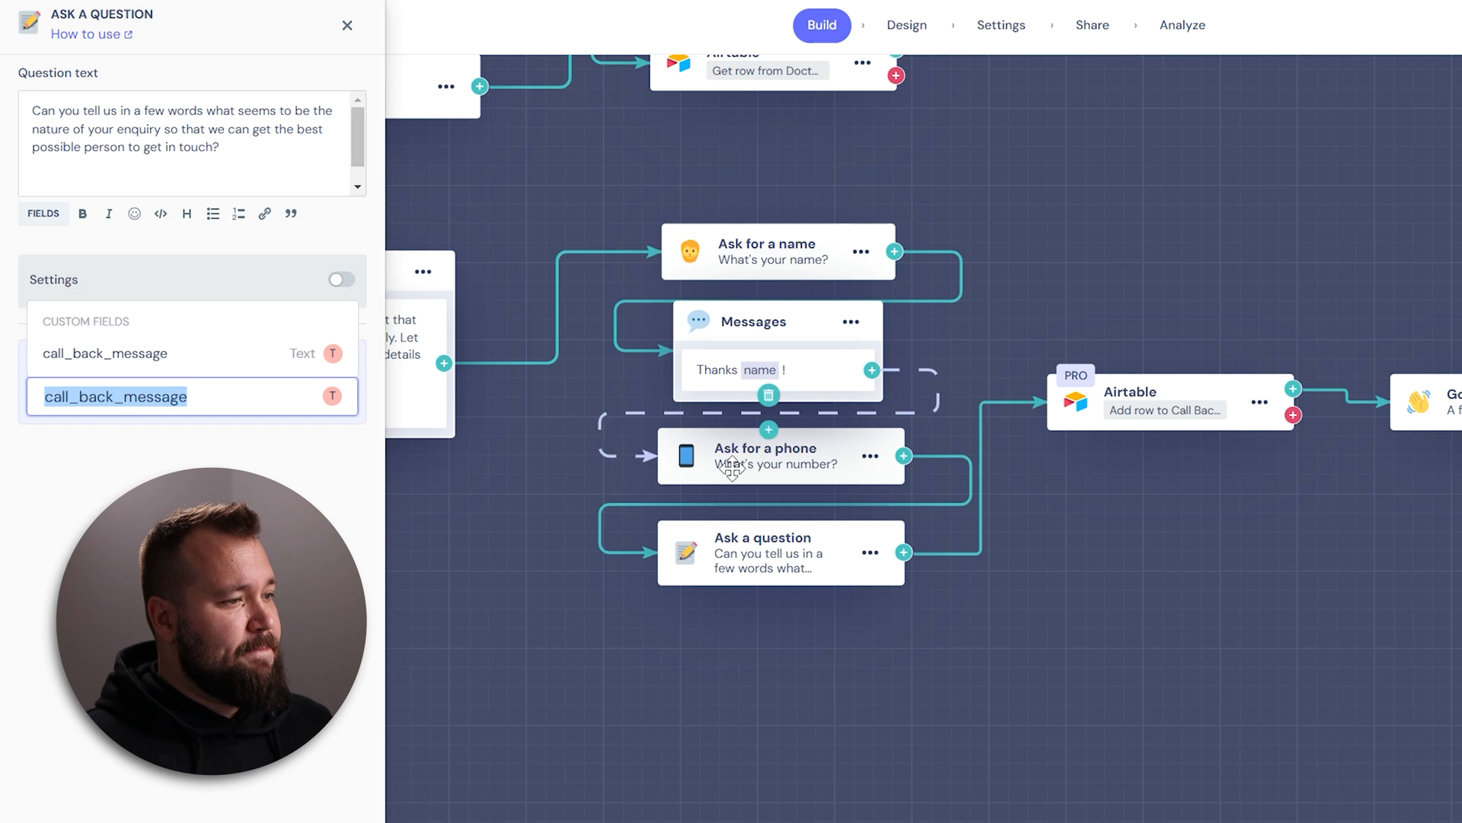
Step: Check the answers save as name, phone and call_back_message, then reach the Airtable Add row step
click(776, 251)
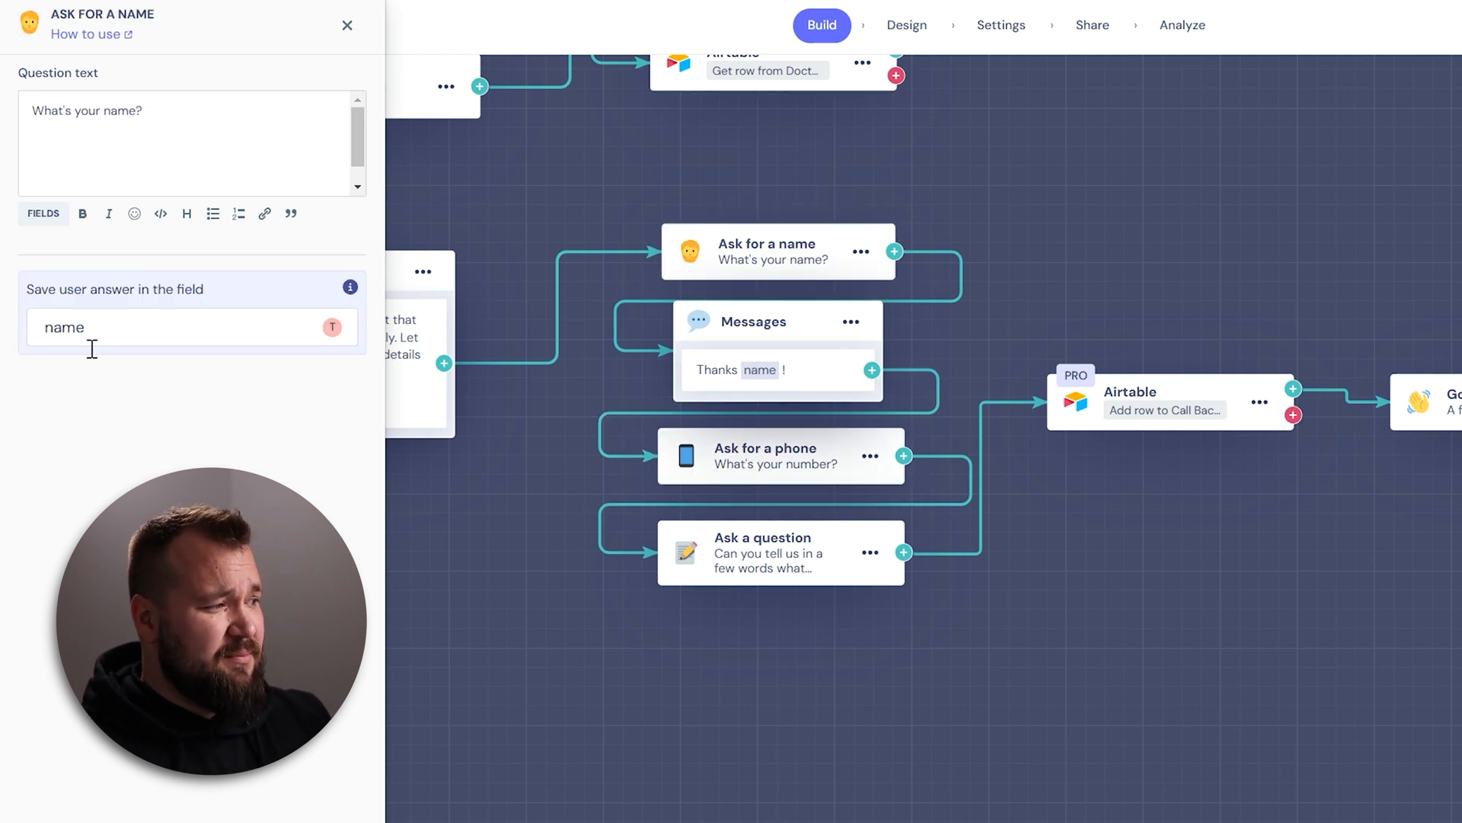
click(780, 455)
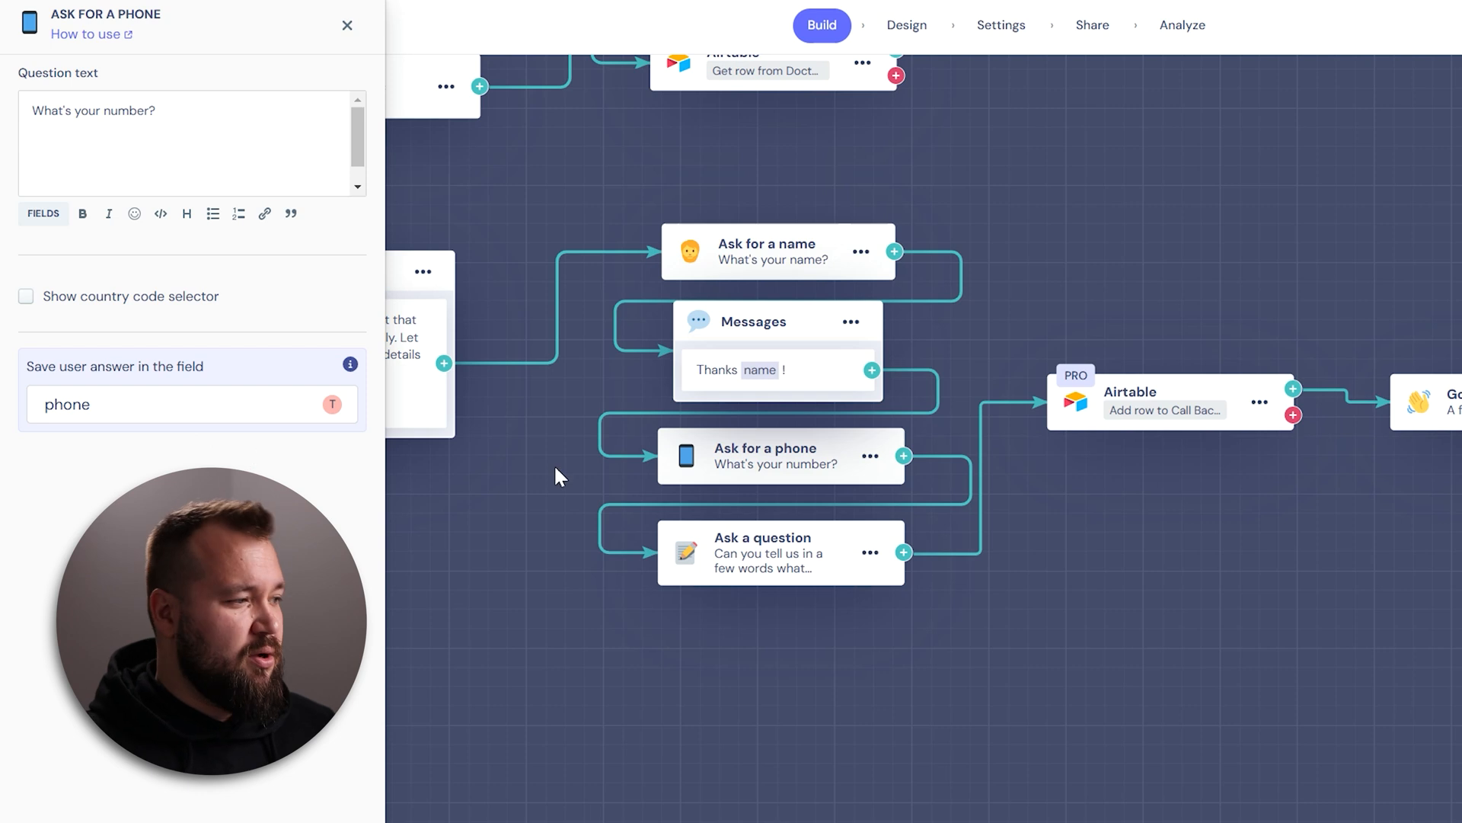
click(765, 551)
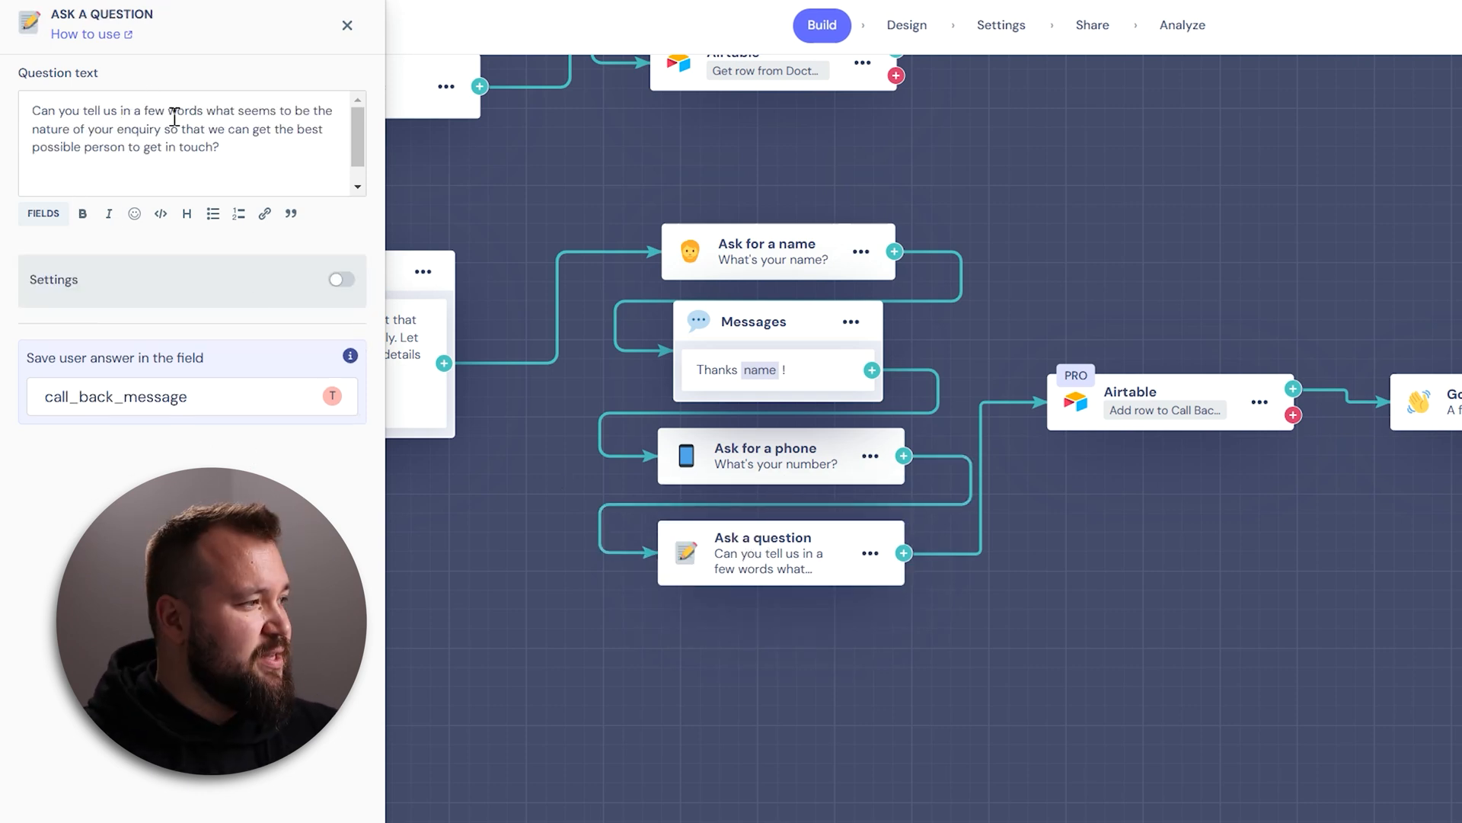
click(116, 396)
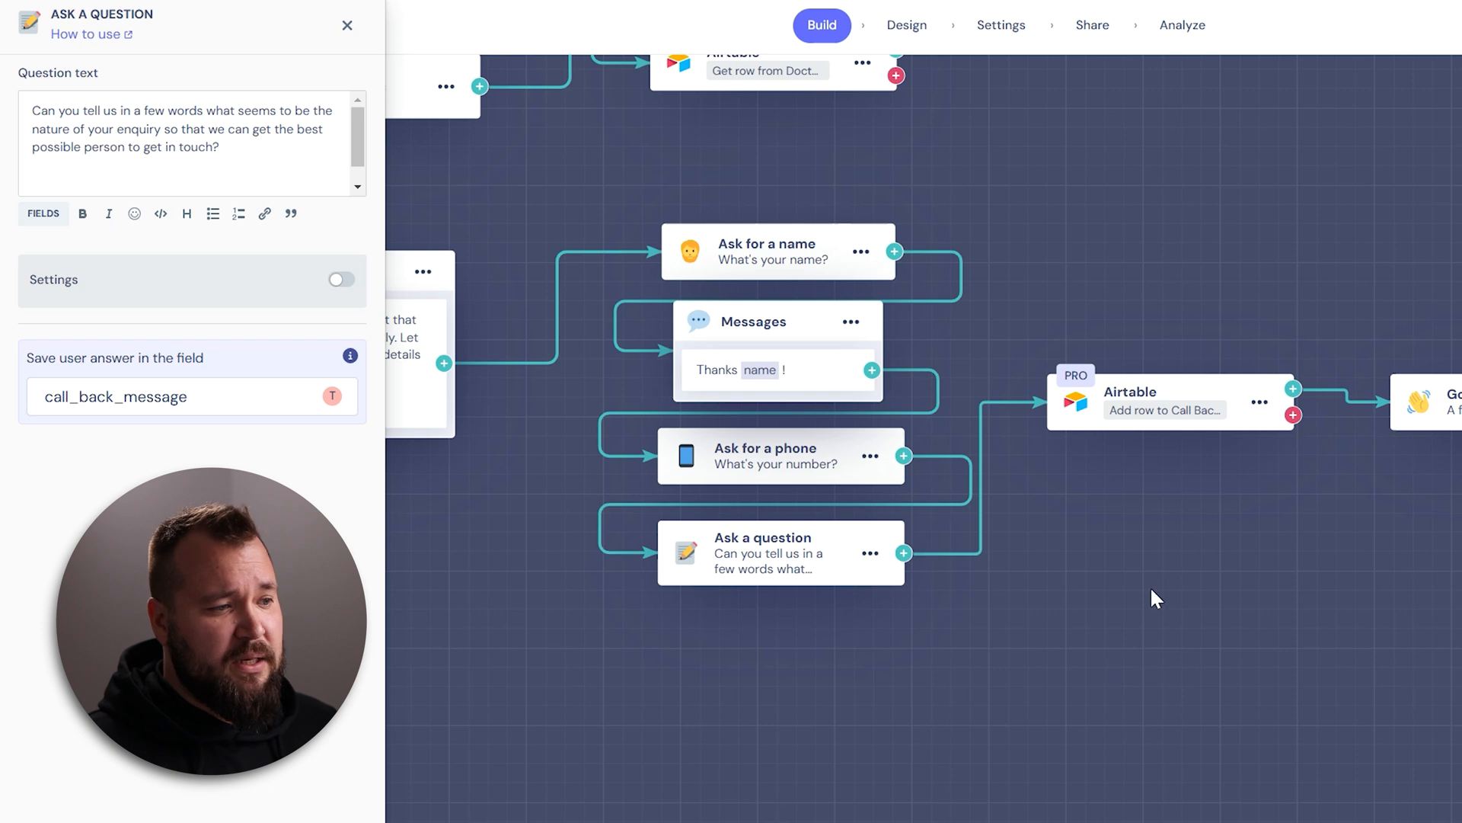
click(1164, 401)
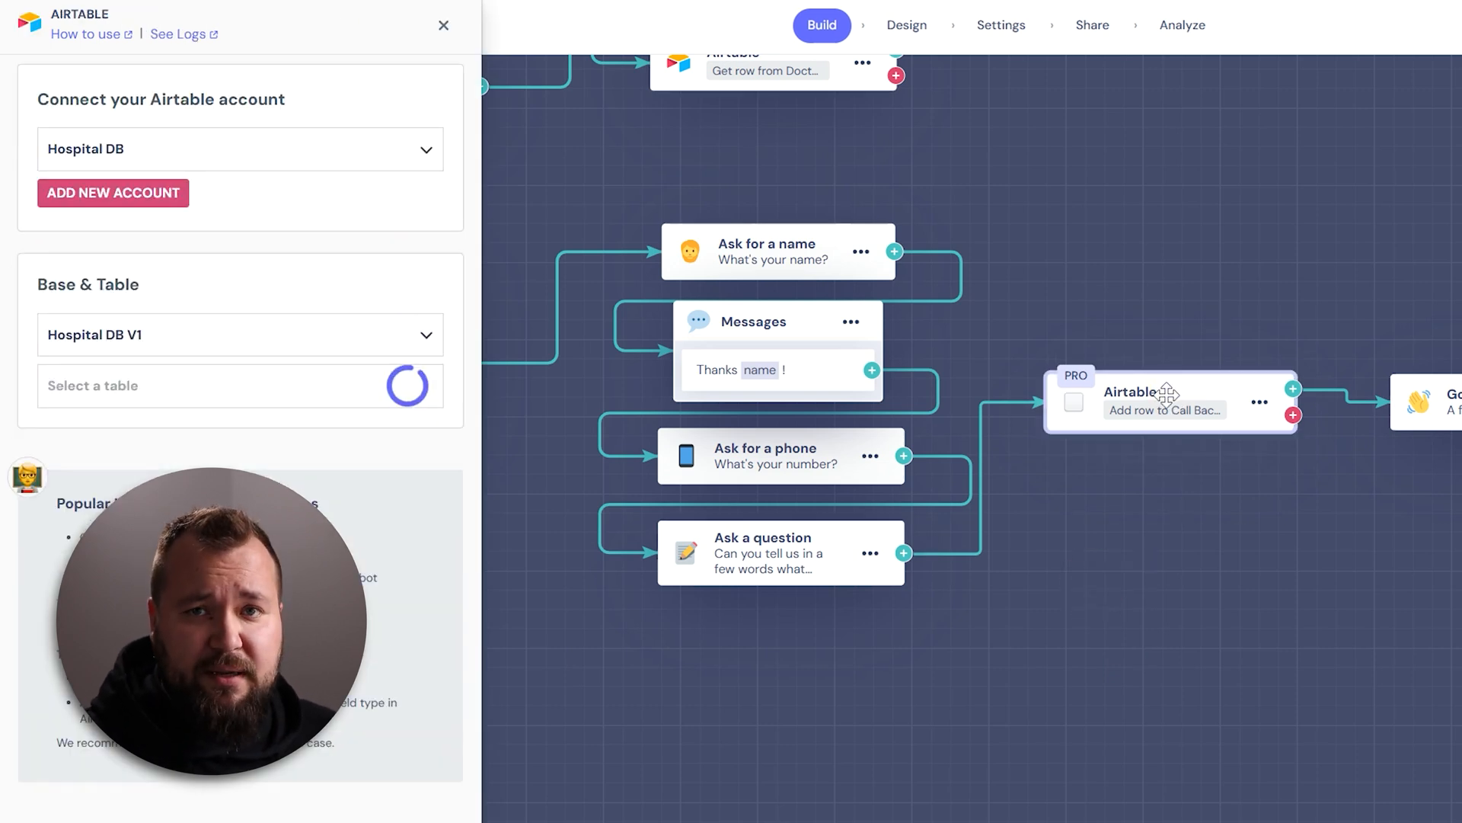
Step: Review the Call Backs record mapping name, phone and call_back_message to Name, Phone and Notes, then close
click(233, 385)
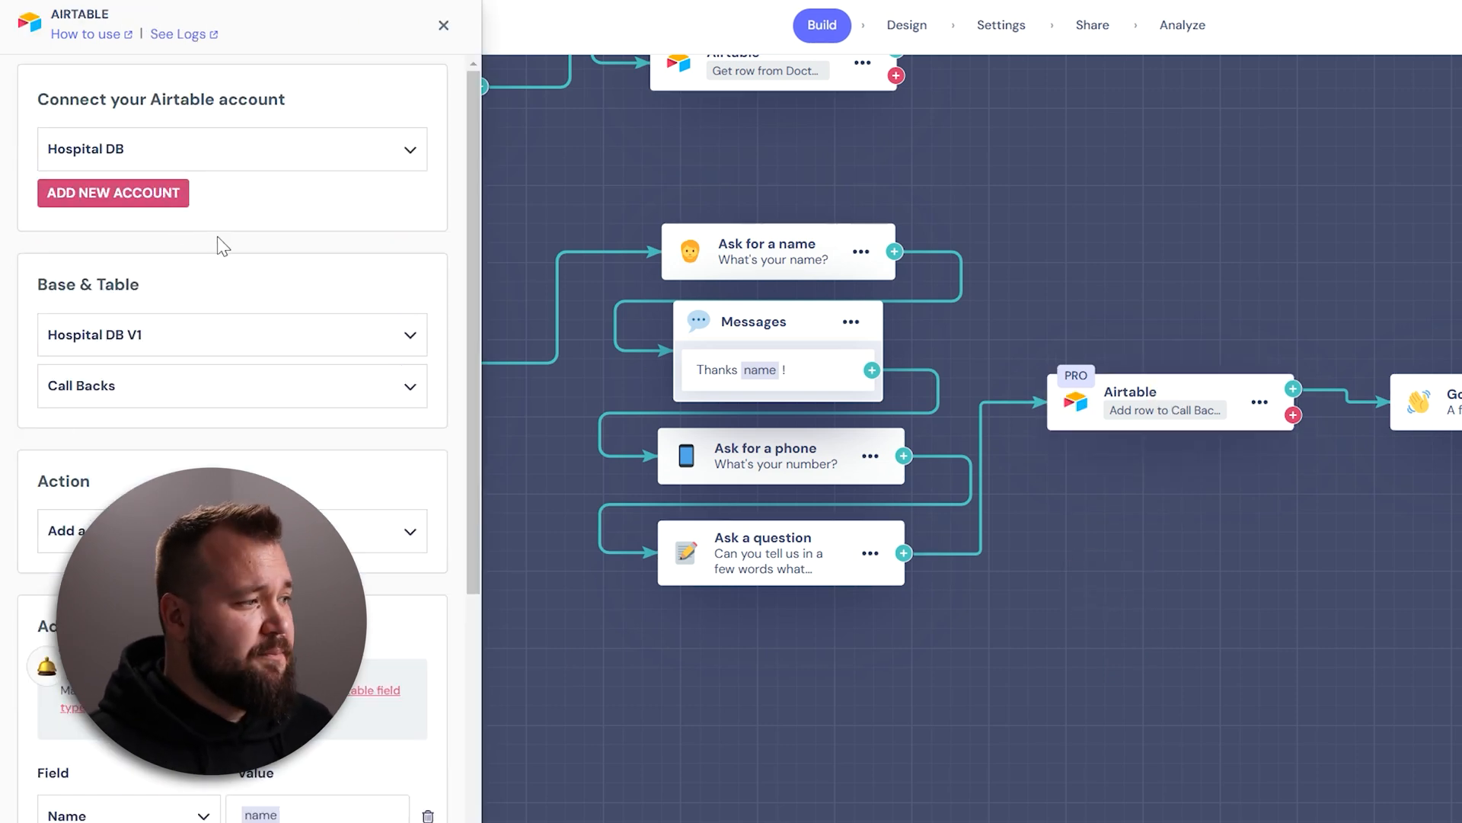
scroll(down, 3)
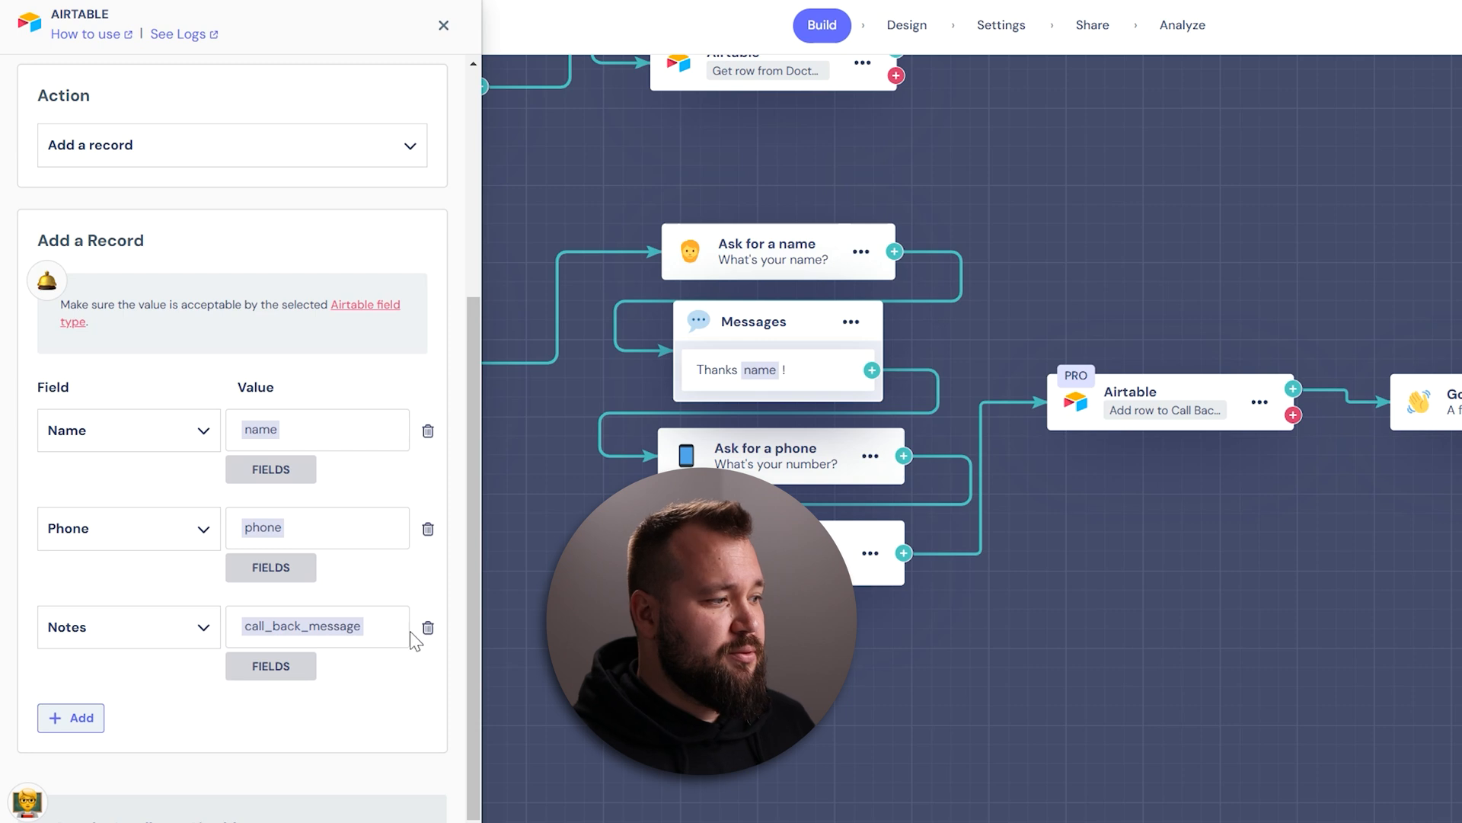
scroll(down, 3)
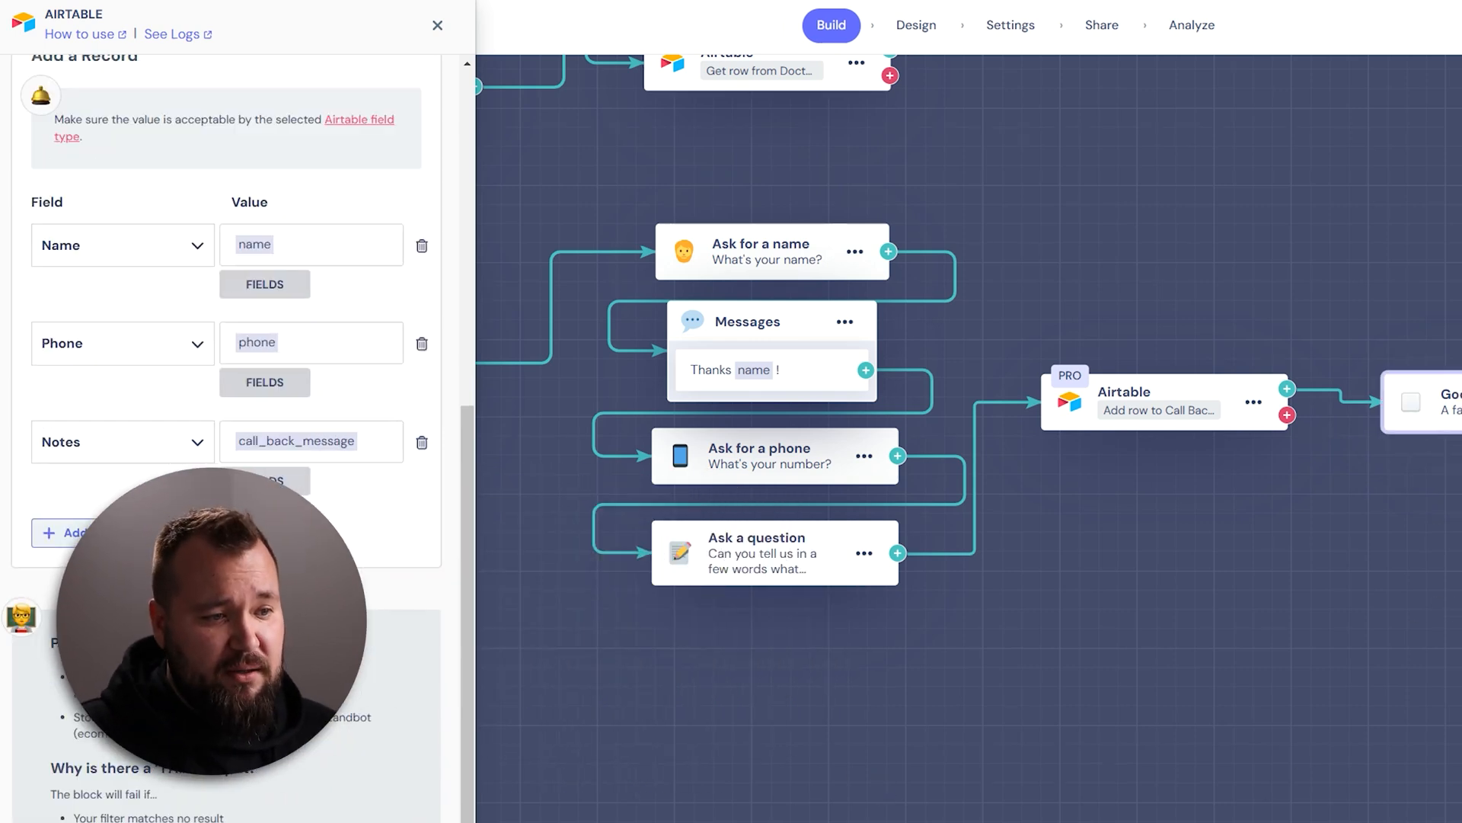
click(437, 26)
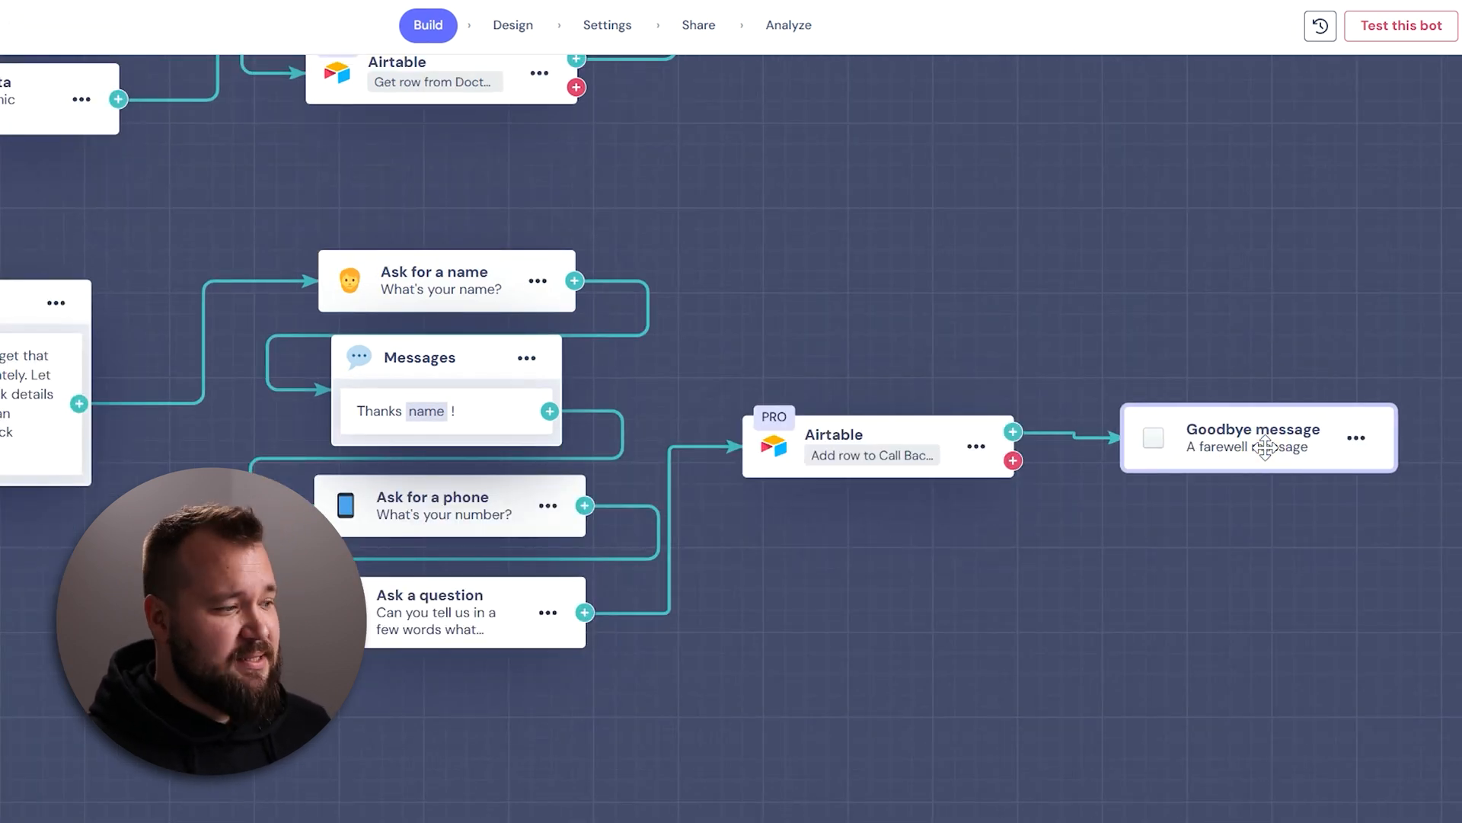
Step: Review the goodbye message thanking name and promising a call on phone within 24hrs
click(1252, 430)
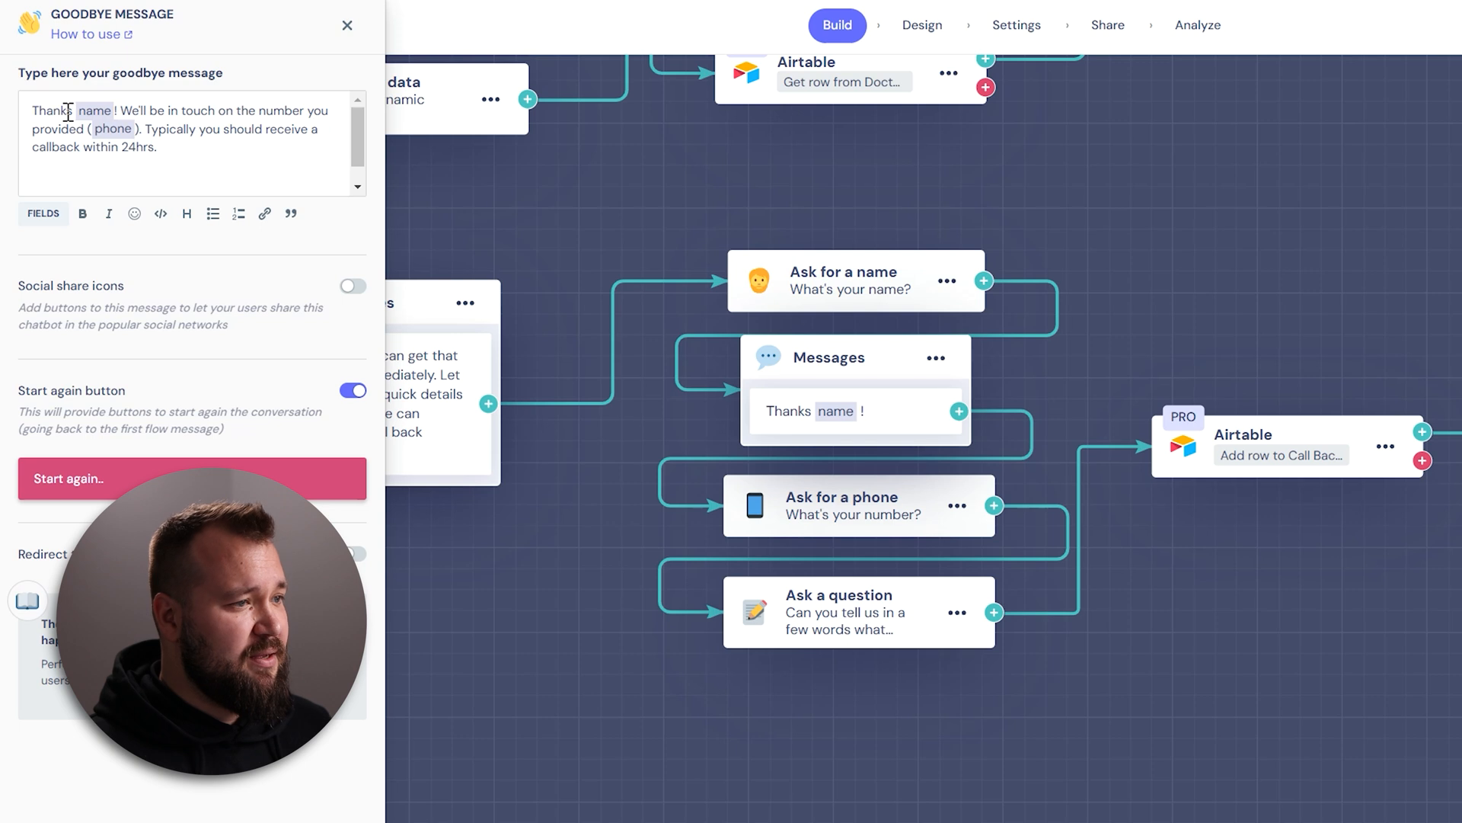
drag(114, 109, 289, 128)
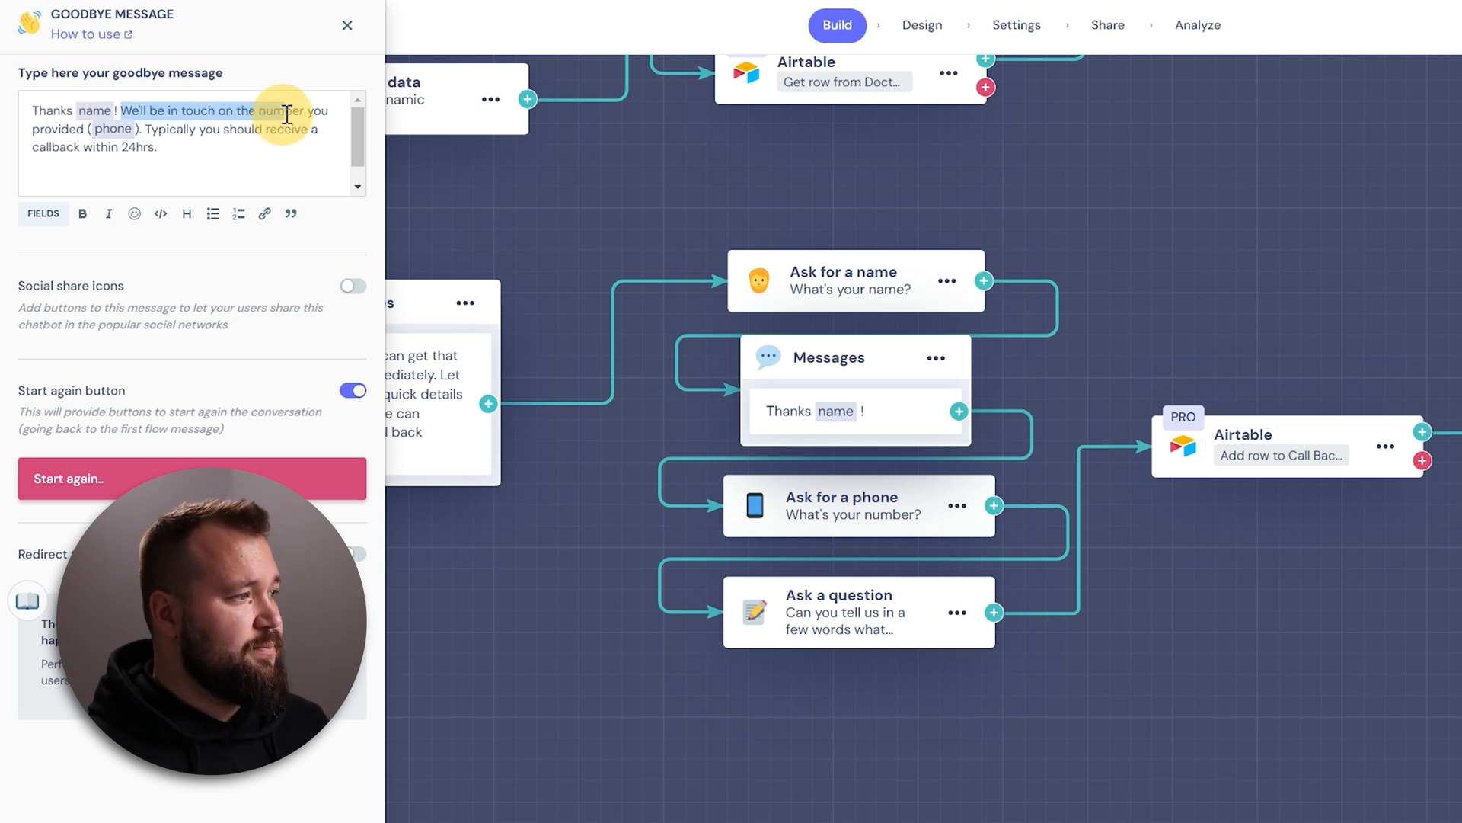